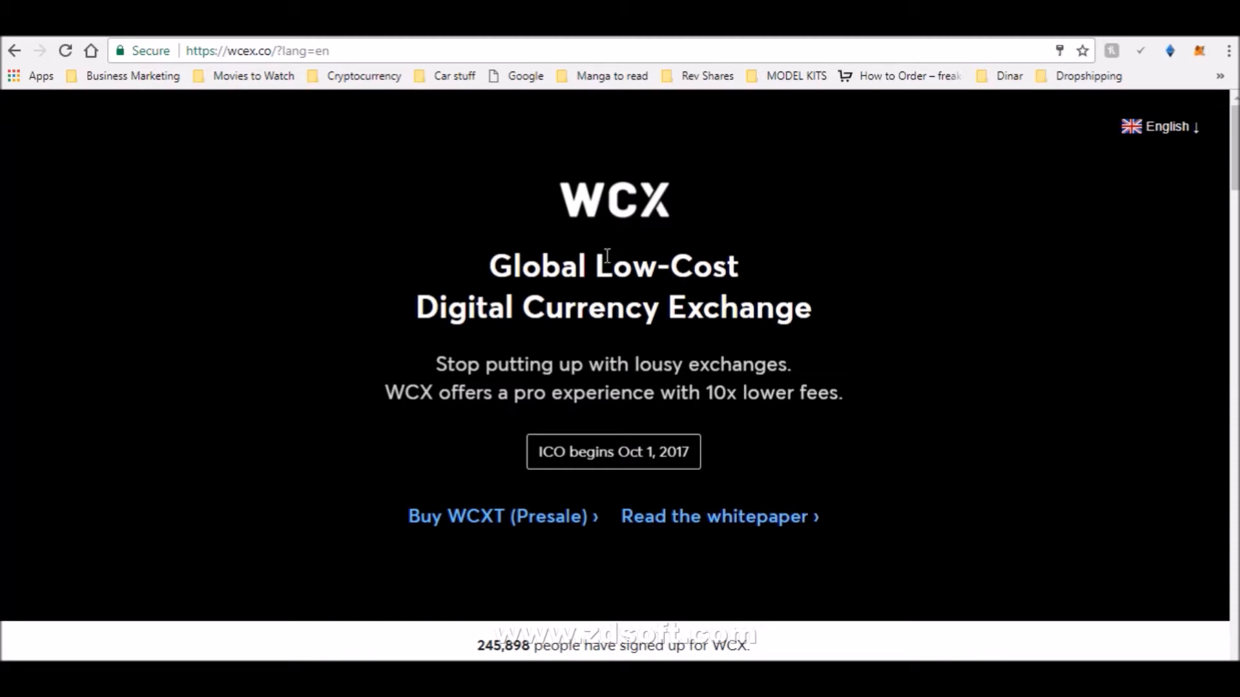
mouse_move(603, 255)
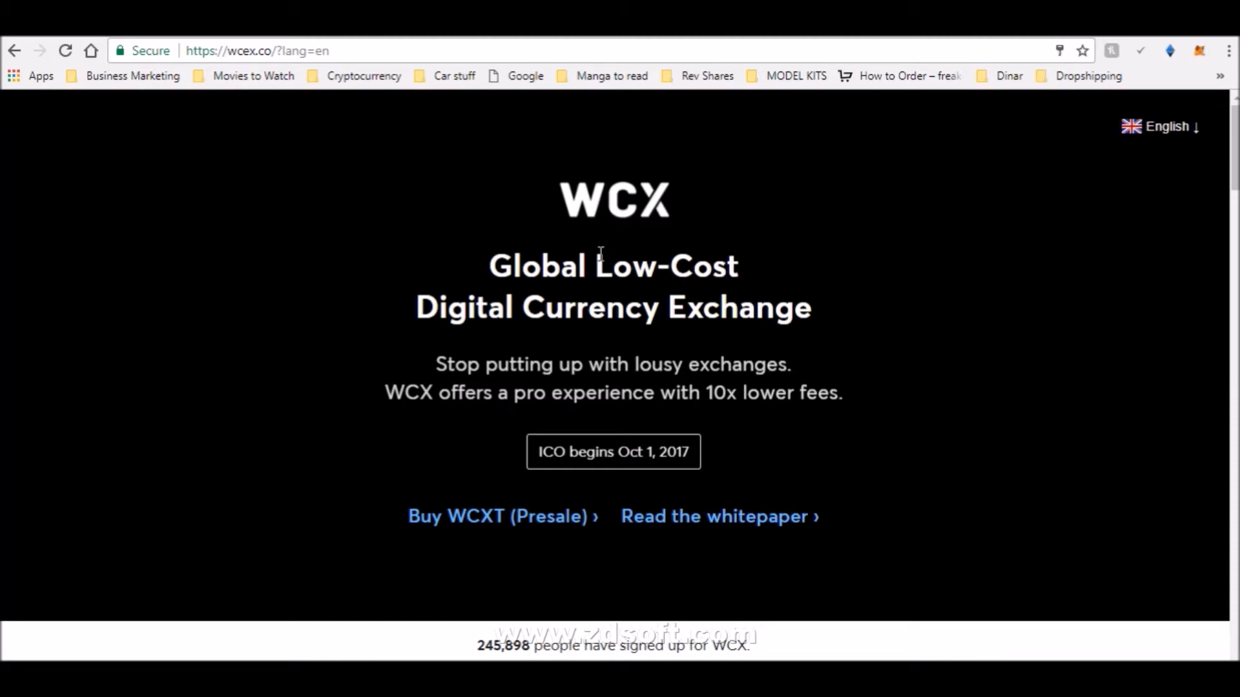
Step: Reach the 'What are WCX Tokens (WCXT)?' section and focus the WCX Tokens Held calculator field
scroll(down, 3)
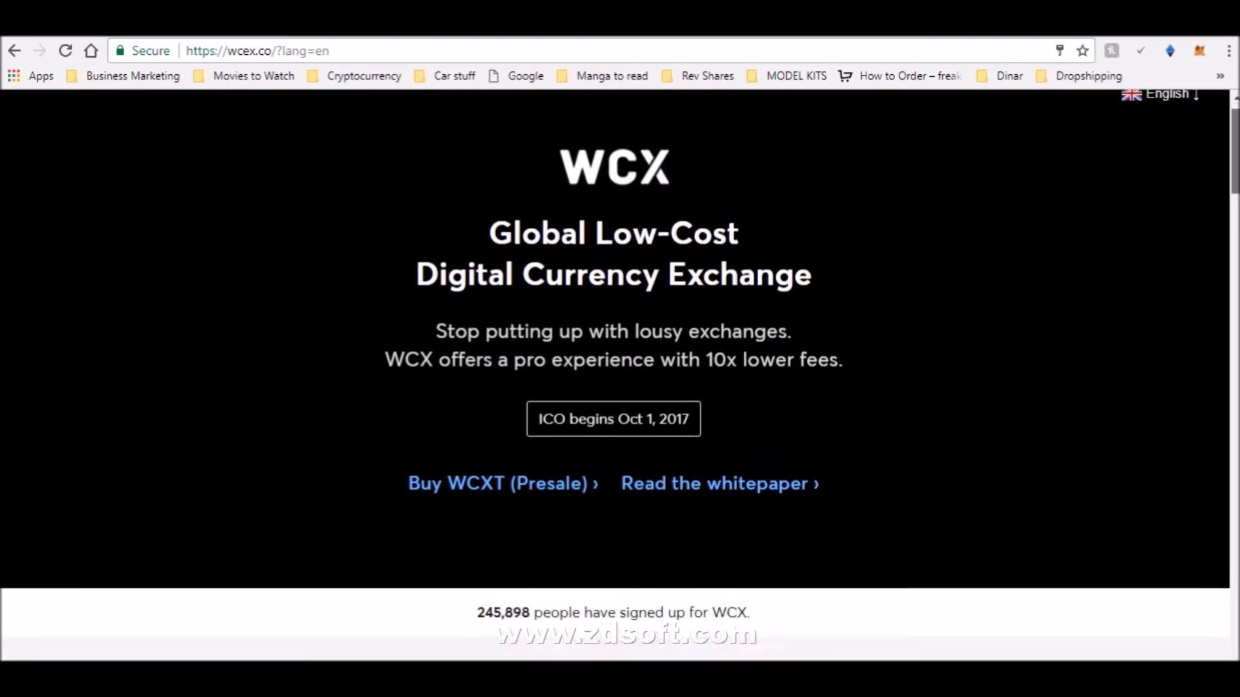
scroll(down, 3)
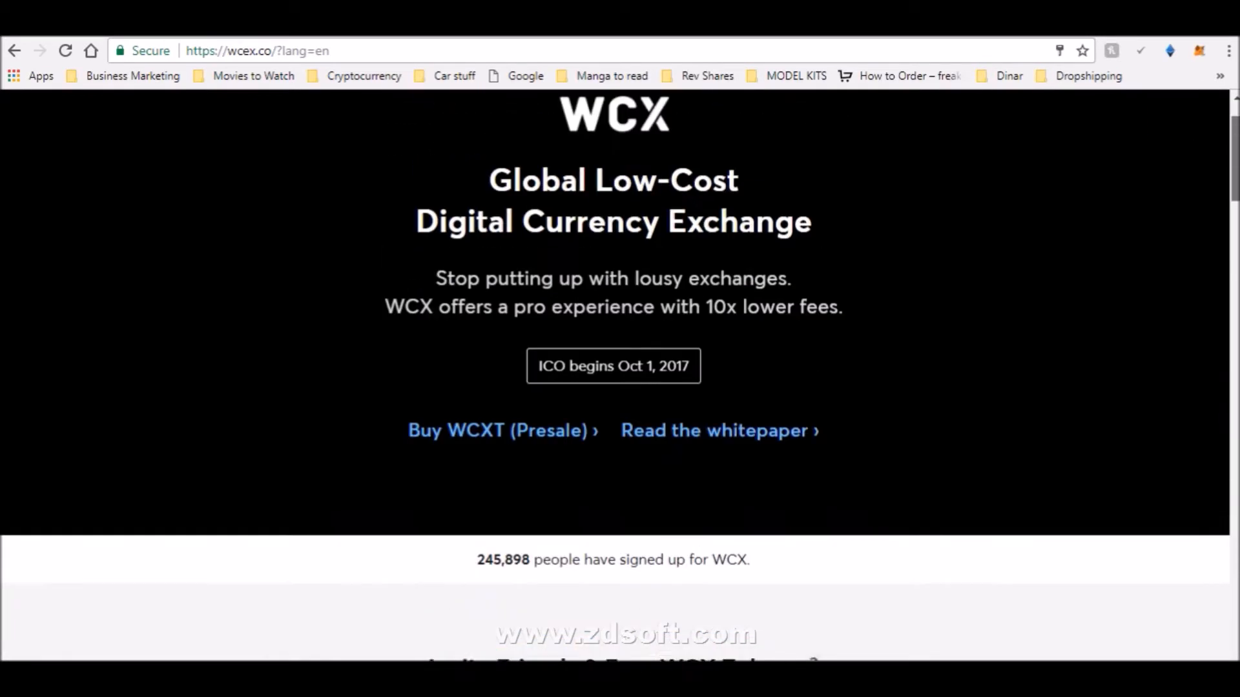
scroll(down, 3)
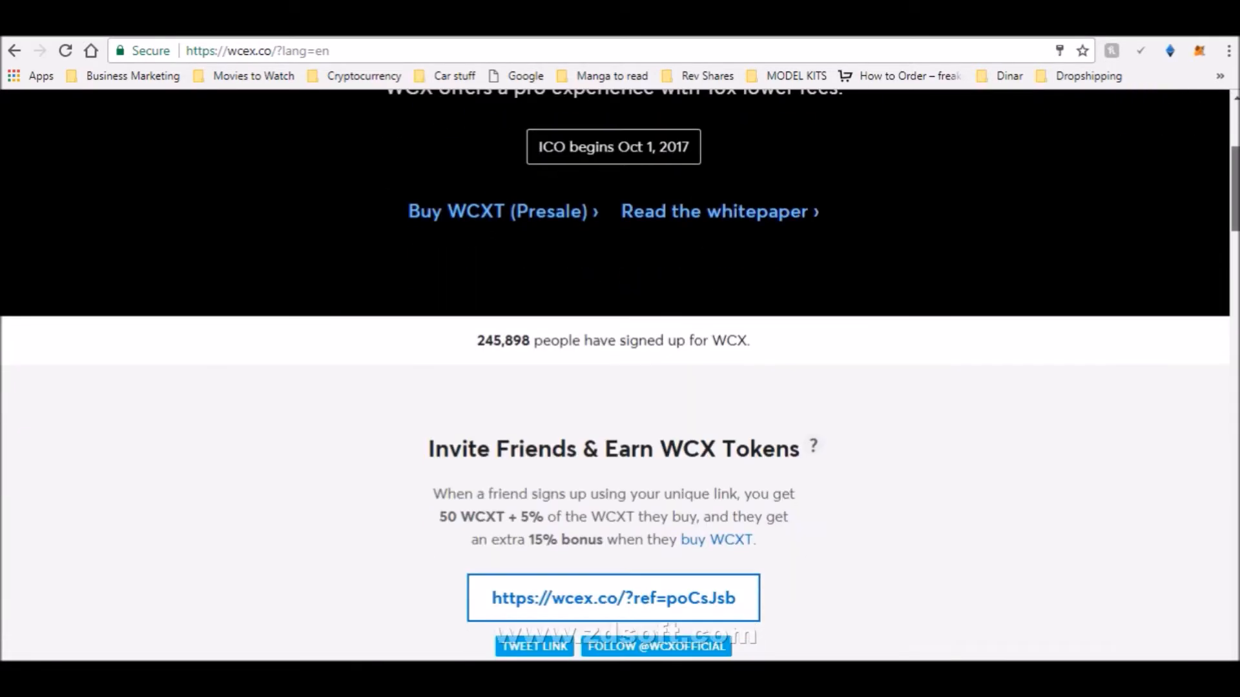
scroll(up, 3)
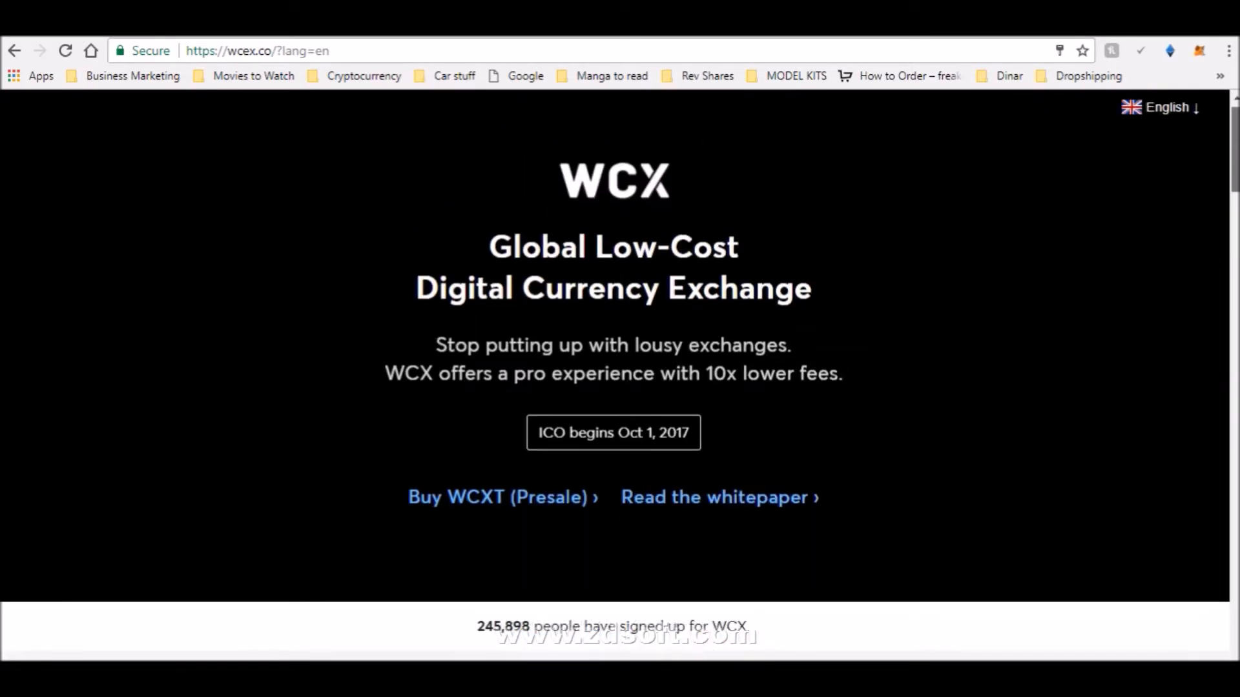
scroll(down, 3)
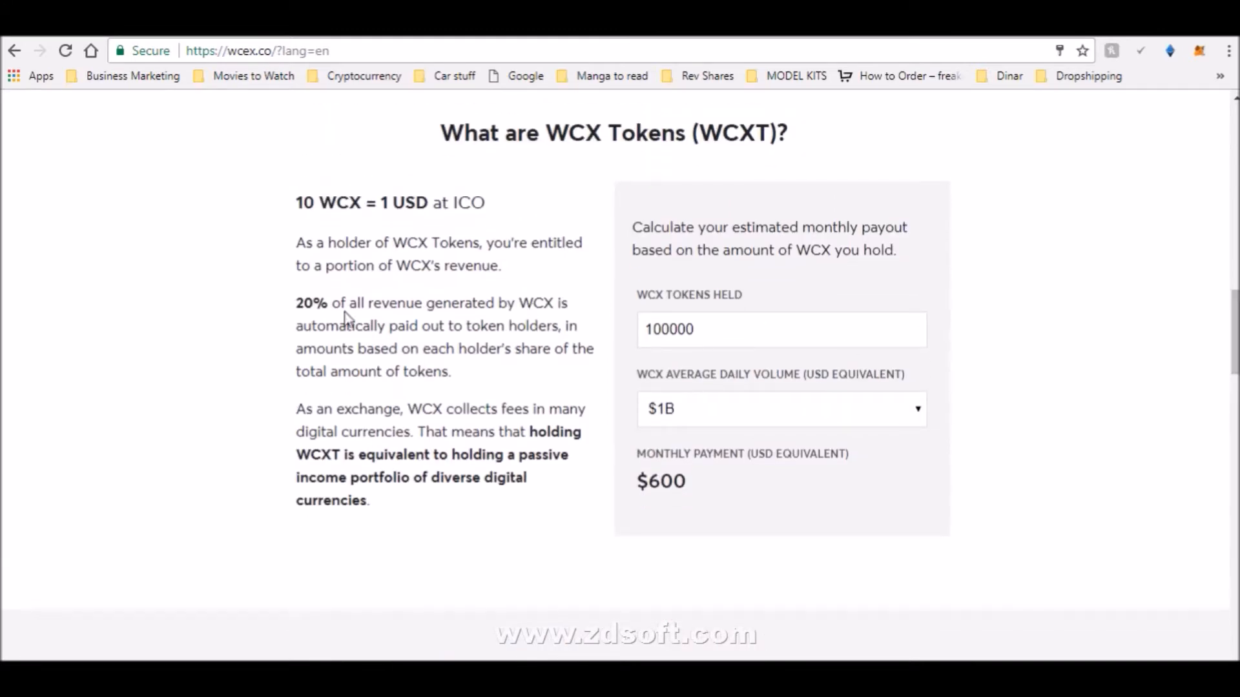
mouse_move(301, 258)
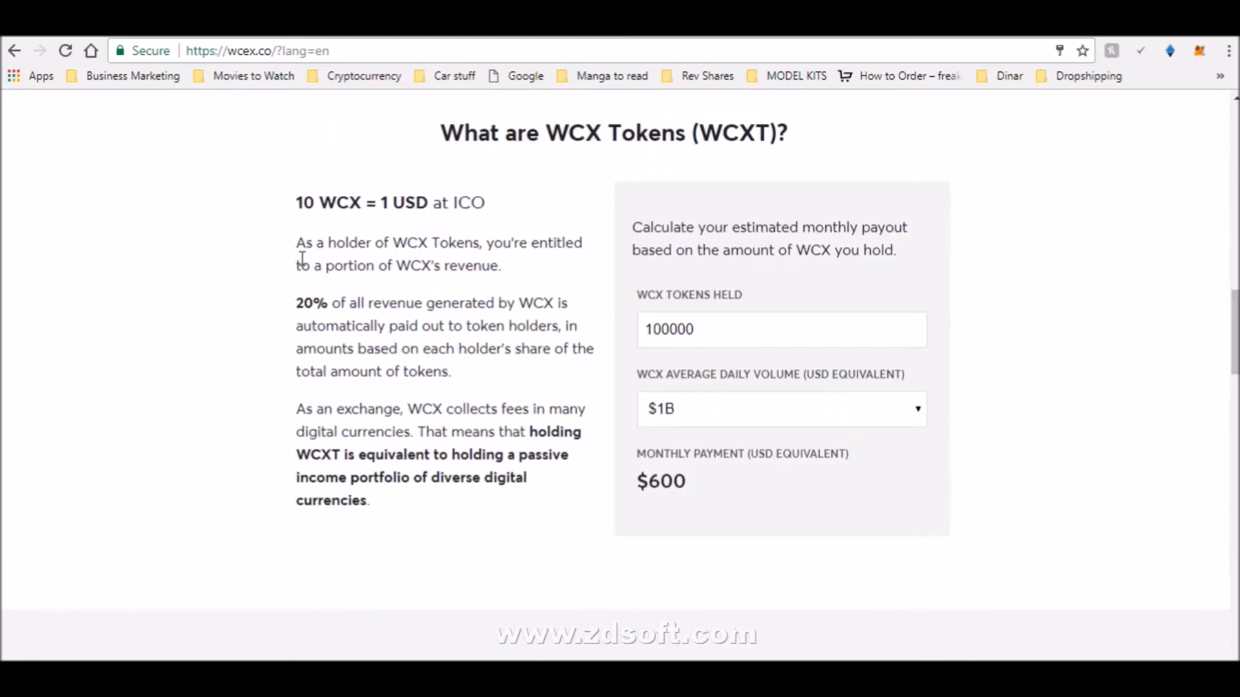
mouse_move(780, 367)
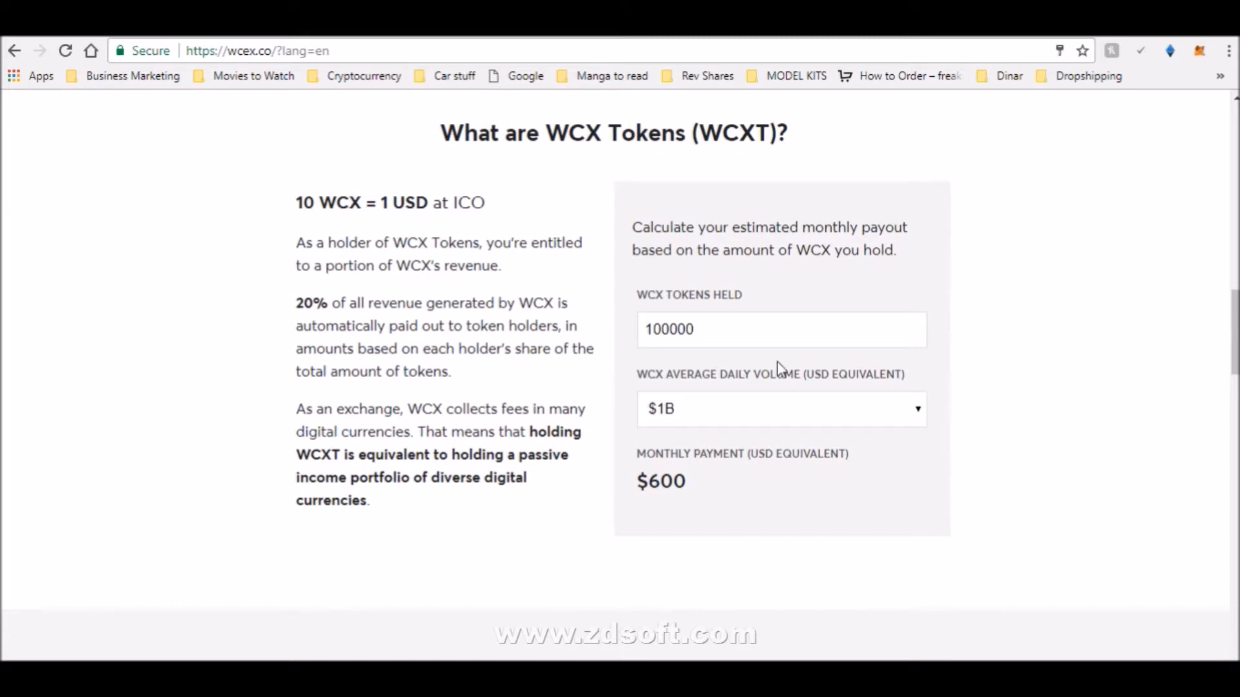
click(780, 329)
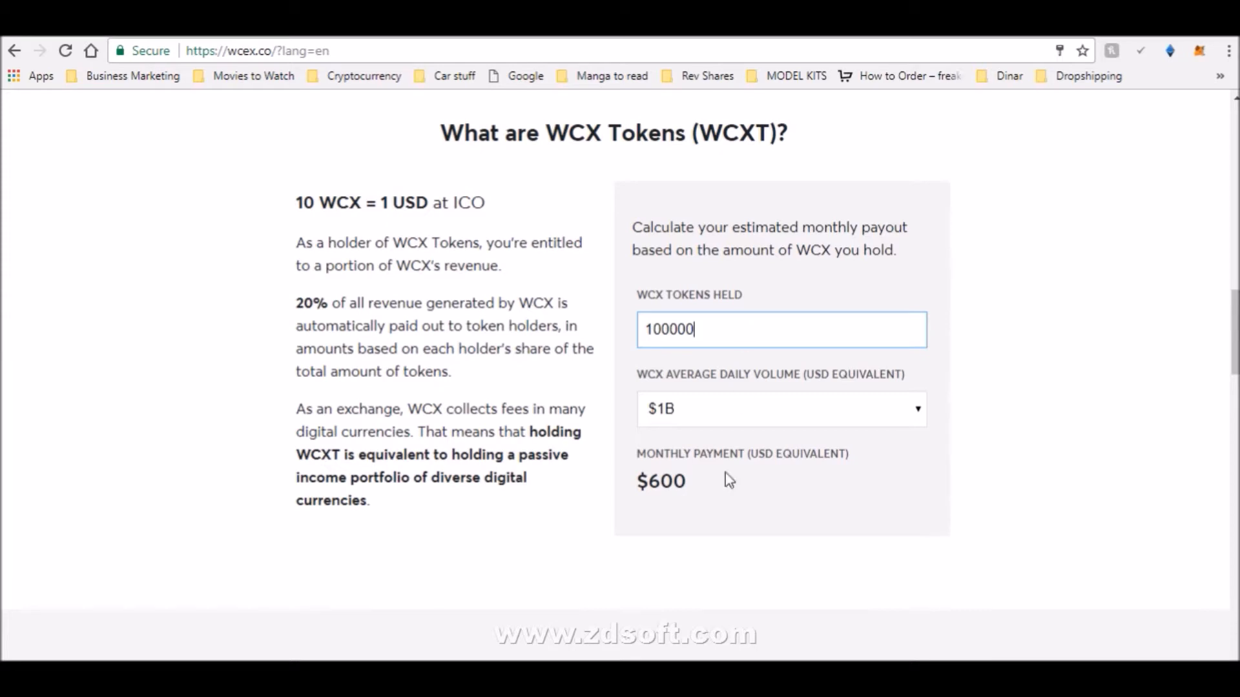
mouse_move(685, 434)
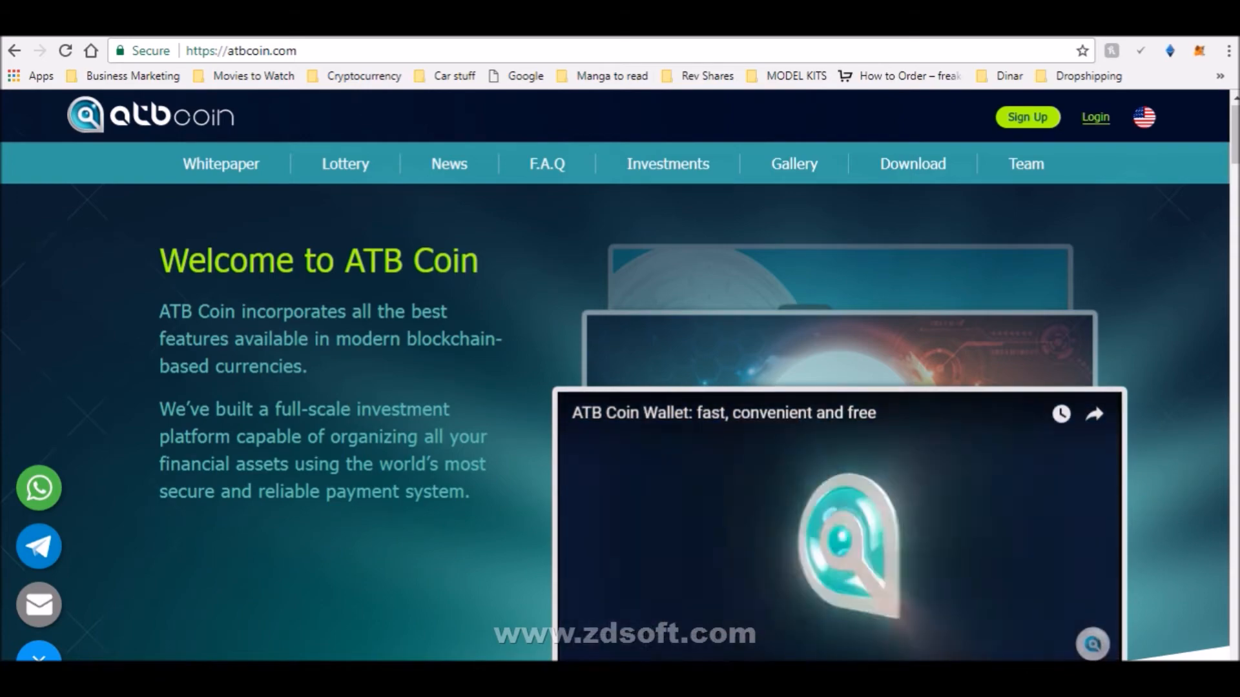
Step: Load atbcoin.com and play the ATB Coin Wallet video in the homepage banner
scroll(down, 3)
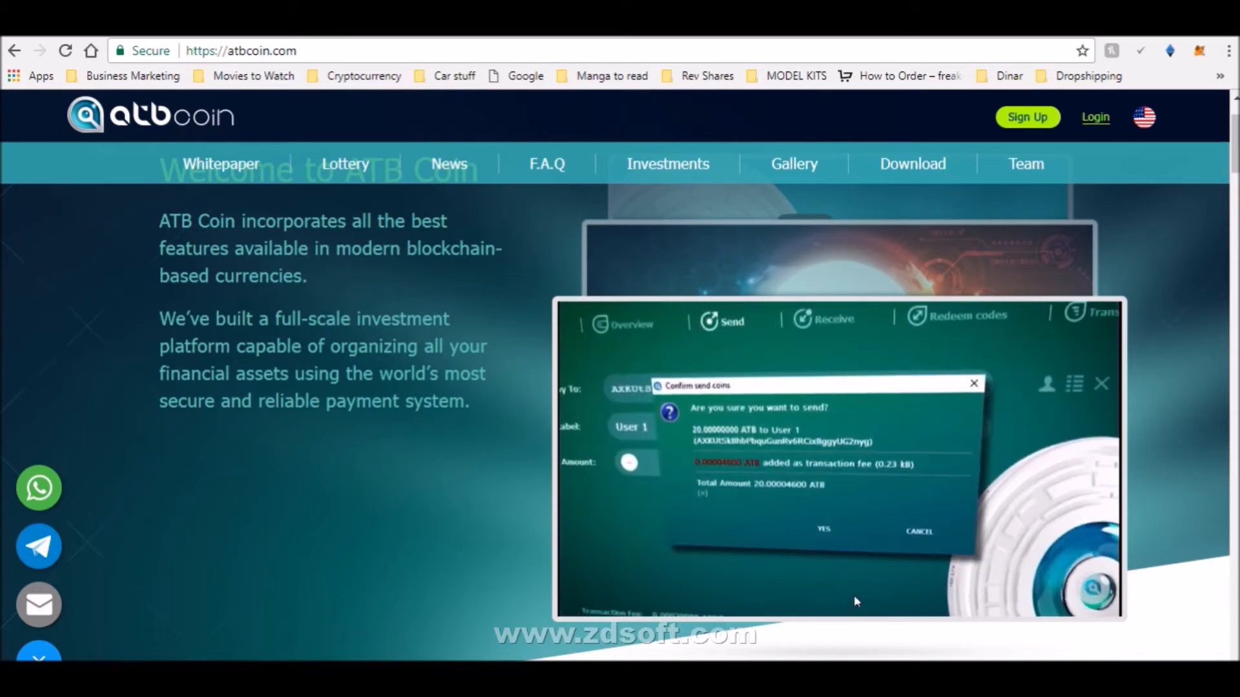
click(823, 530)
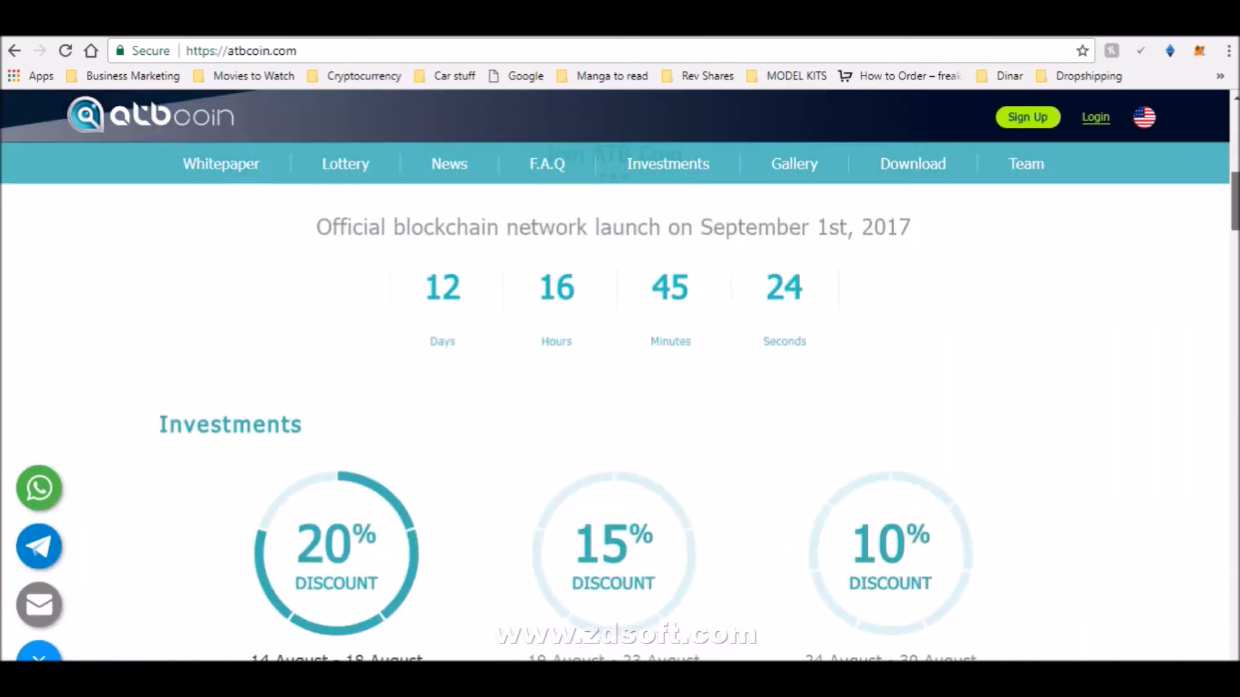
Step: Move past the 20%, 15%, 10% discount circles to the 4,633 investors bar and BTC/ETH totals
scroll(down, 3)
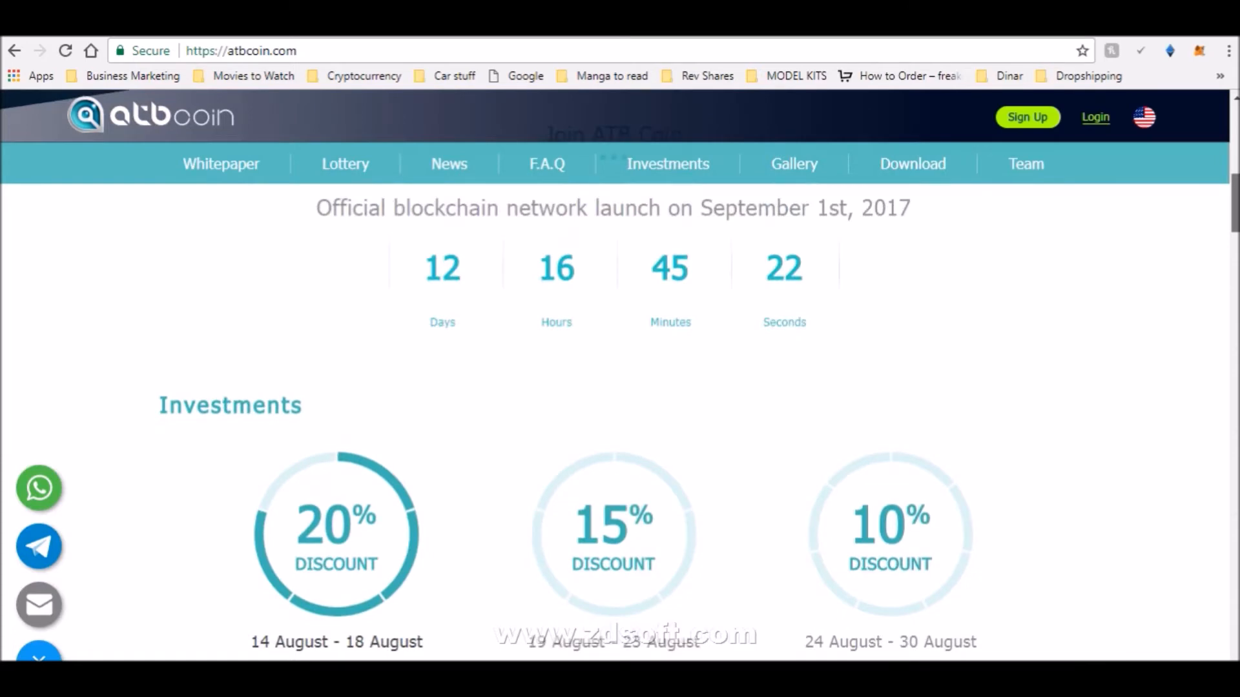
scroll(down, 3)
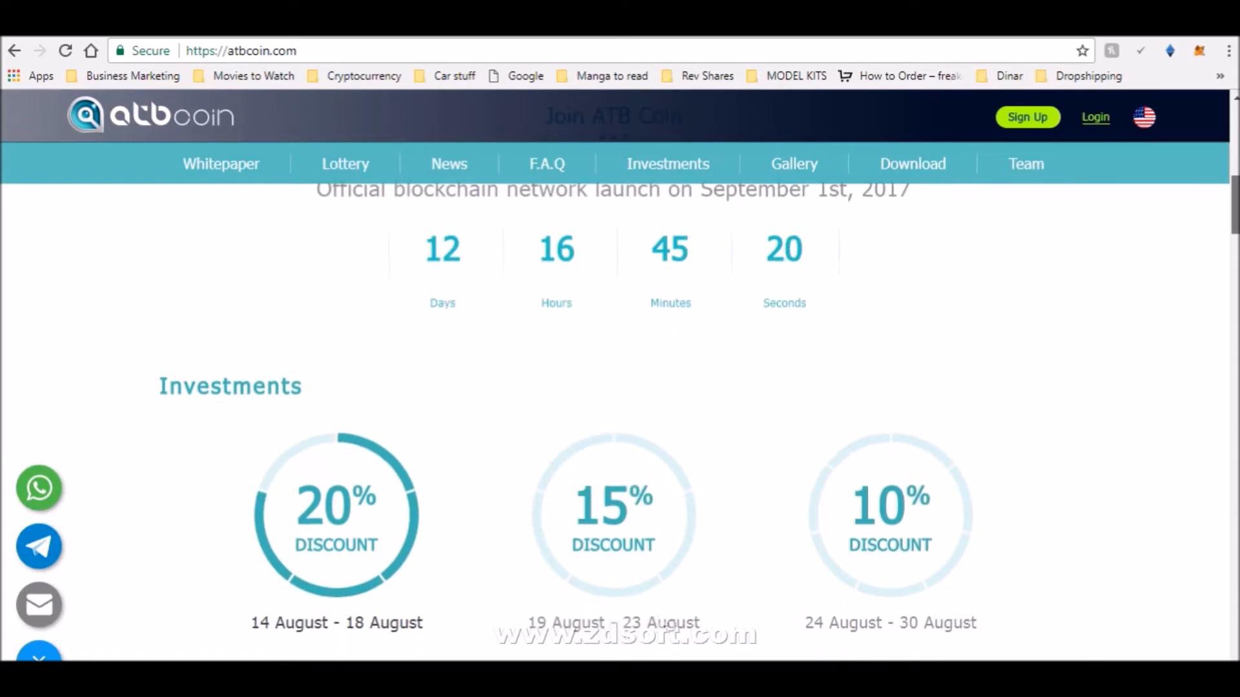
scroll(down, 3)
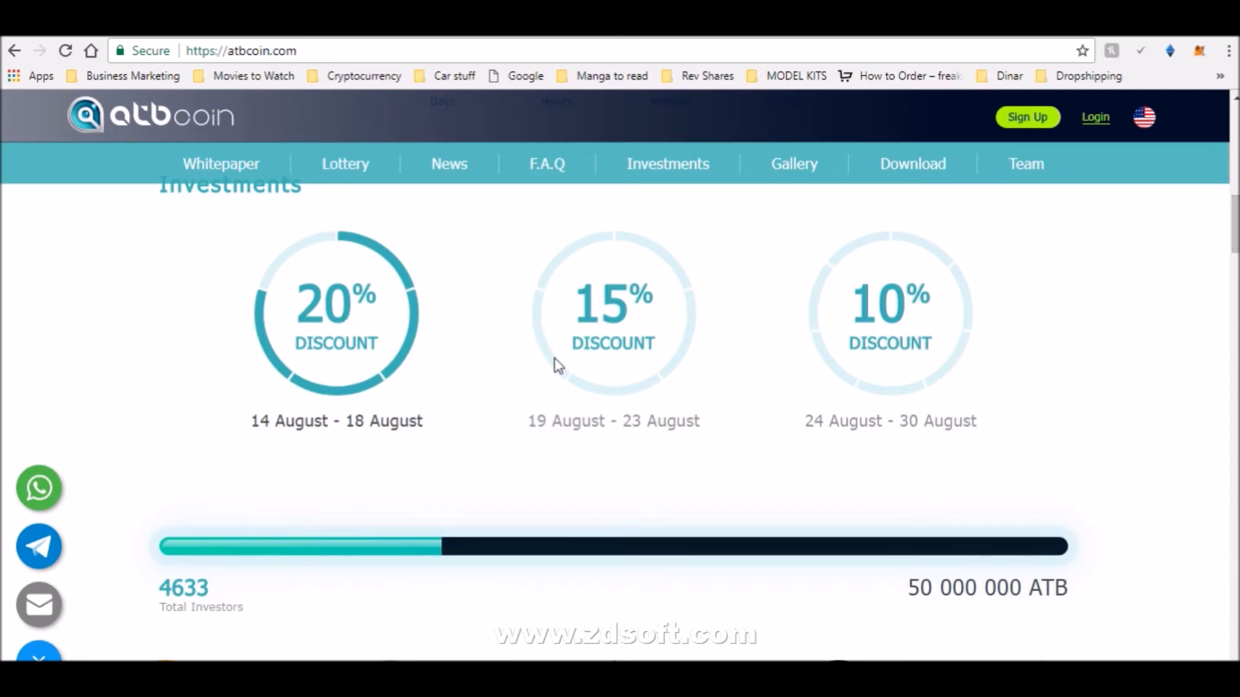
mouse_move(641, 320)
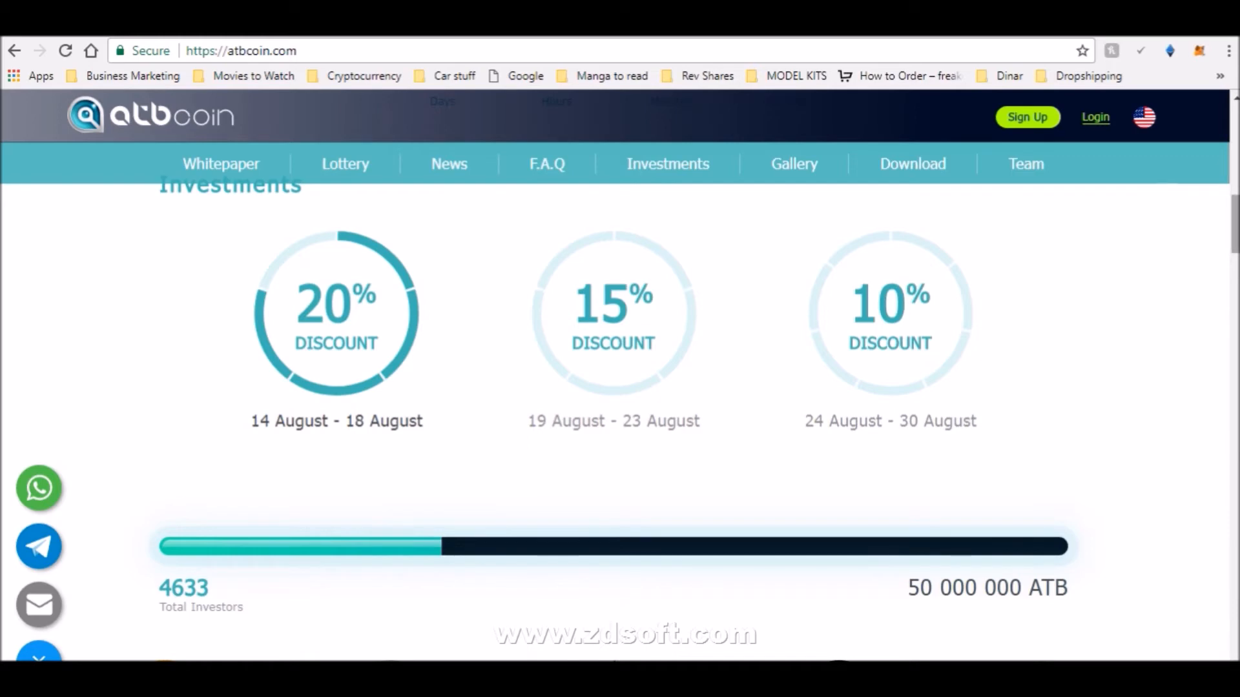
scroll(down, 3)
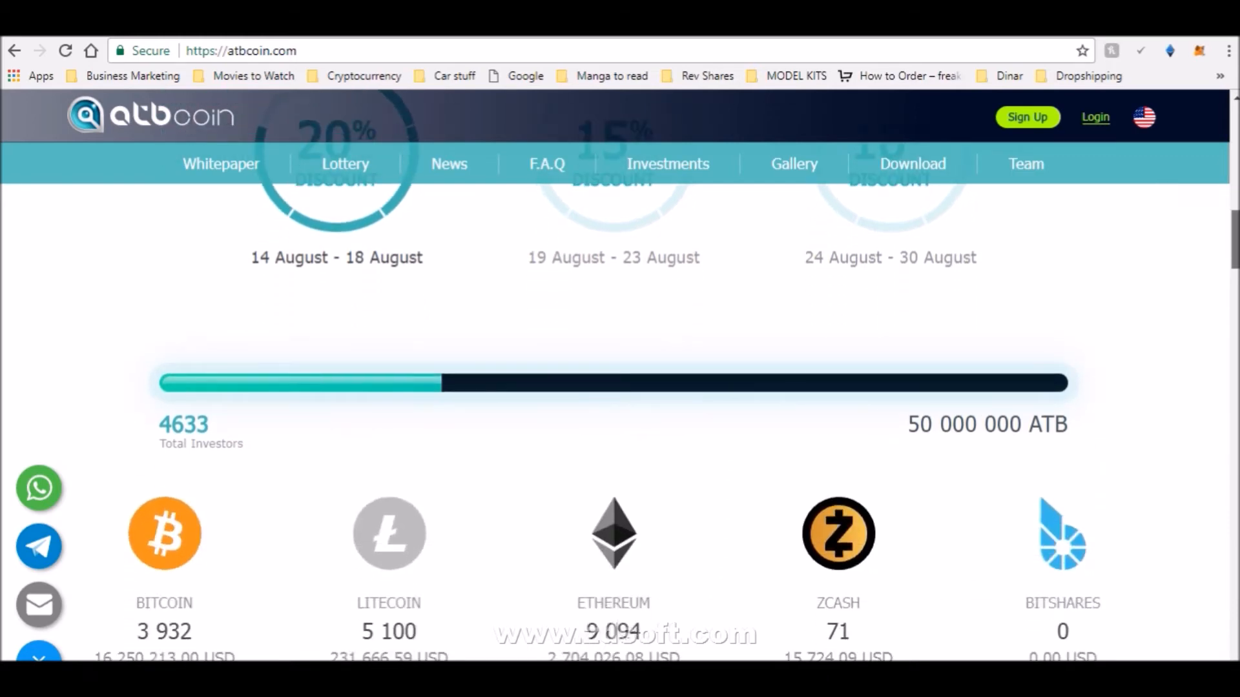
scroll(down, 3)
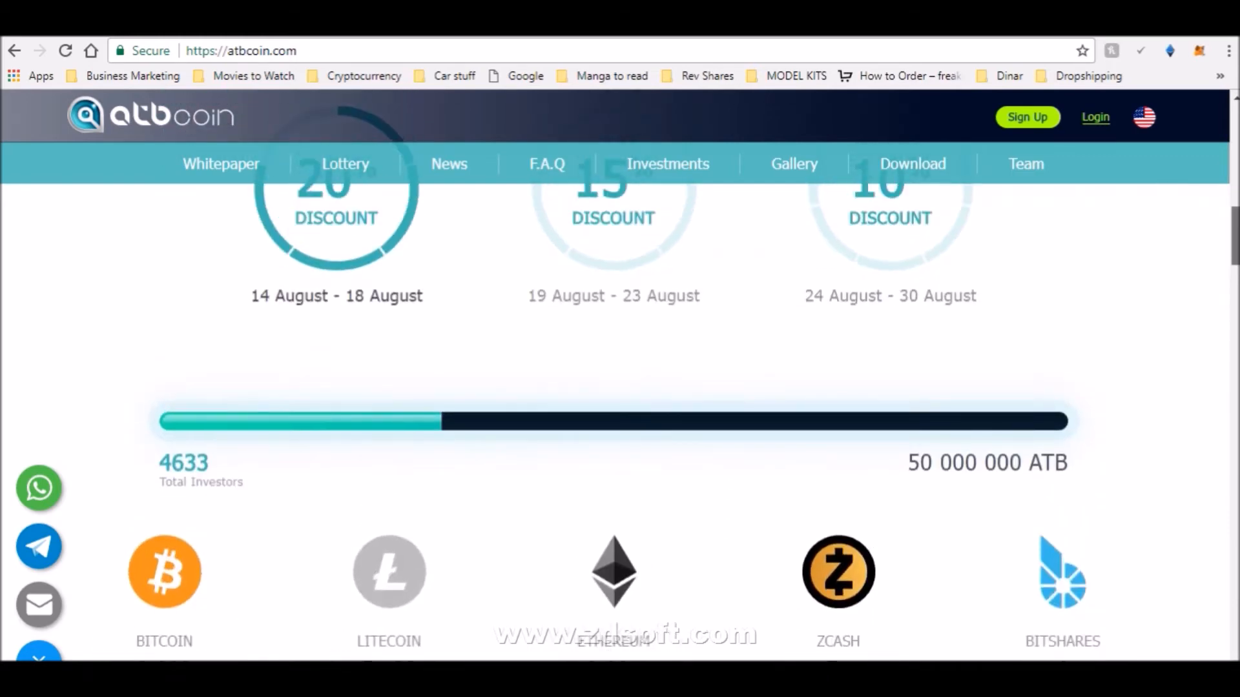
scroll(down, 3)
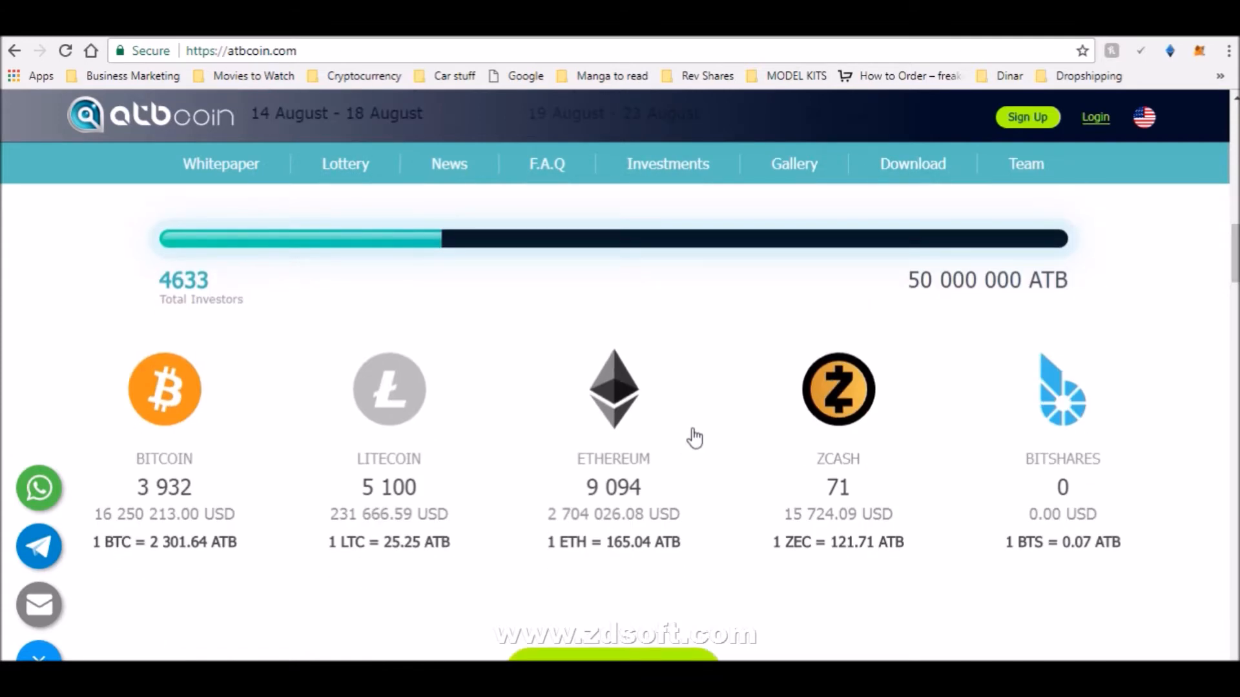
mouse_move(323, 470)
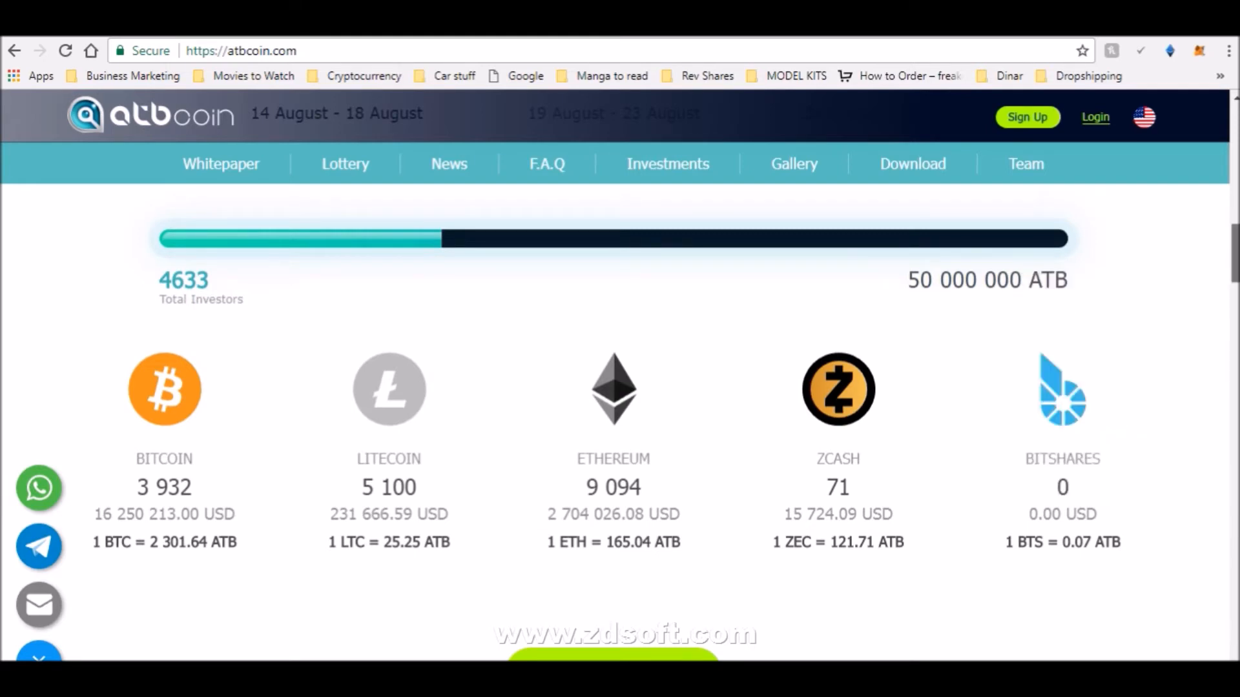
scroll(down, 3)
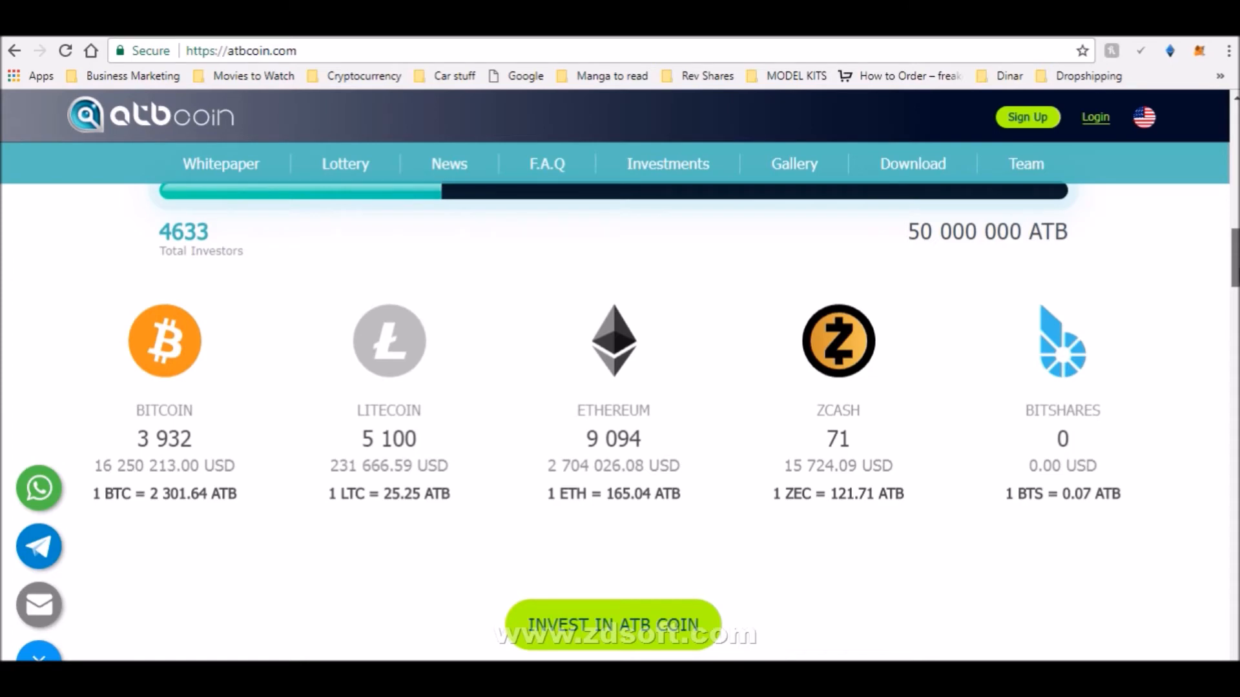
Step: Move down into the Roadmap section through its early milestone lines
scroll(down, 3)
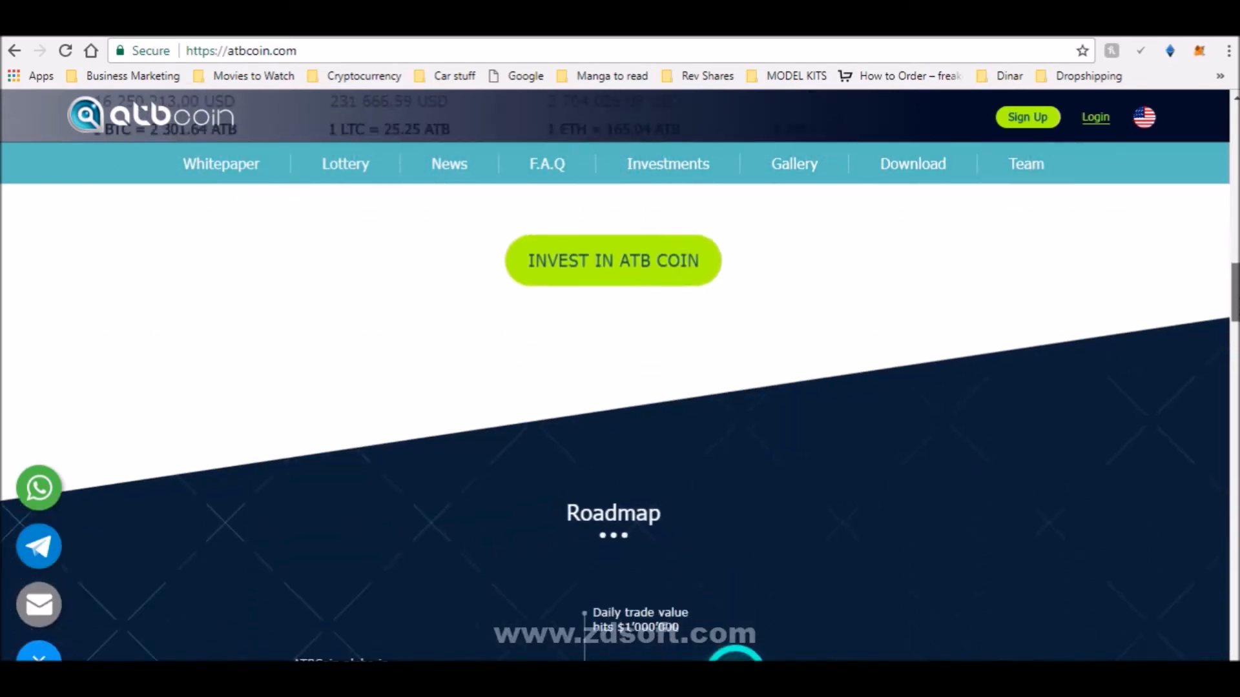
scroll(down, 3)
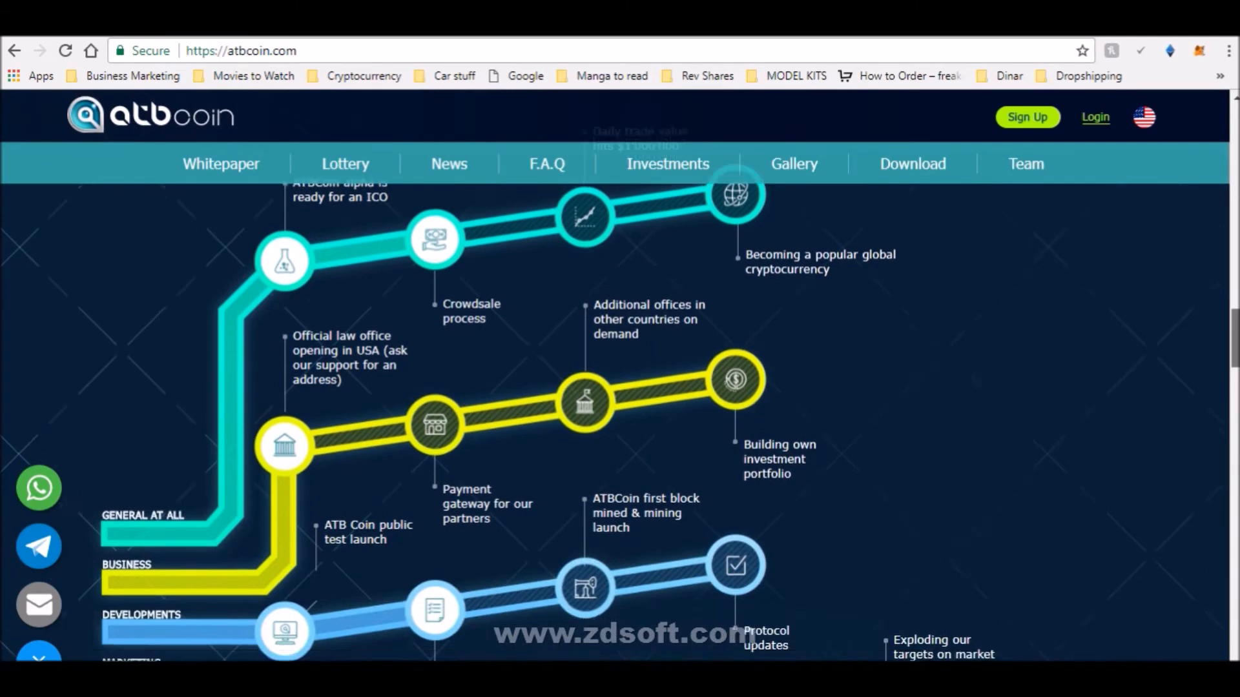
scroll(down, 3)
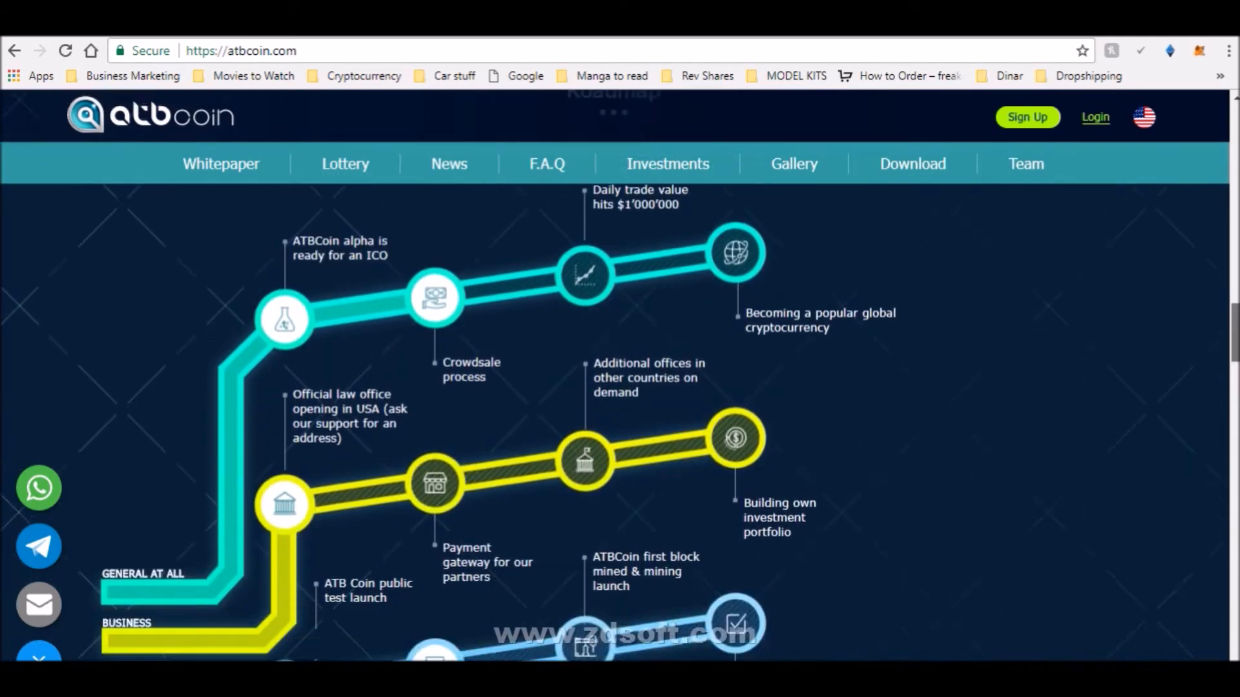
scroll(down, 3)
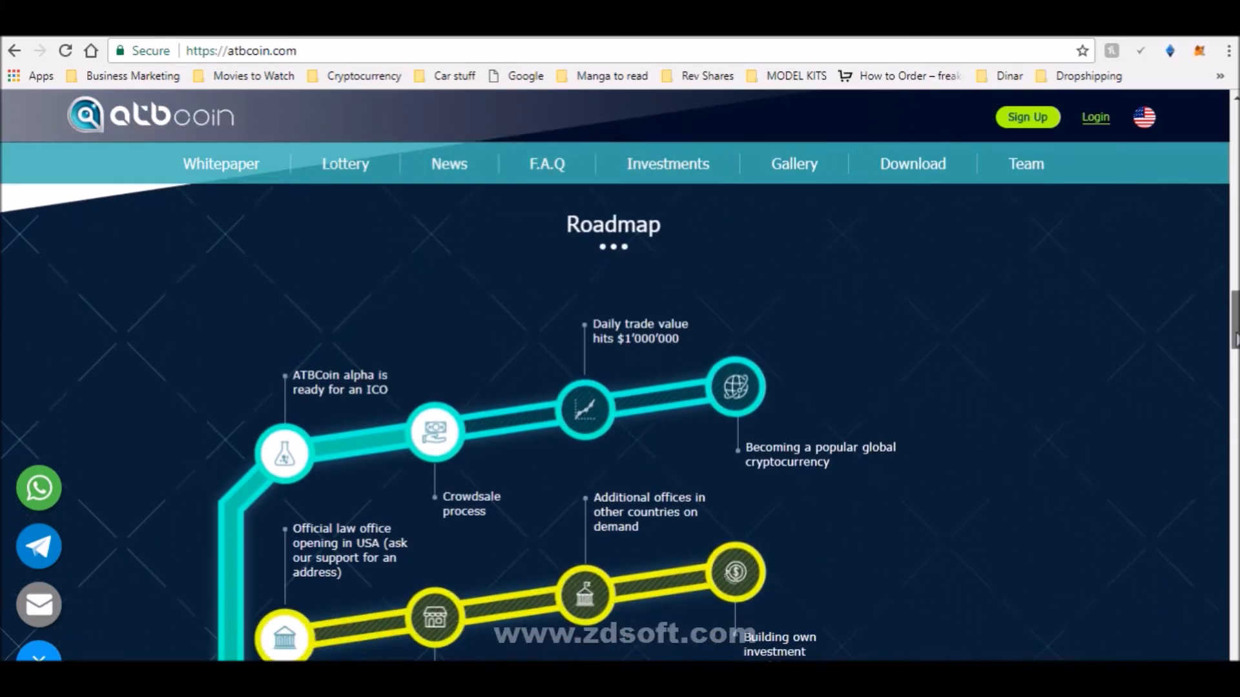
scroll(down, 3)
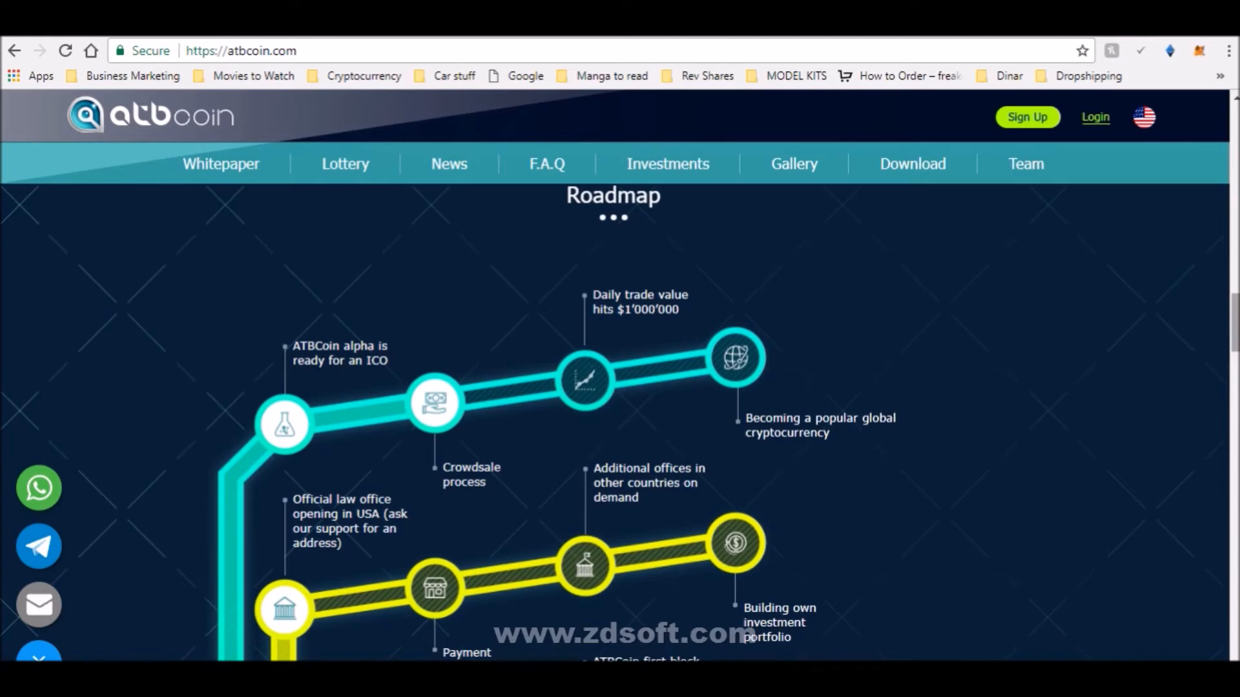
mouse_move(230, 647)
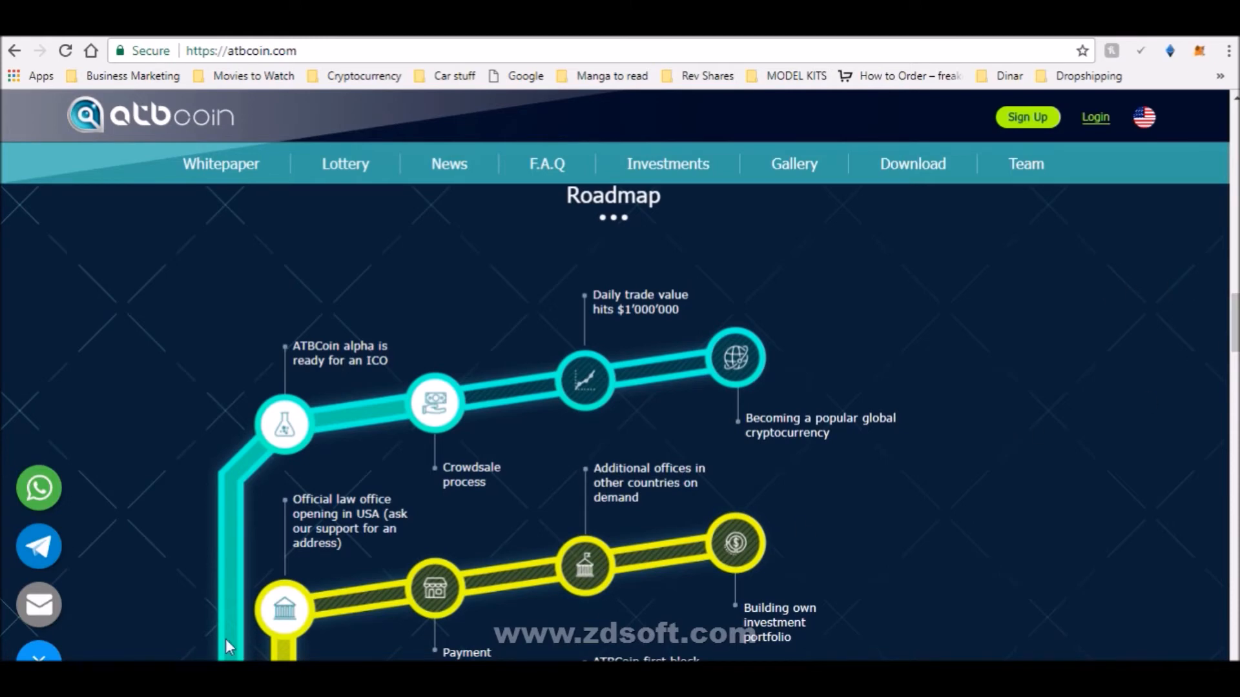
mouse_move(434, 403)
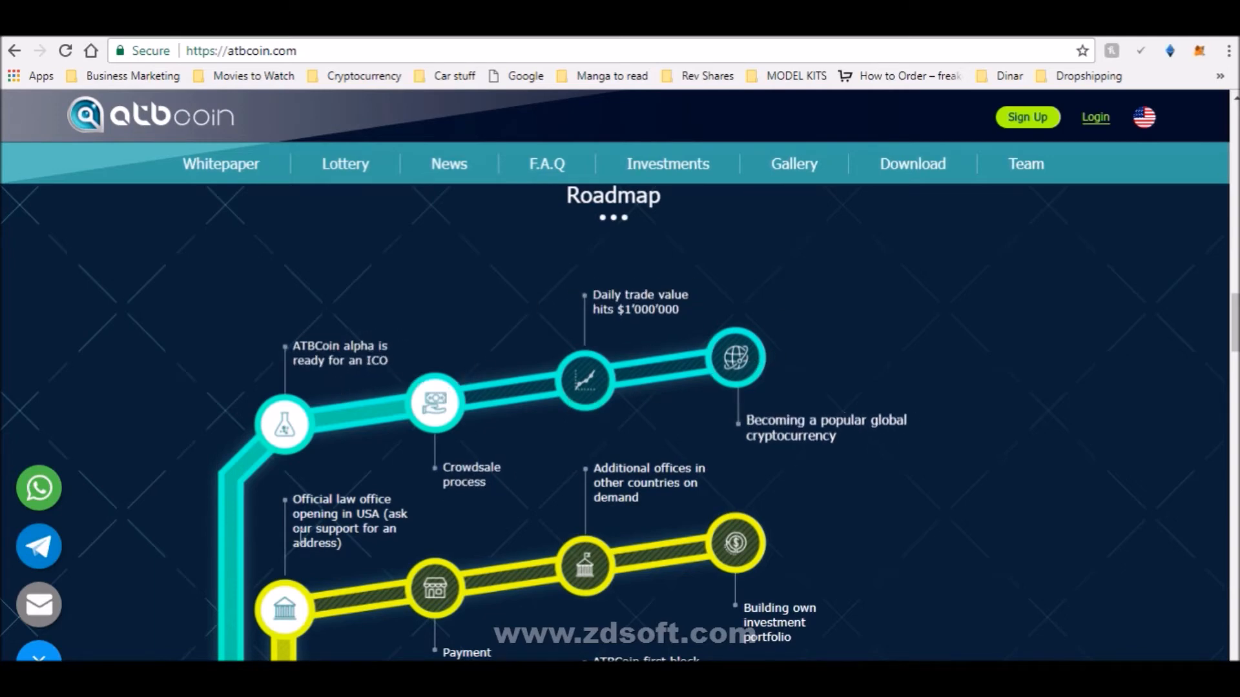
scroll(down, 3)
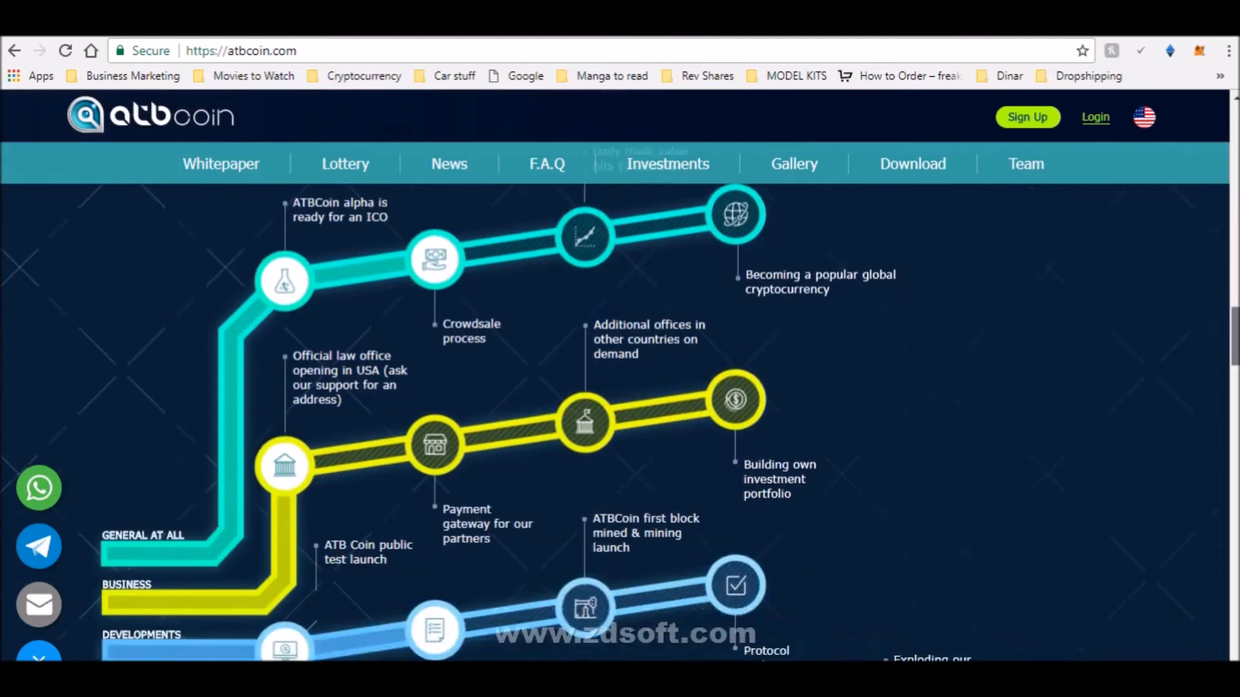
scroll(down, 3)
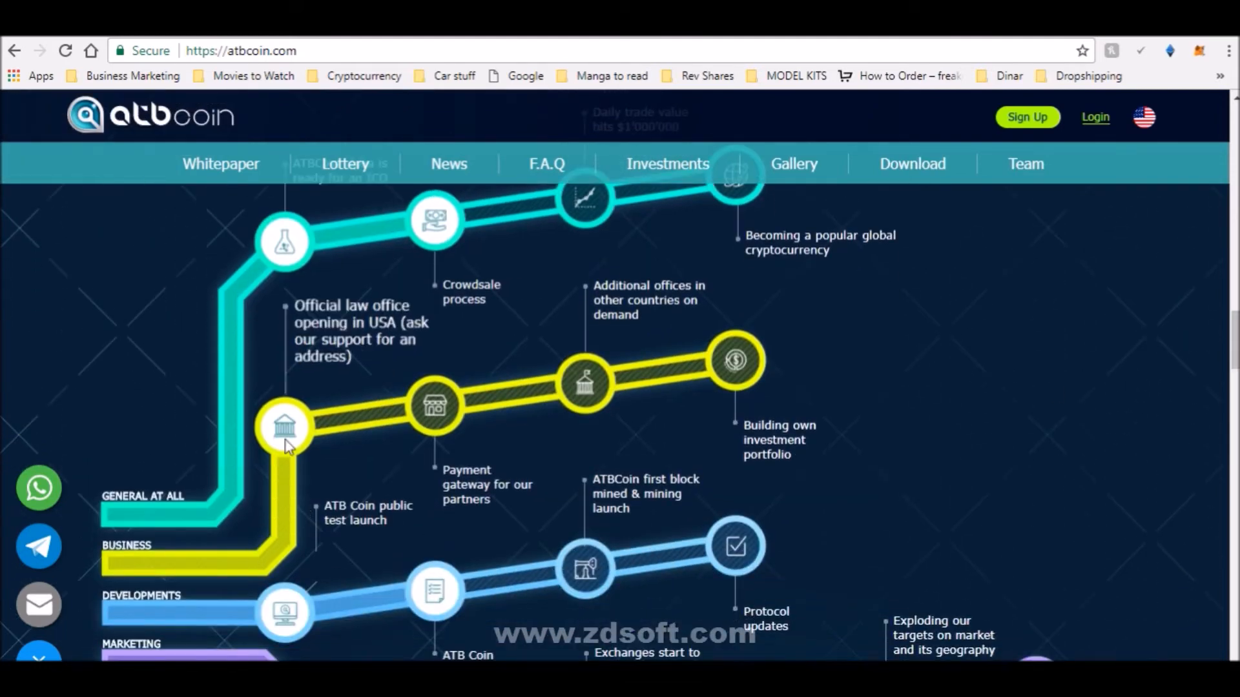
mouse_move(241, 400)
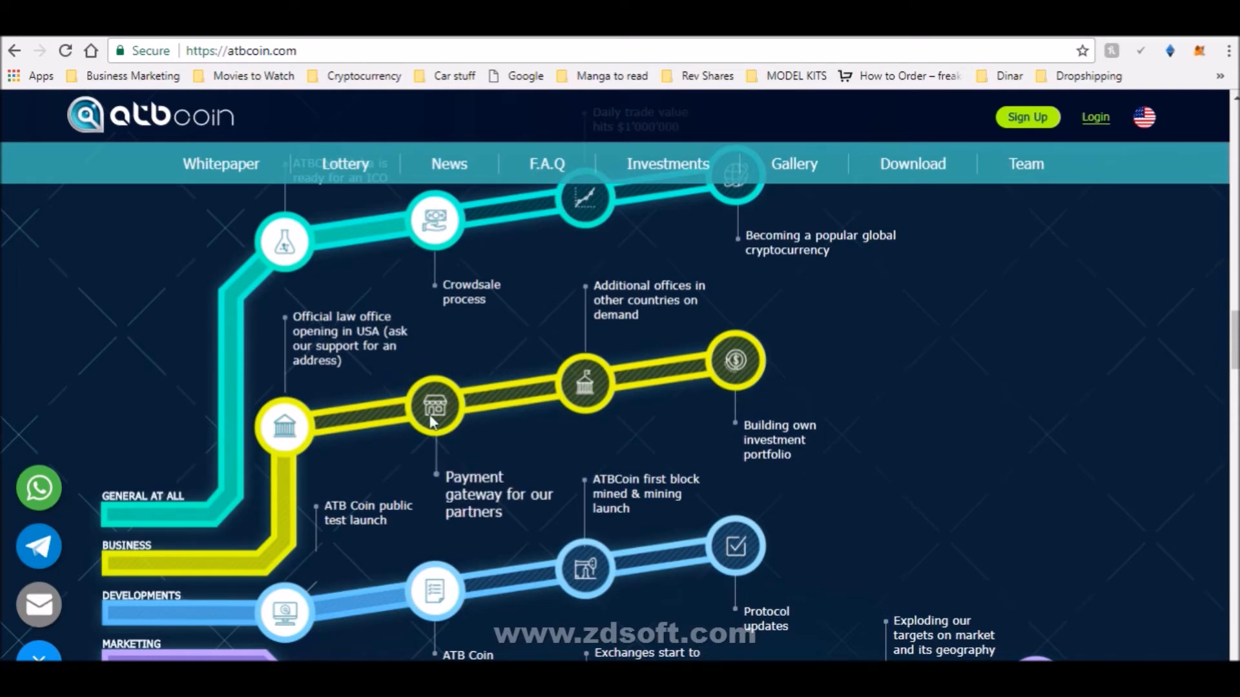
mouse_move(1088, 313)
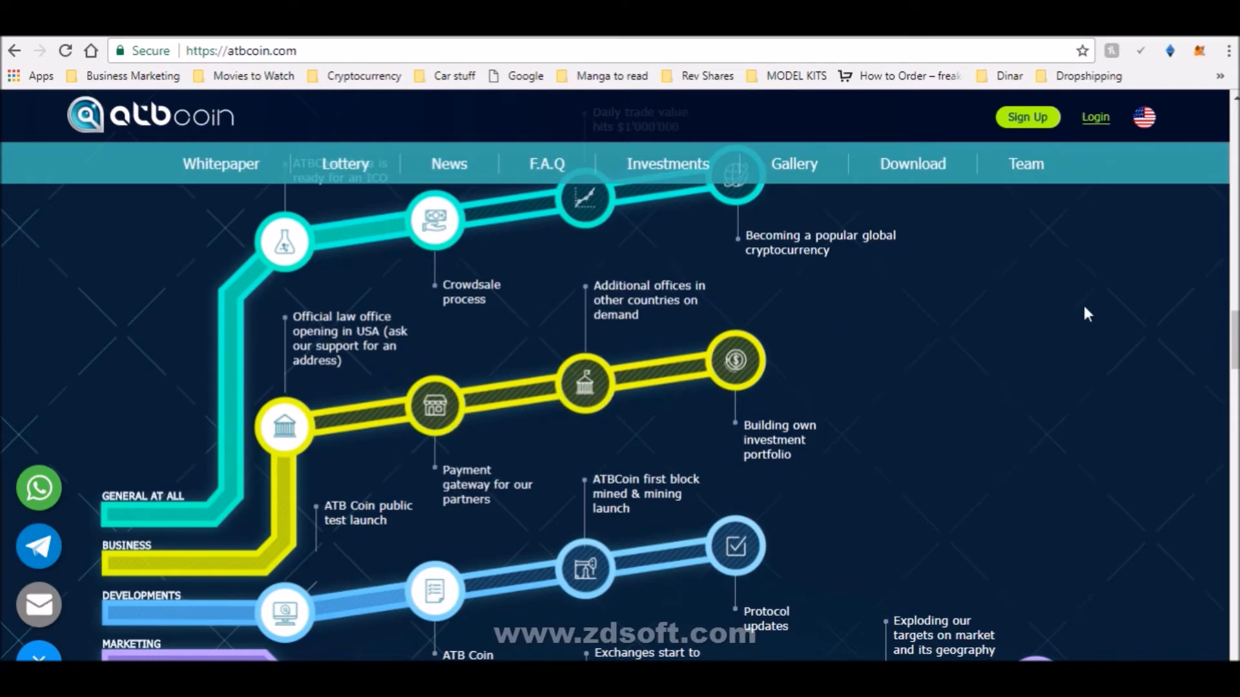
Step: Reach the Roadmap's Client line with Lightning Network and iOS & Android app milestones
scroll(down, 3)
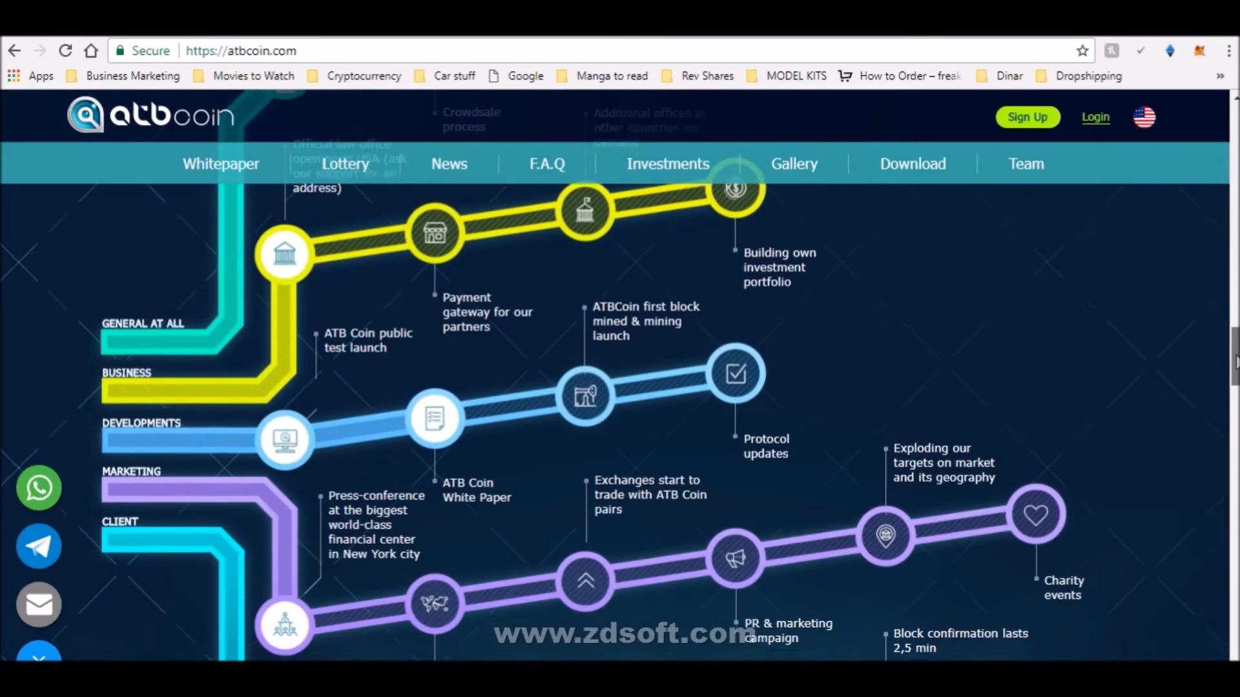
scroll(down, 3)
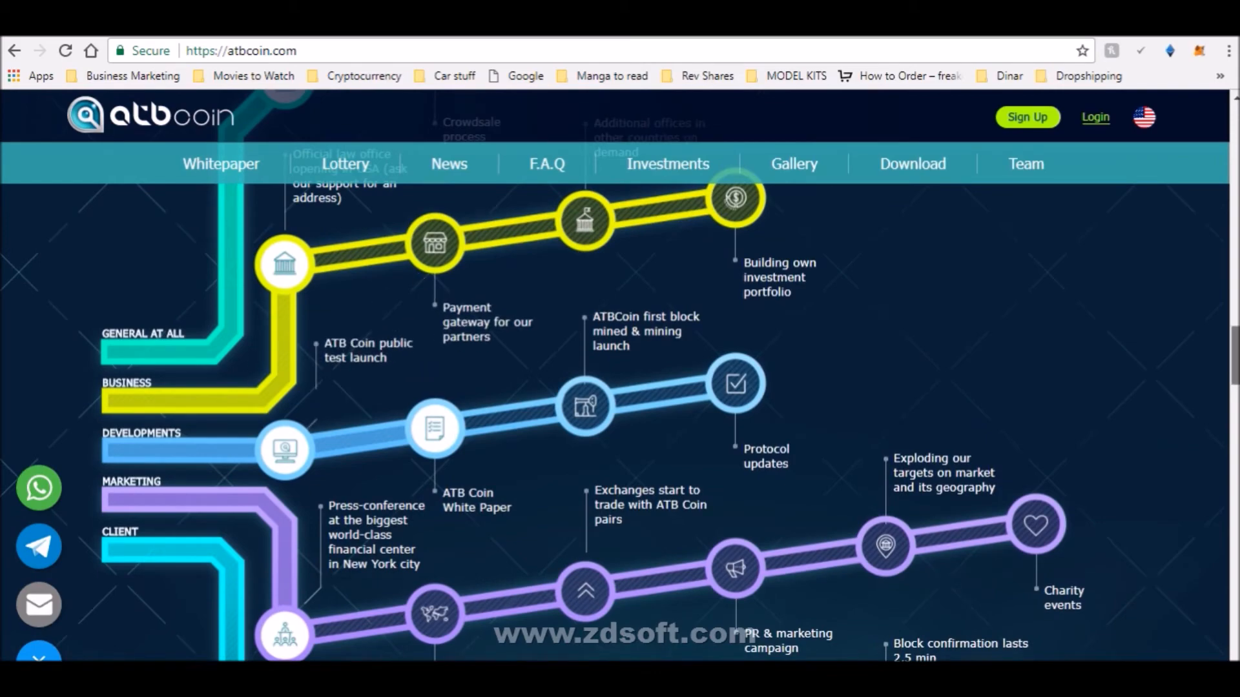
scroll(up, 3)
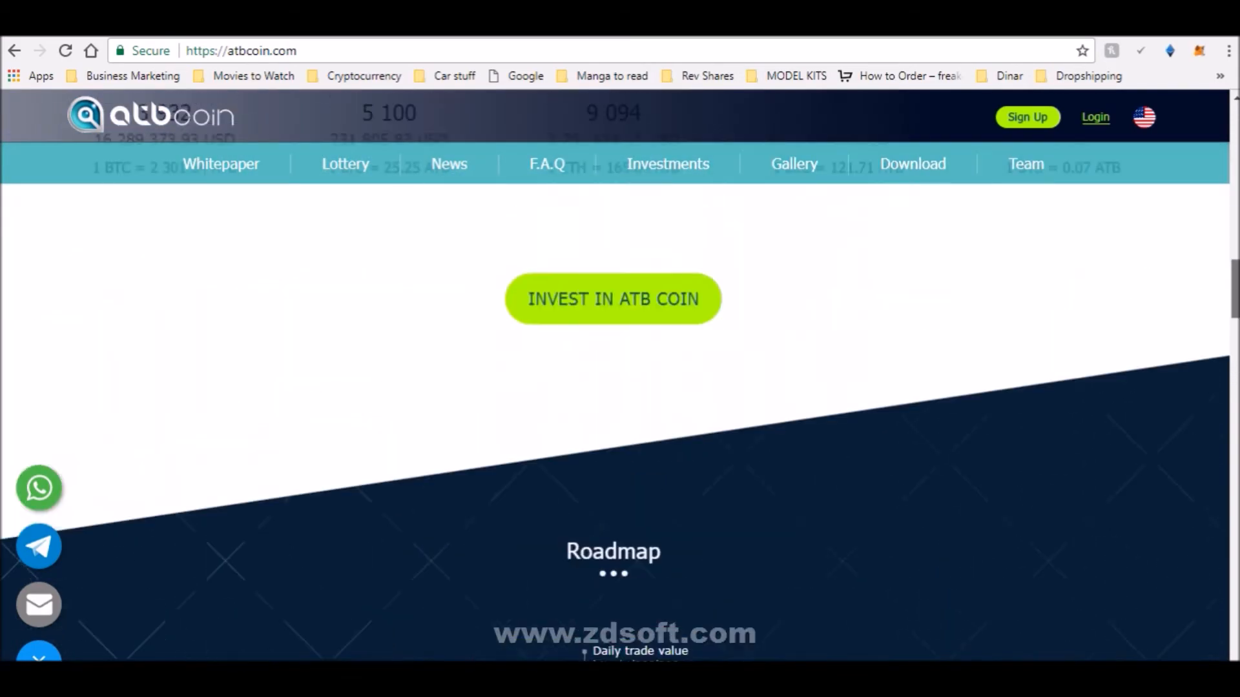
scroll(down, 3)
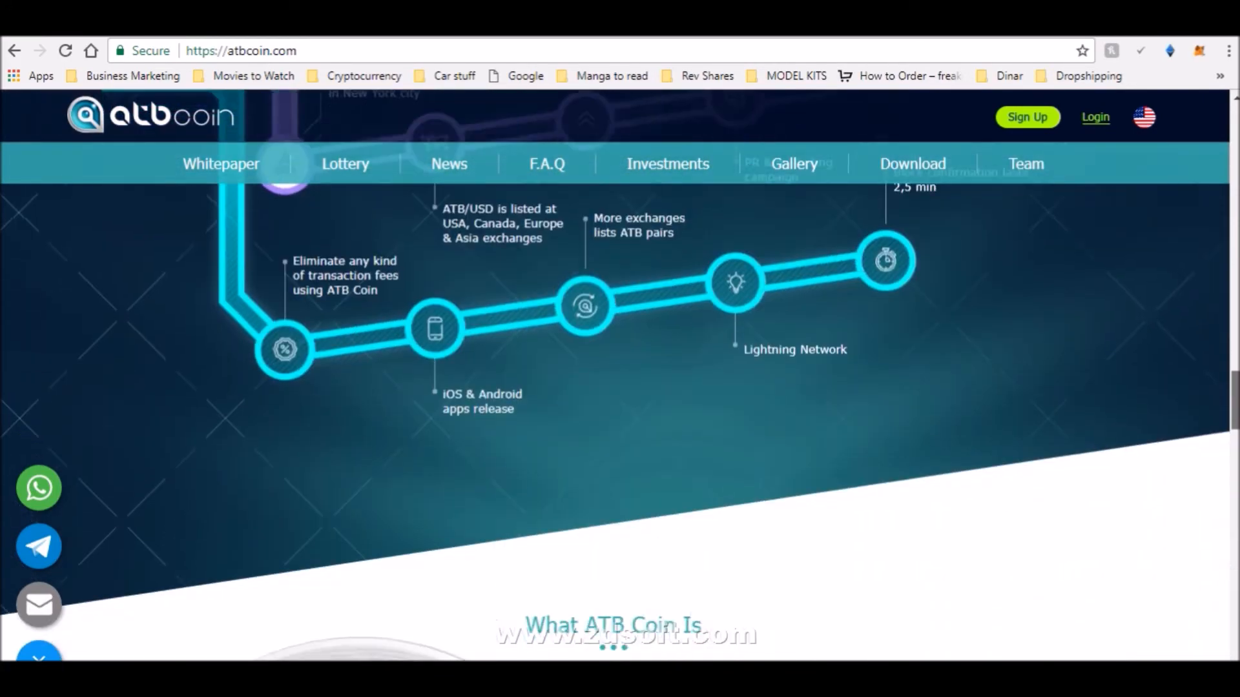
scroll(up, 3)
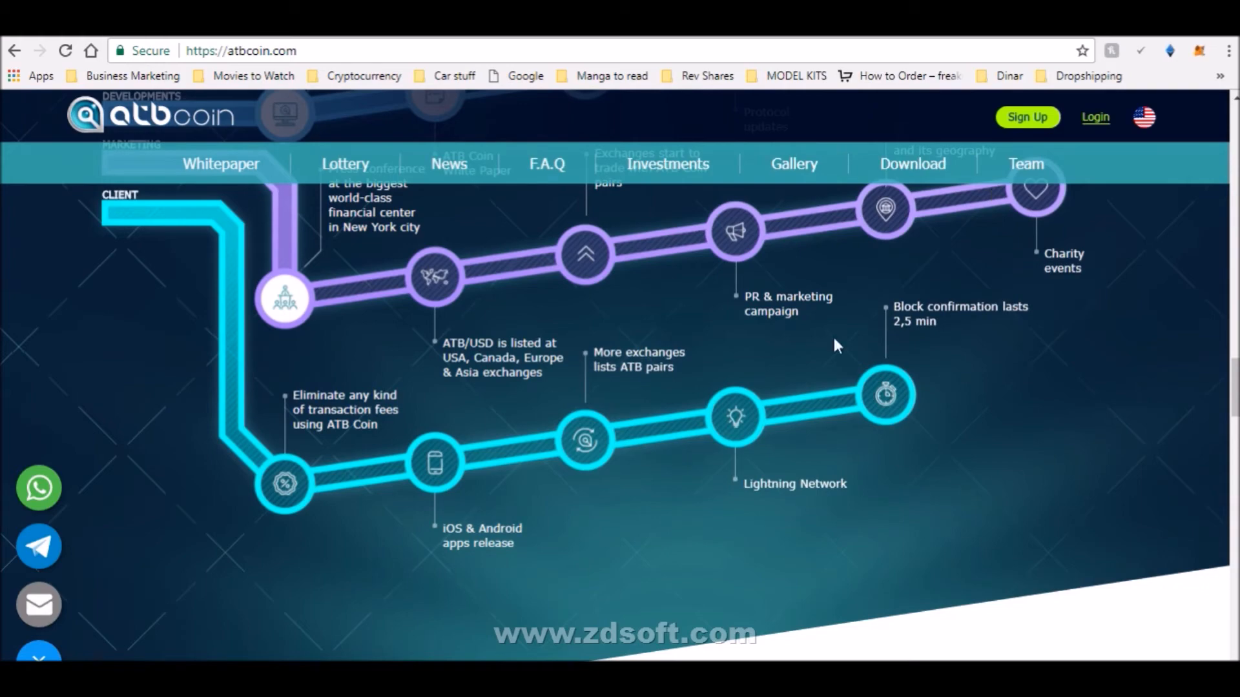
scroll(down, 3)
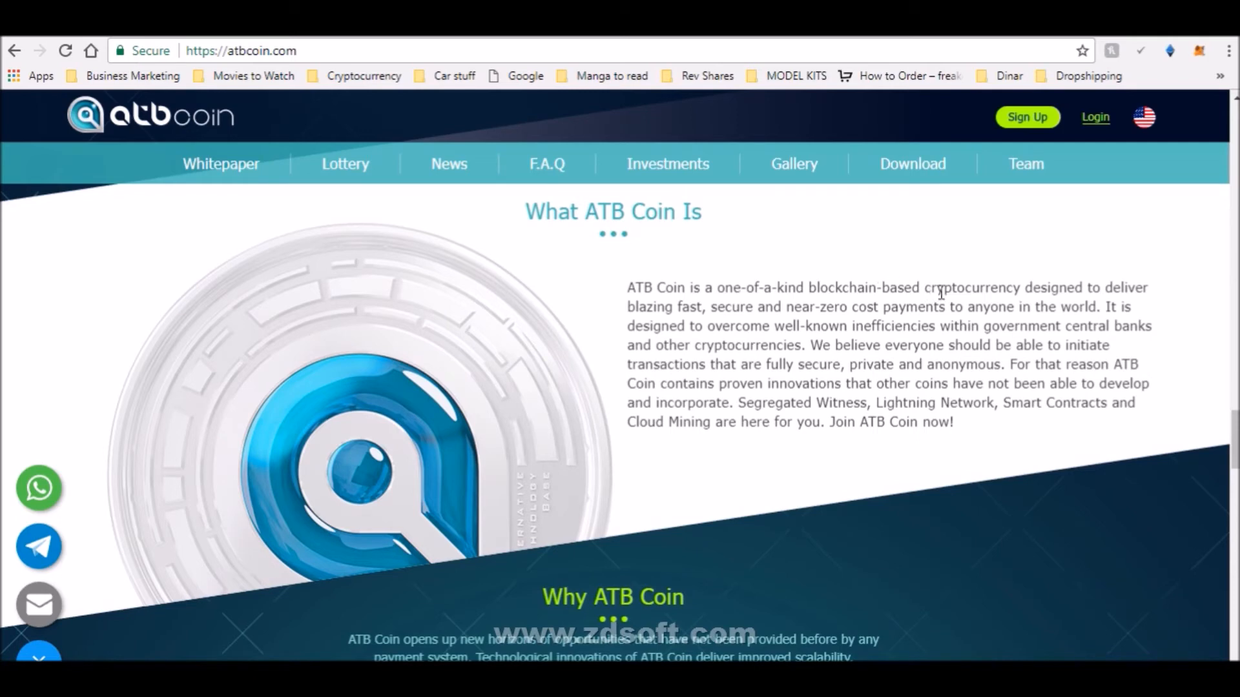
mouse_move(991, 304)
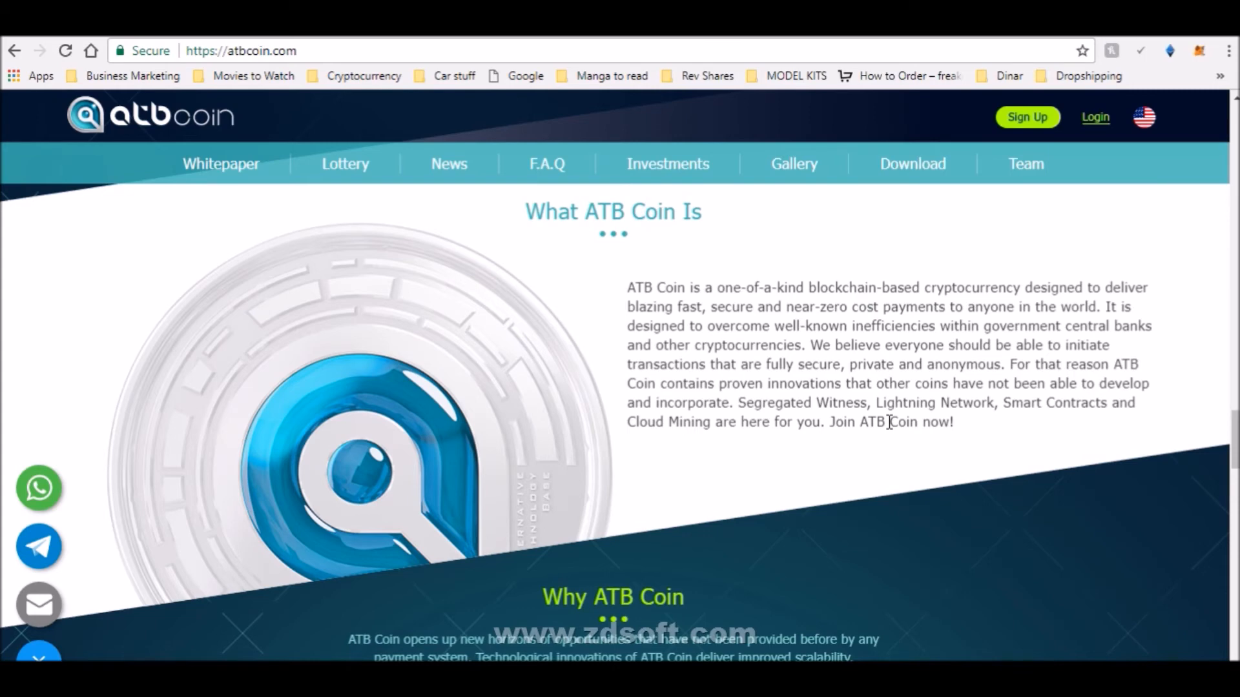
mouse_move(946, 325)
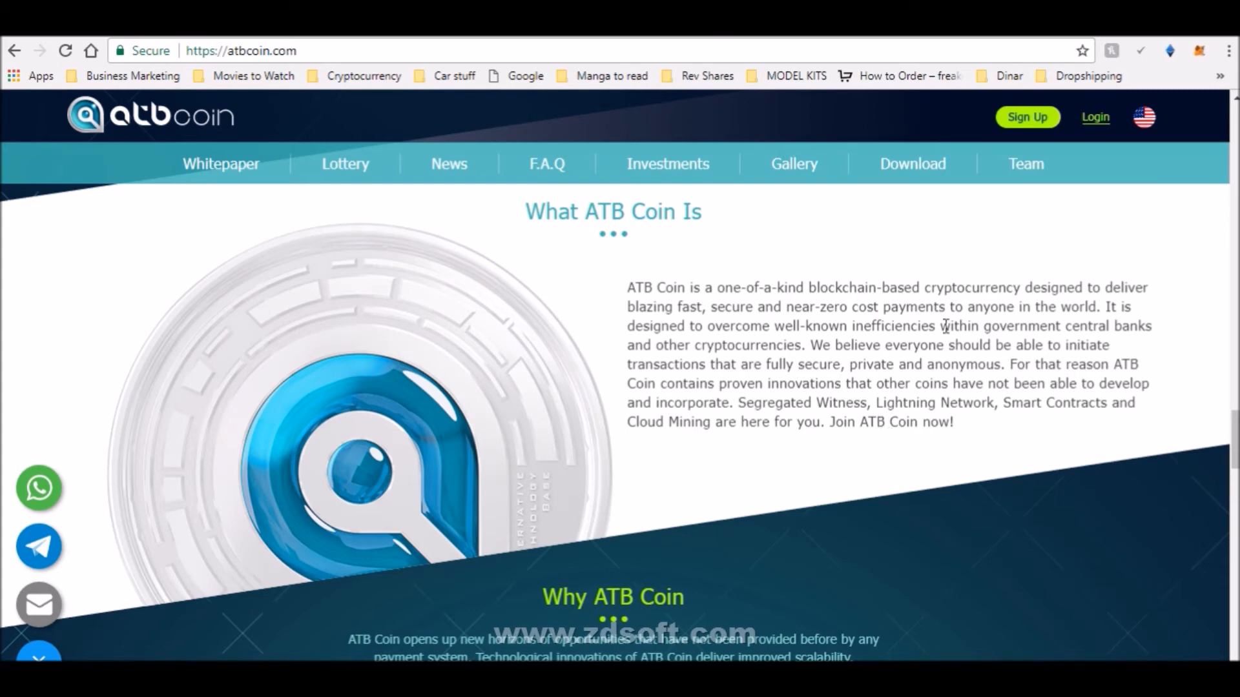
mouse_move(1012, 382)
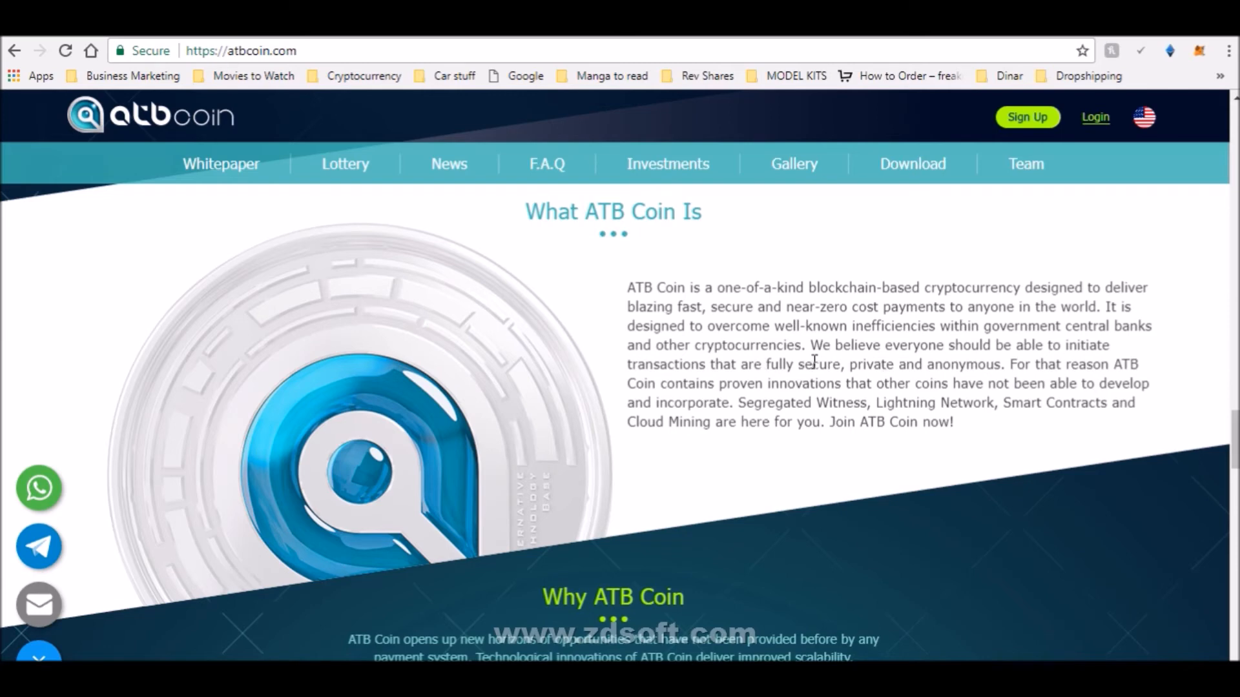
mouse_move(1156, 362)
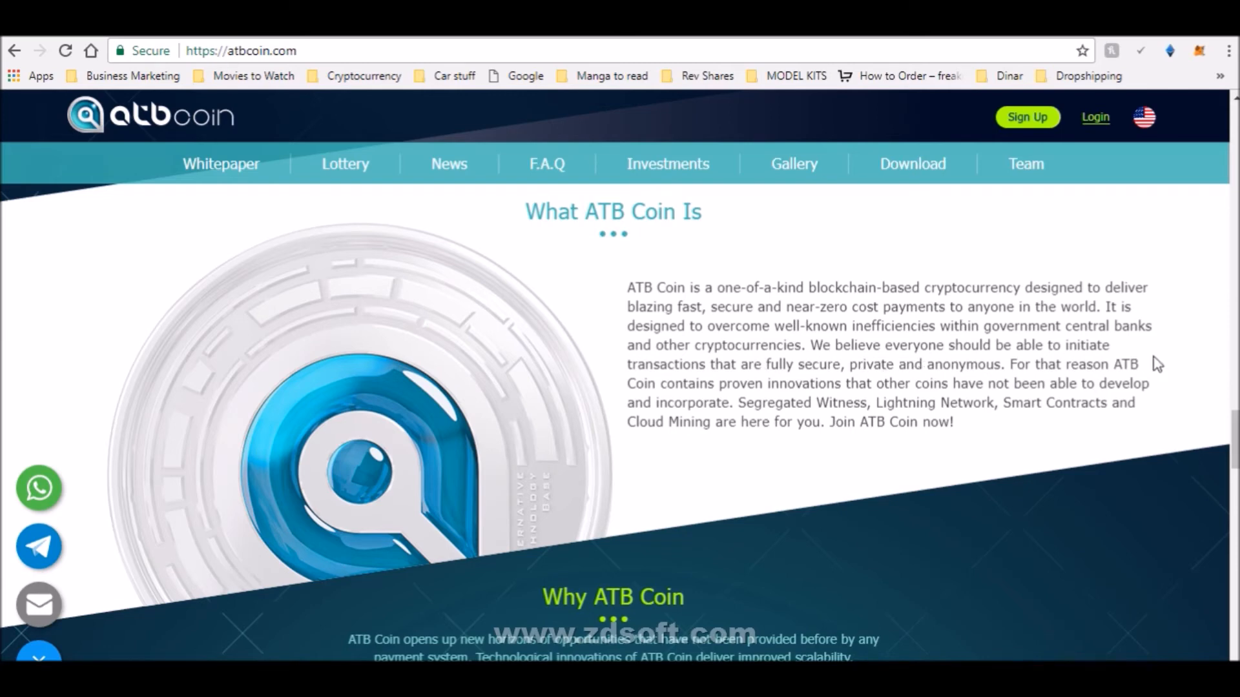
mouse_move(907, 409)
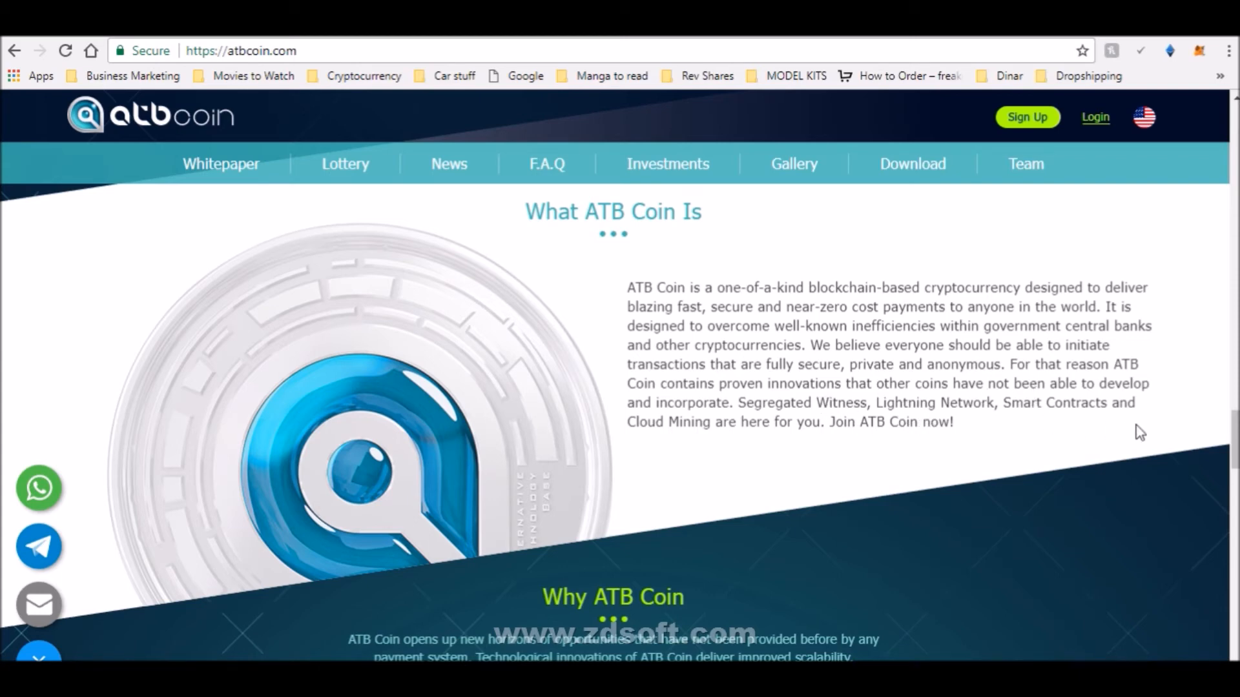
right_click(1139, 432)
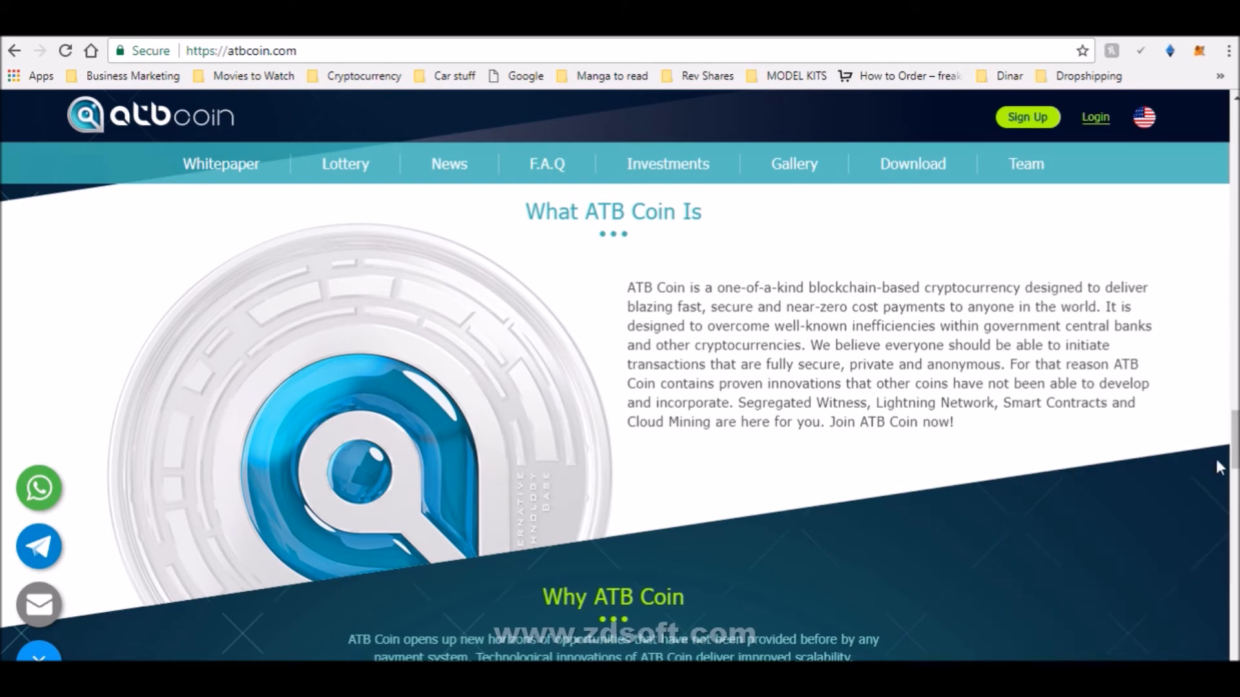
Step: Move past Why ATB Coin, Segregated Witness, Cloud Mining and Media logos to the footer social icons
scroll(down, 3)
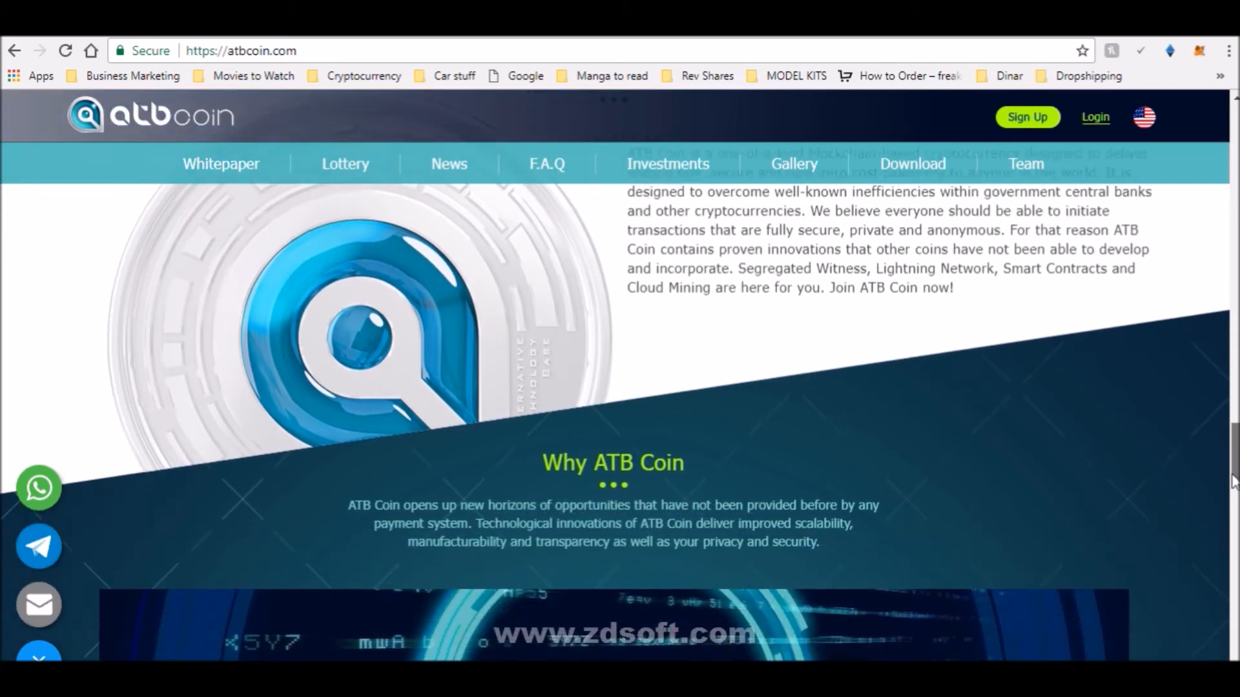
scroll(down, 3)
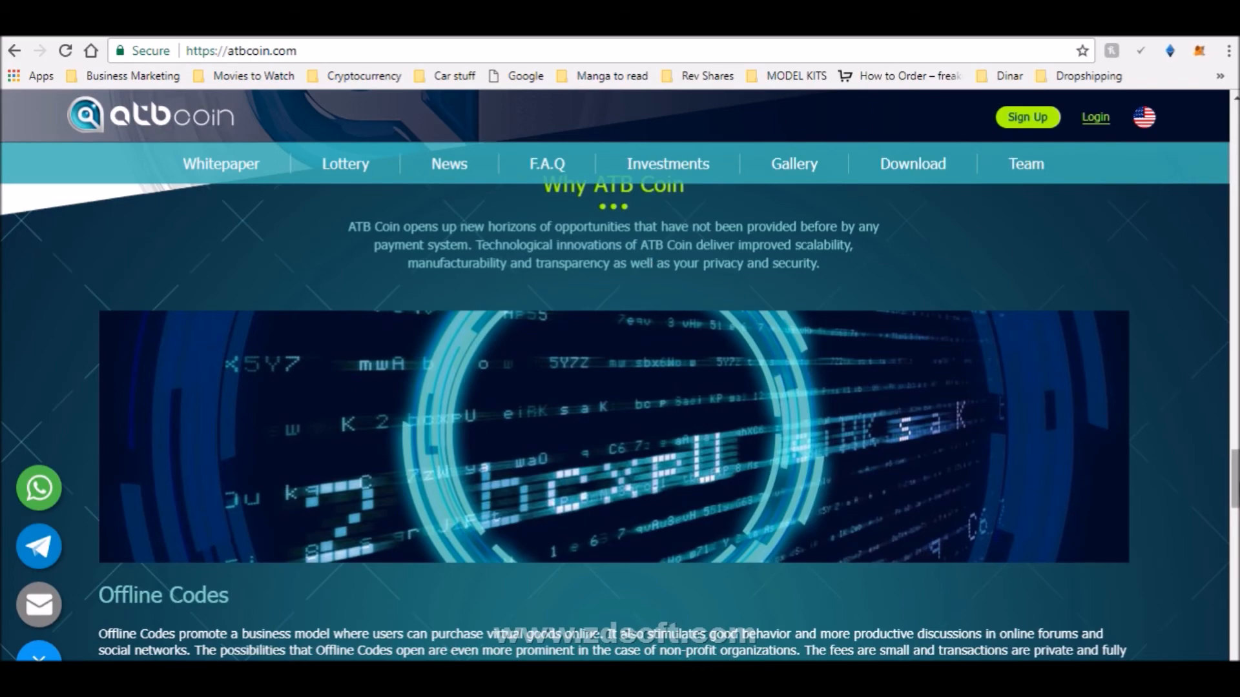
mouse_move(1198, 541)
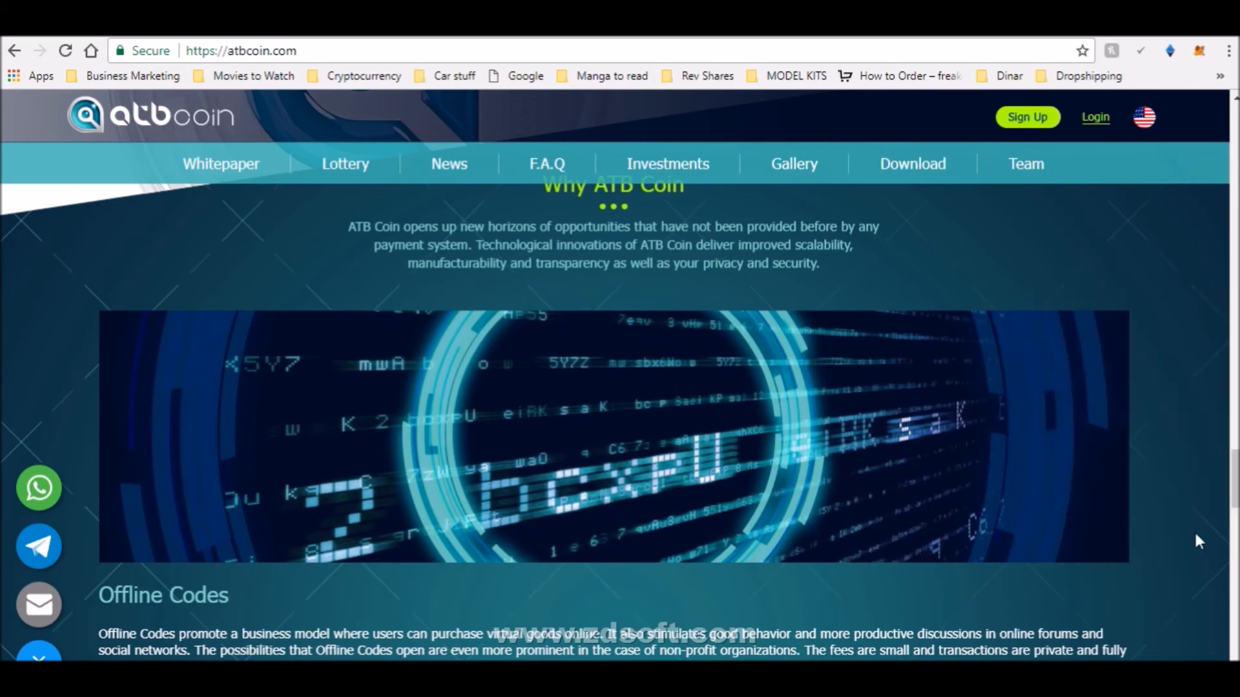
scroll(down, 3)
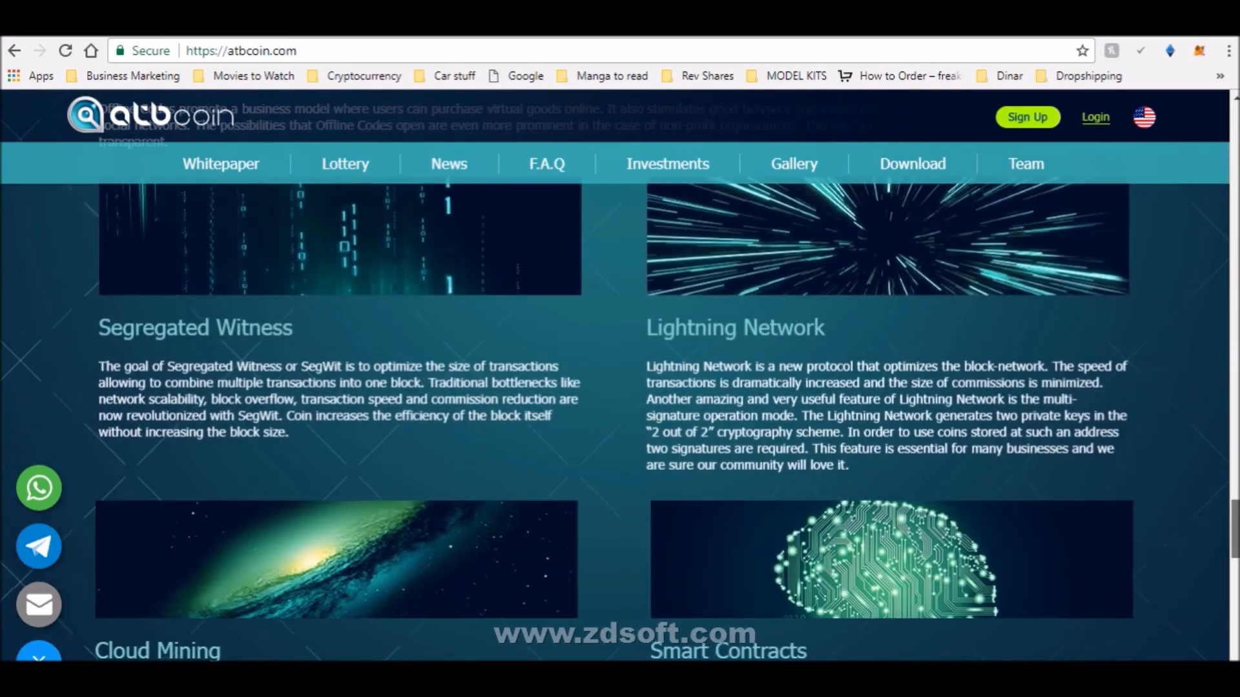
scroll(down, 3)
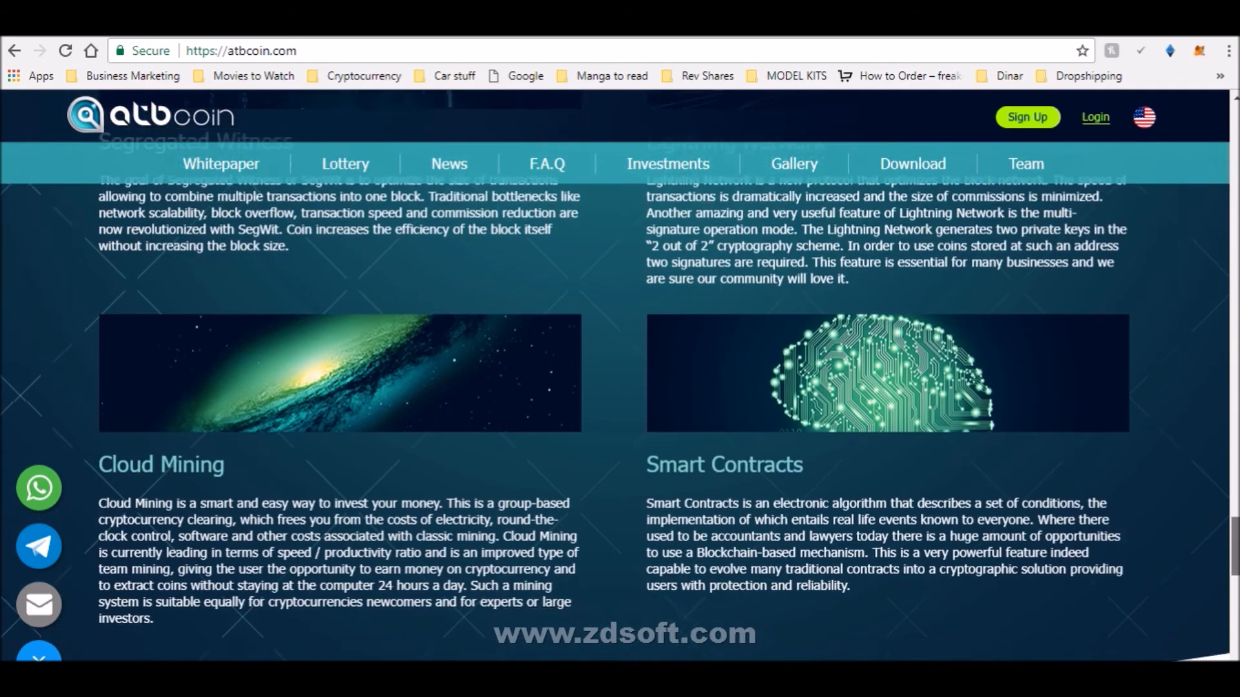
scroll(down, 3)
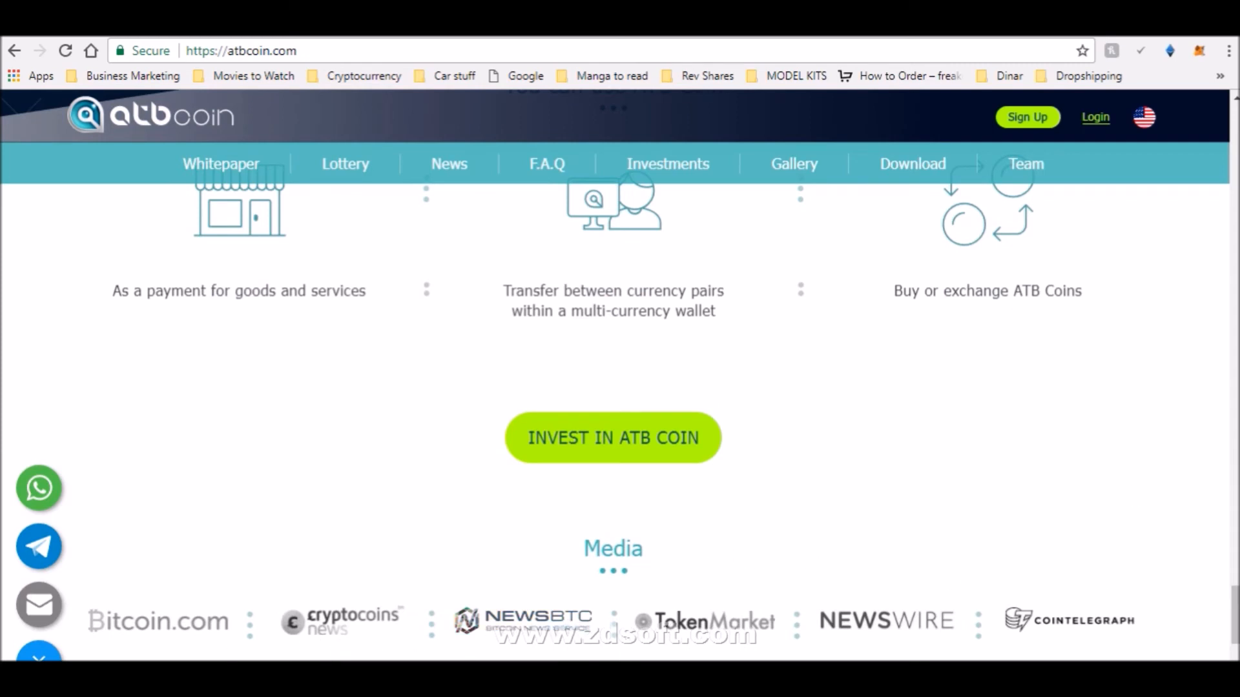
scroll(up, 3)
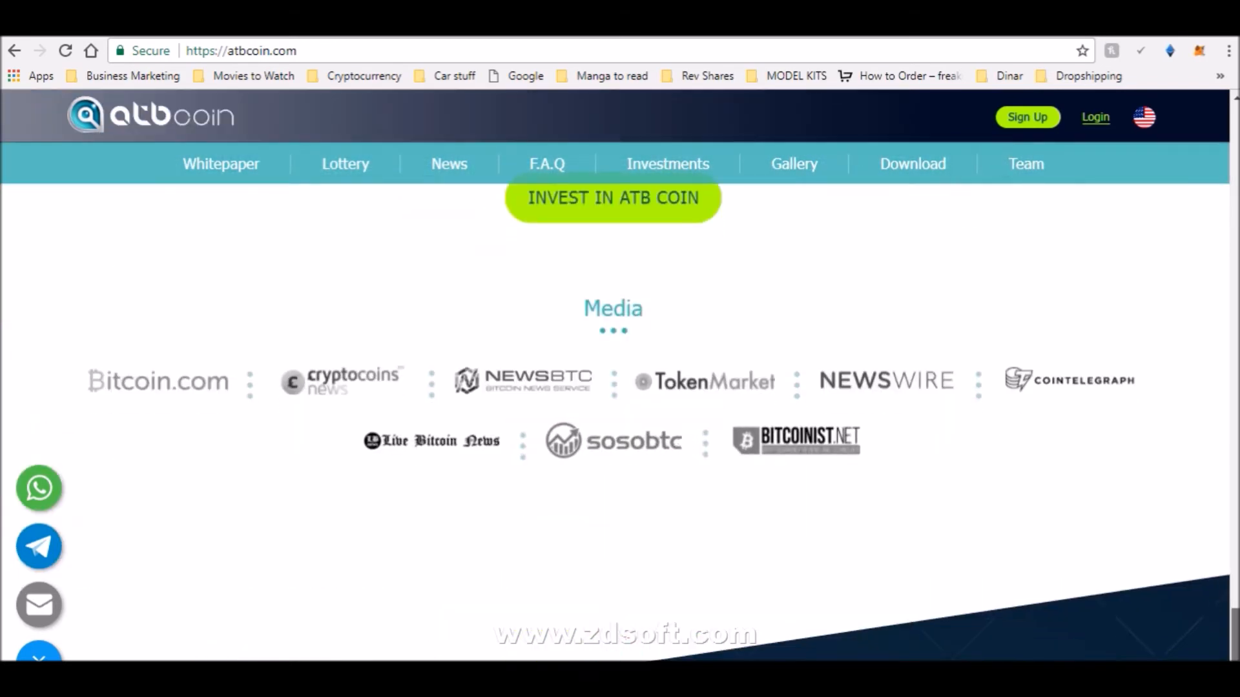
scroll(down, 3)
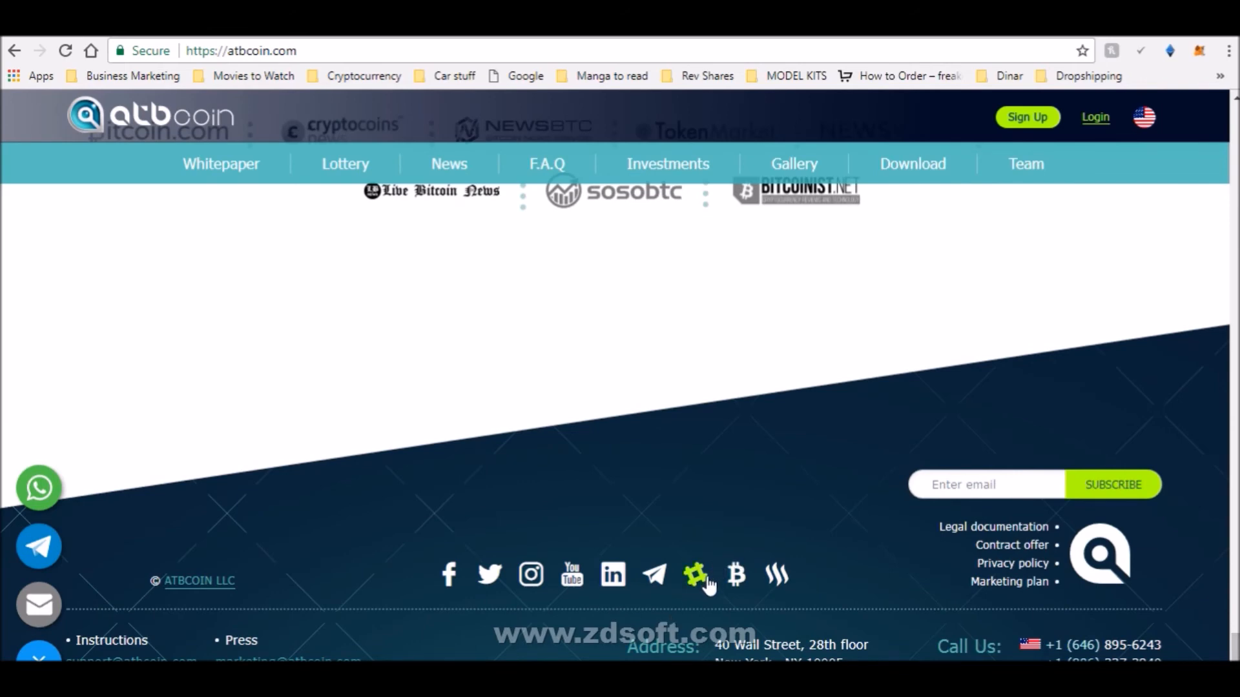
mouse_move(629, 611)
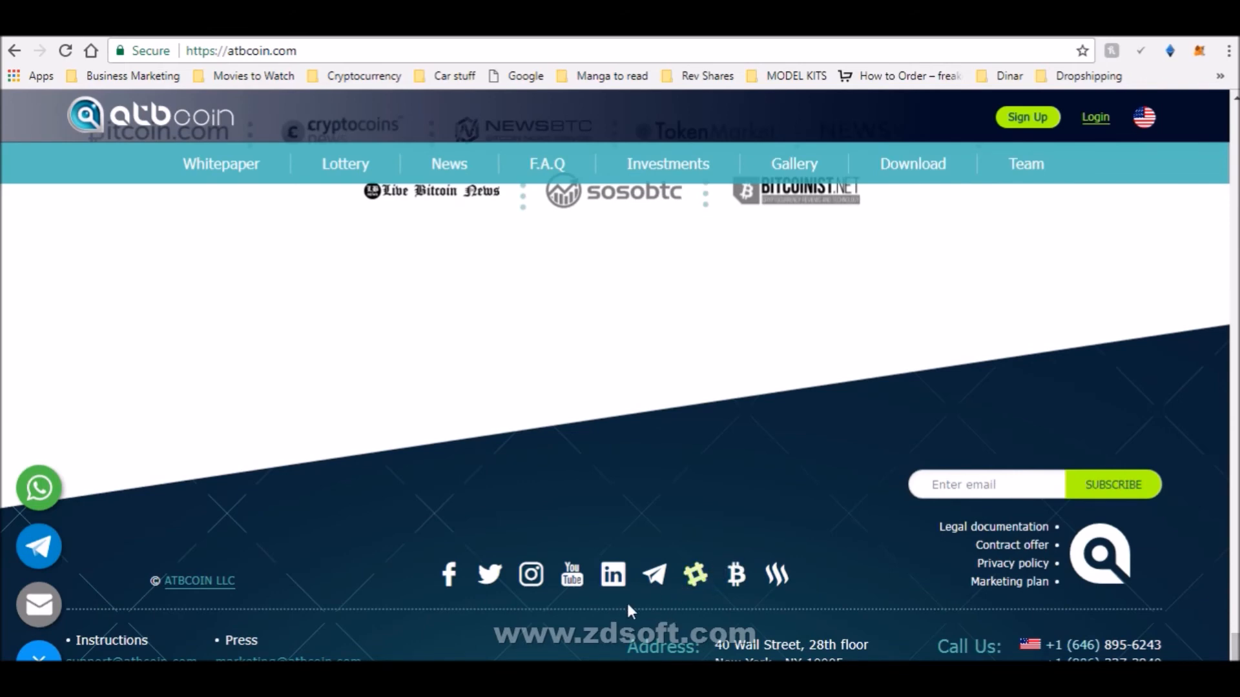
mouse_move(410, 603)
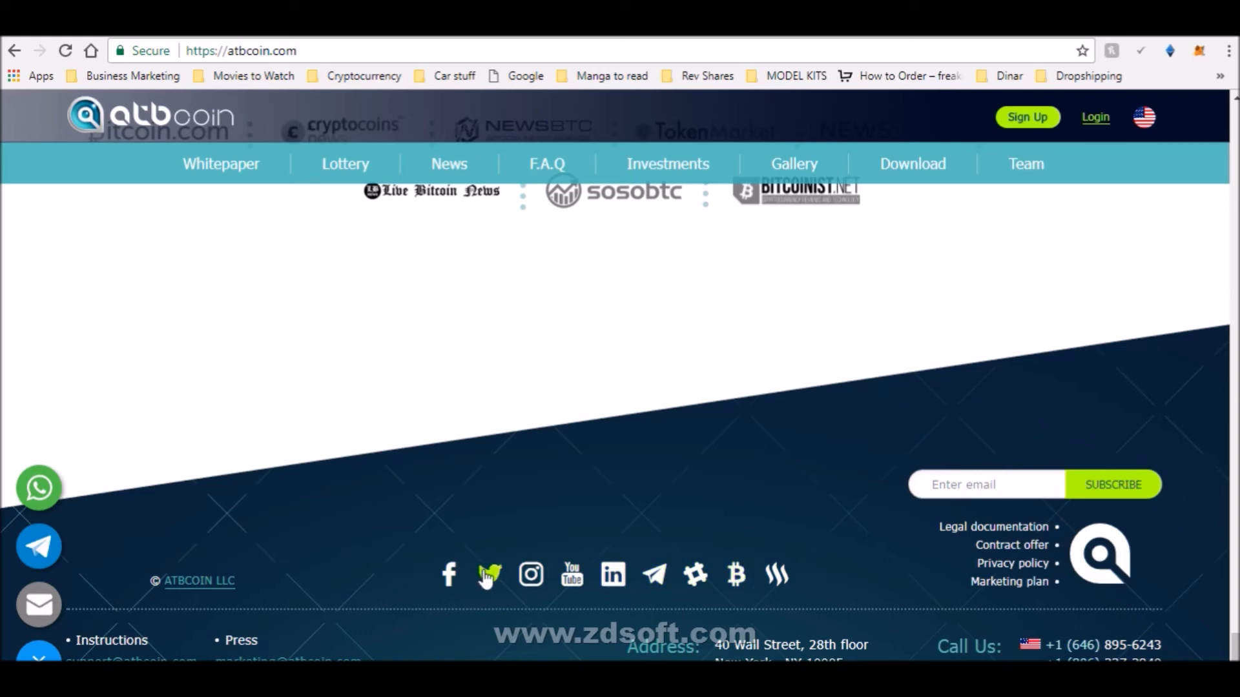
Step: Go to twitter.com/atbcoincom and browse down its recent news tweets
click(488, 574)
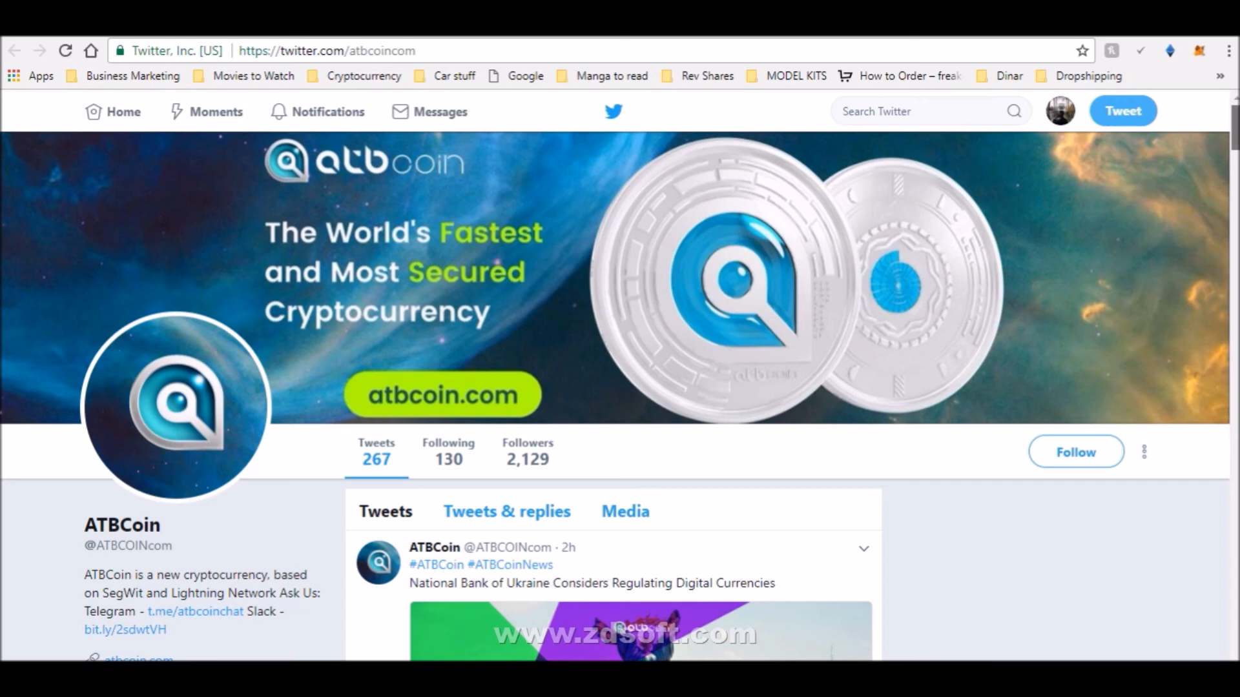
scroll(down, 3)
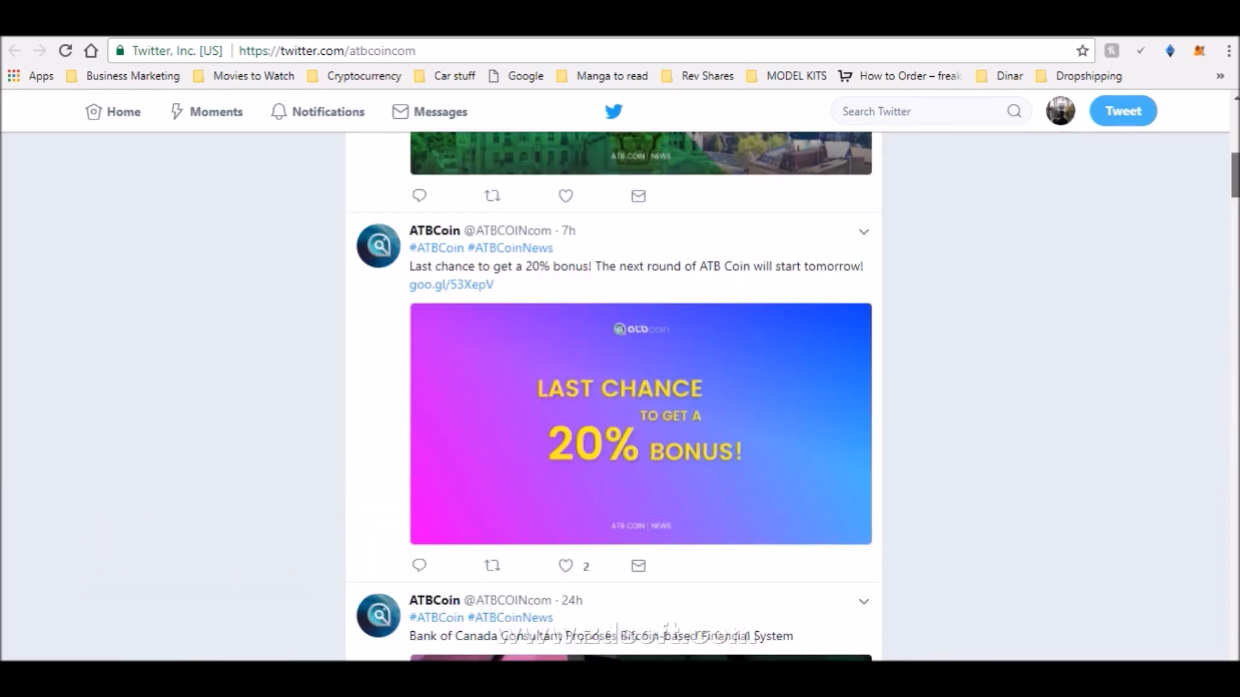
scroll(down, 3)
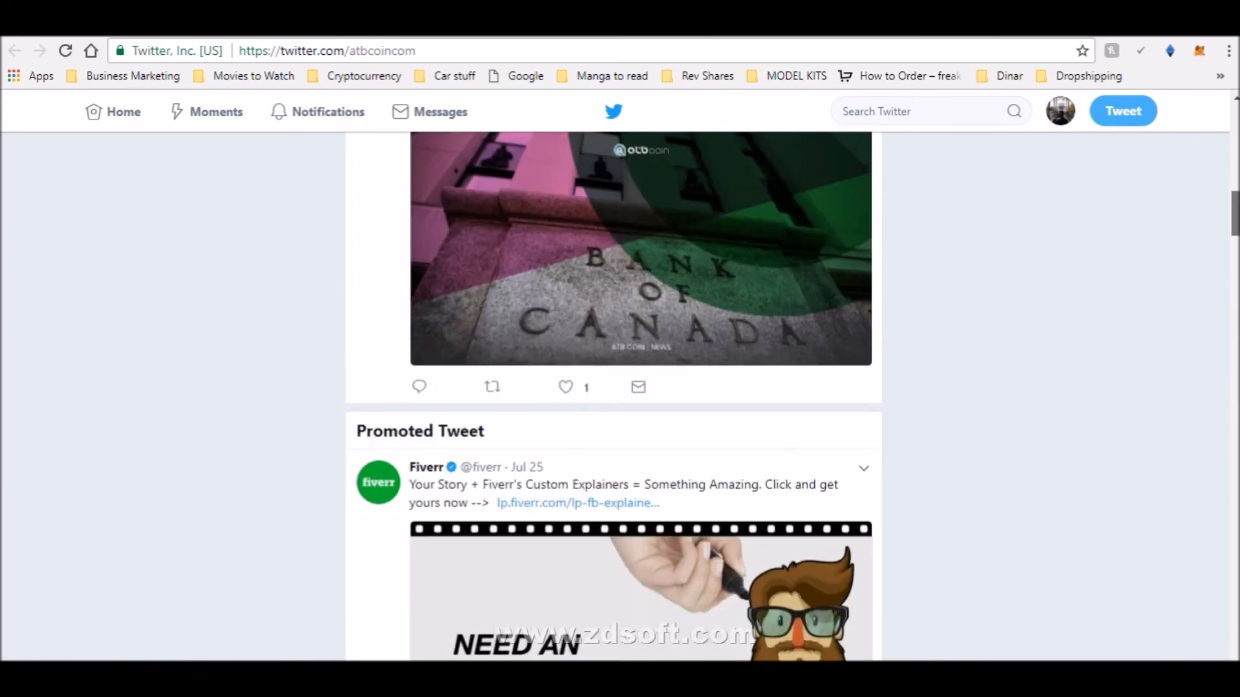
scroll(down, 3)
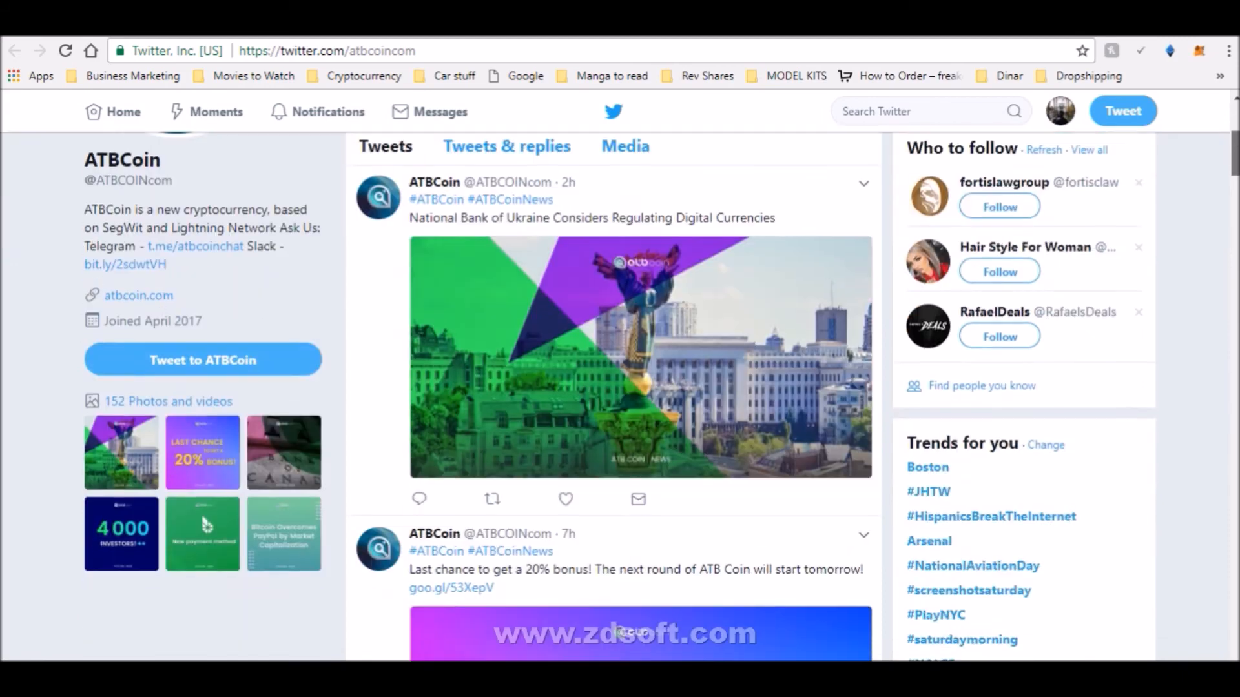
scroll(down, 3)
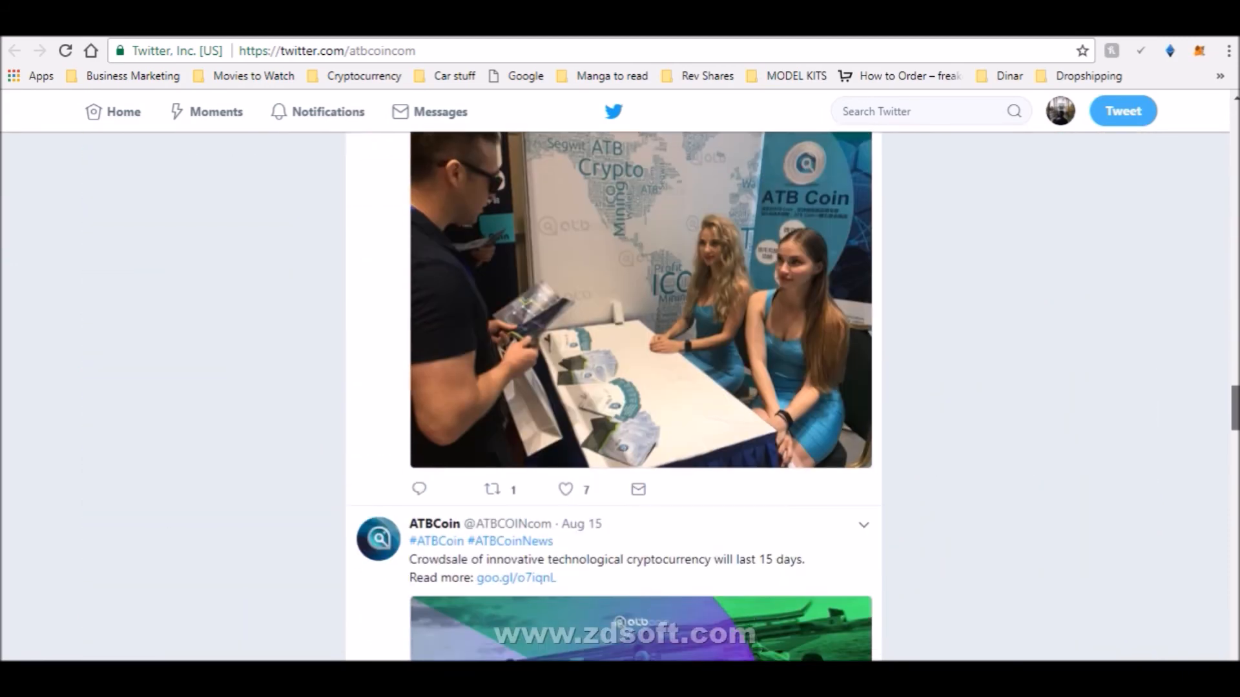
scroll(down, 3)
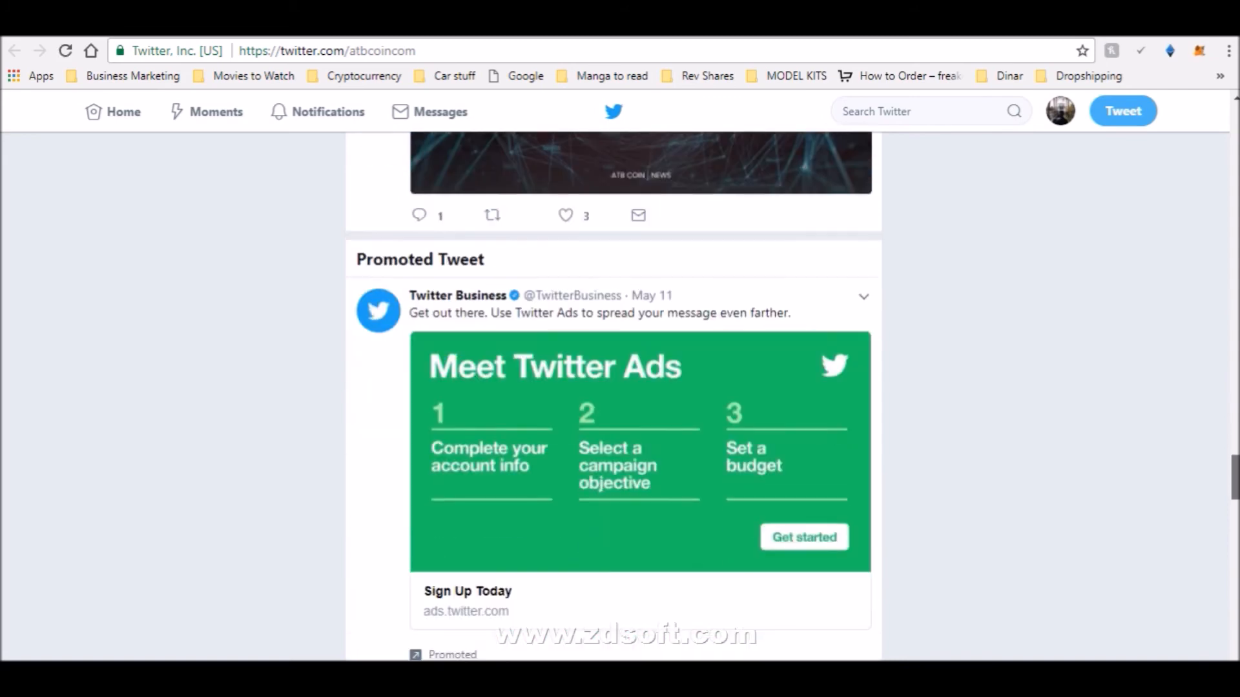
scroll(down, 3)
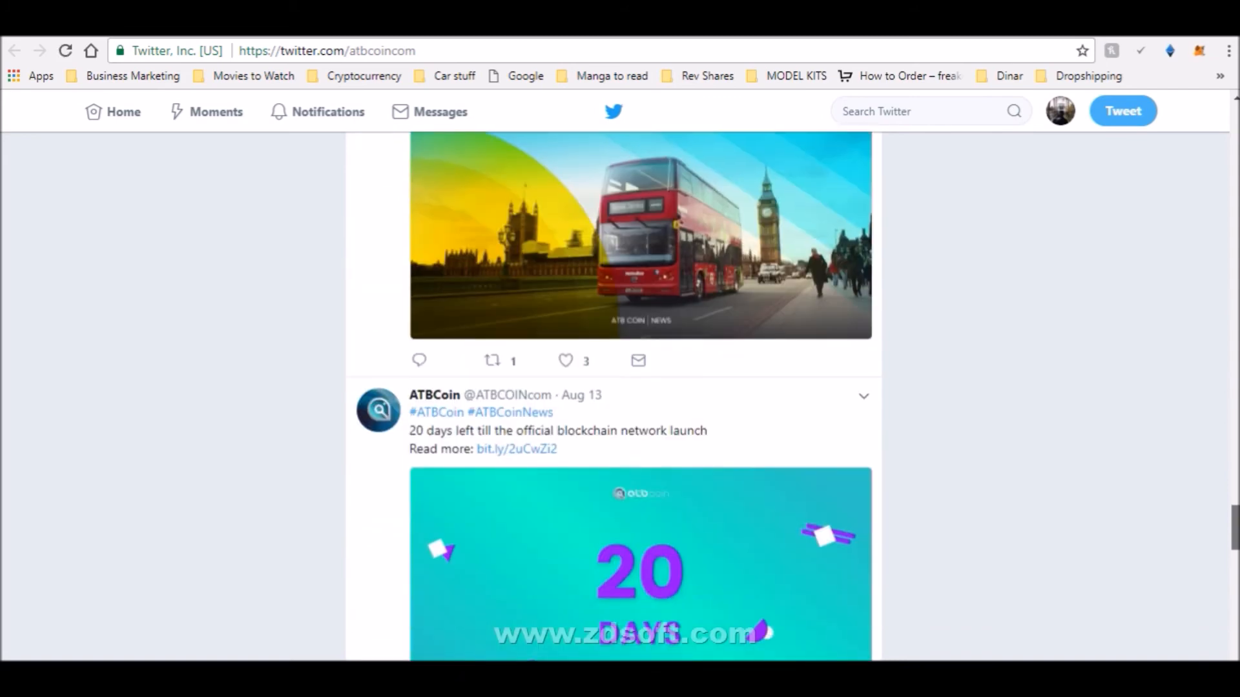
Step: Continue through older ATBCoin tweets and return to the top of the profile
scroll(down, 3)
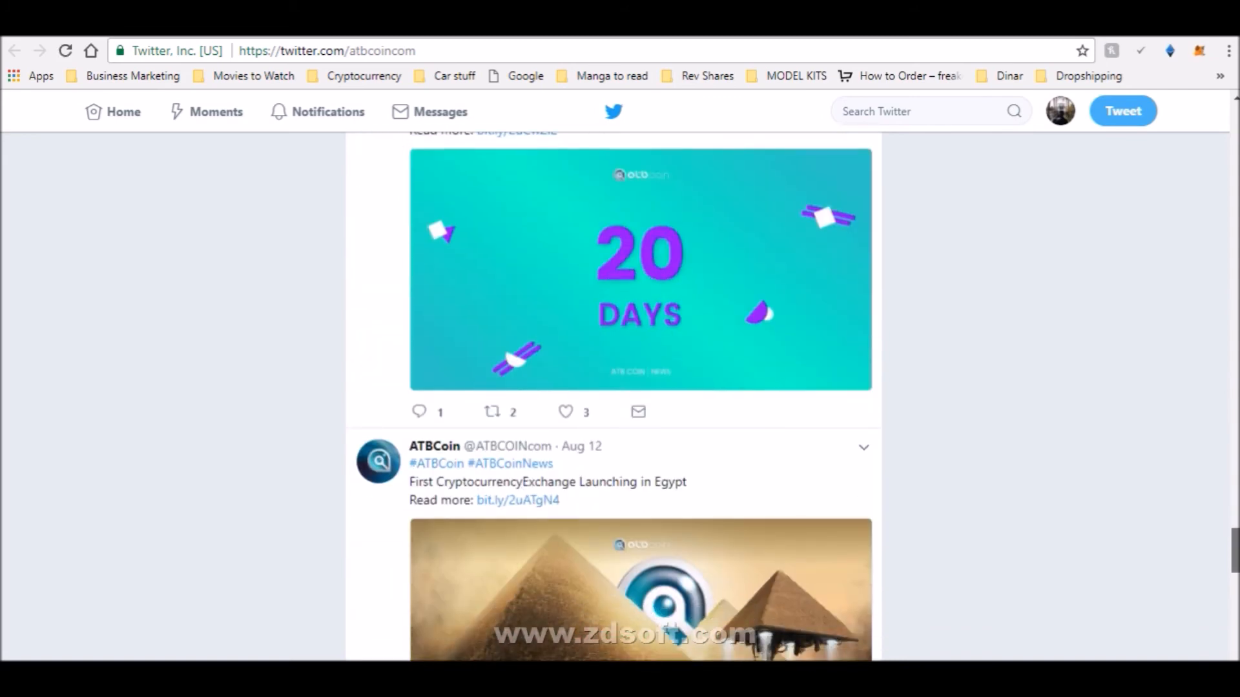
scroll(down, 3)
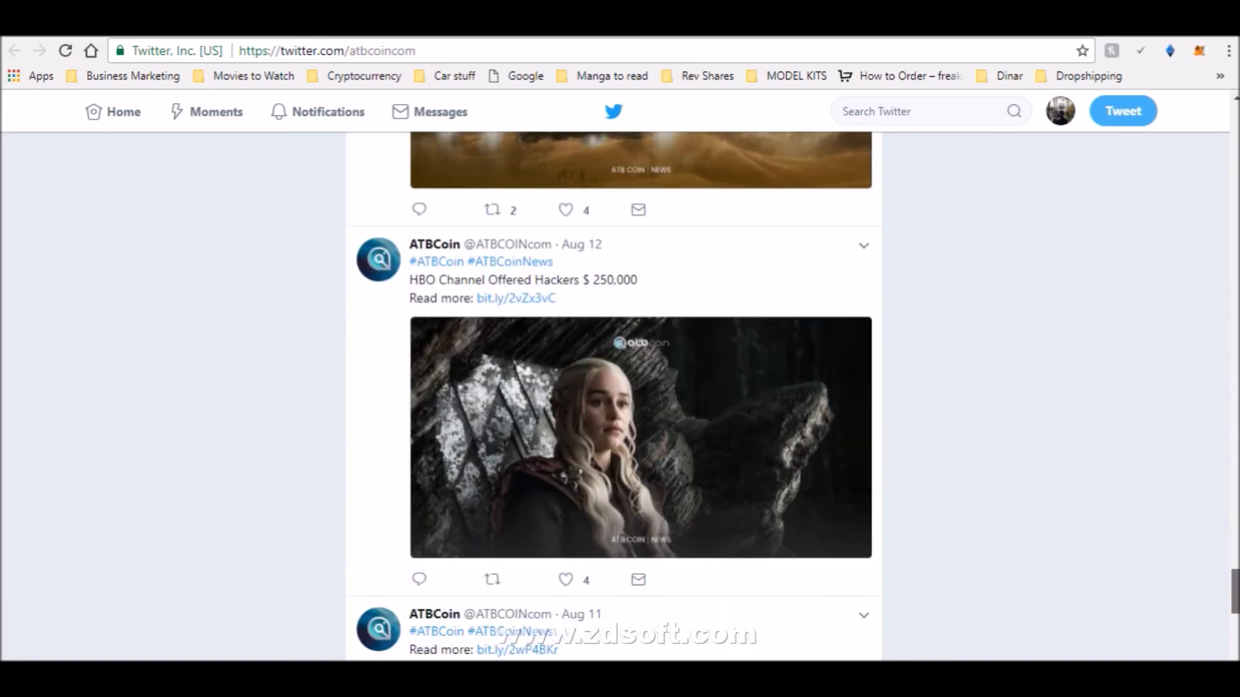
scroll(down, 3)
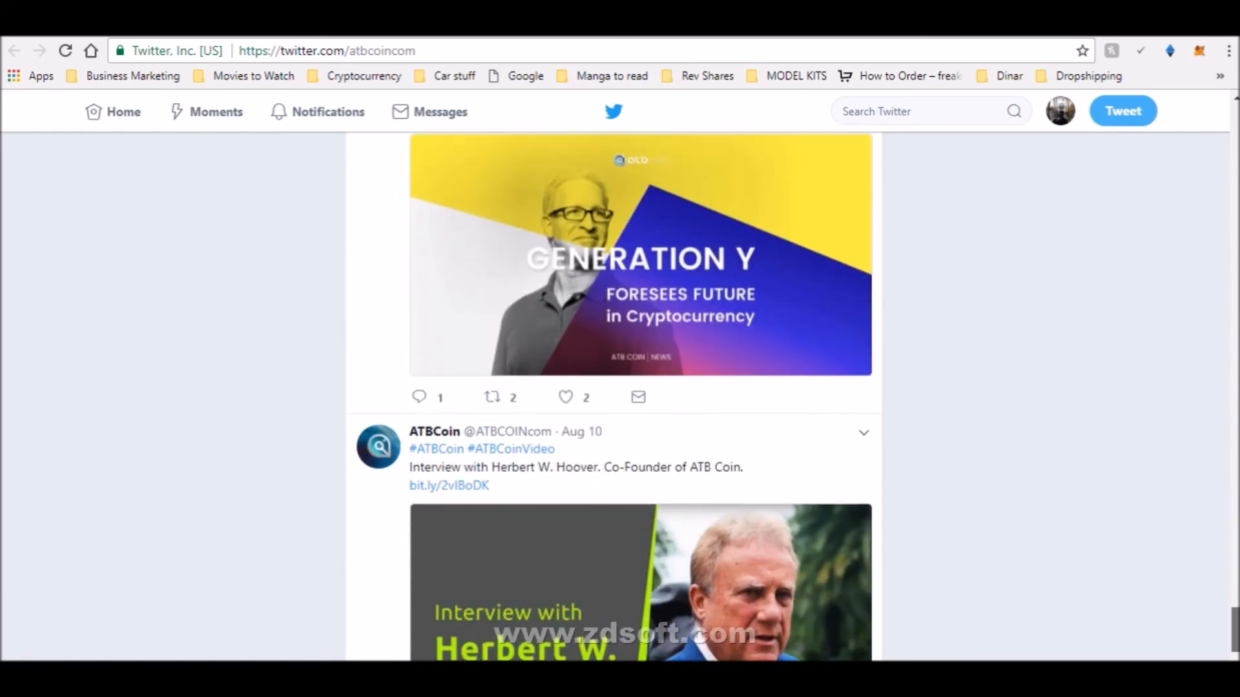
scroll(down, 3)
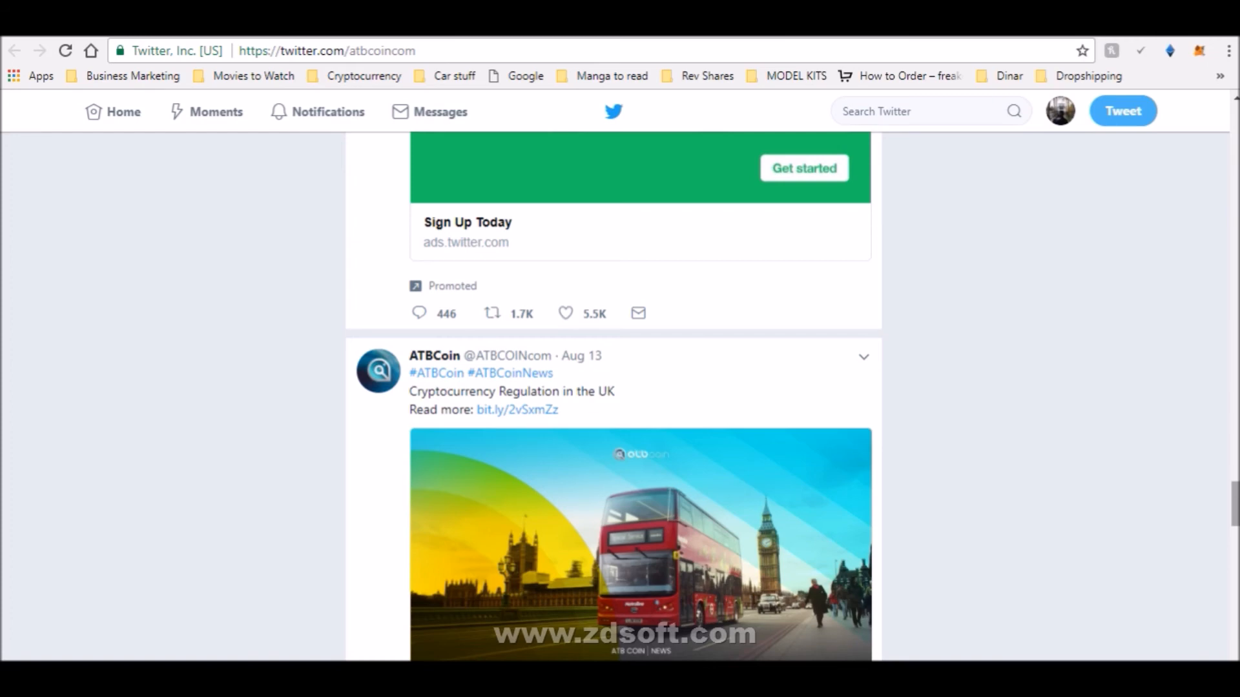
scroll(down, 3)
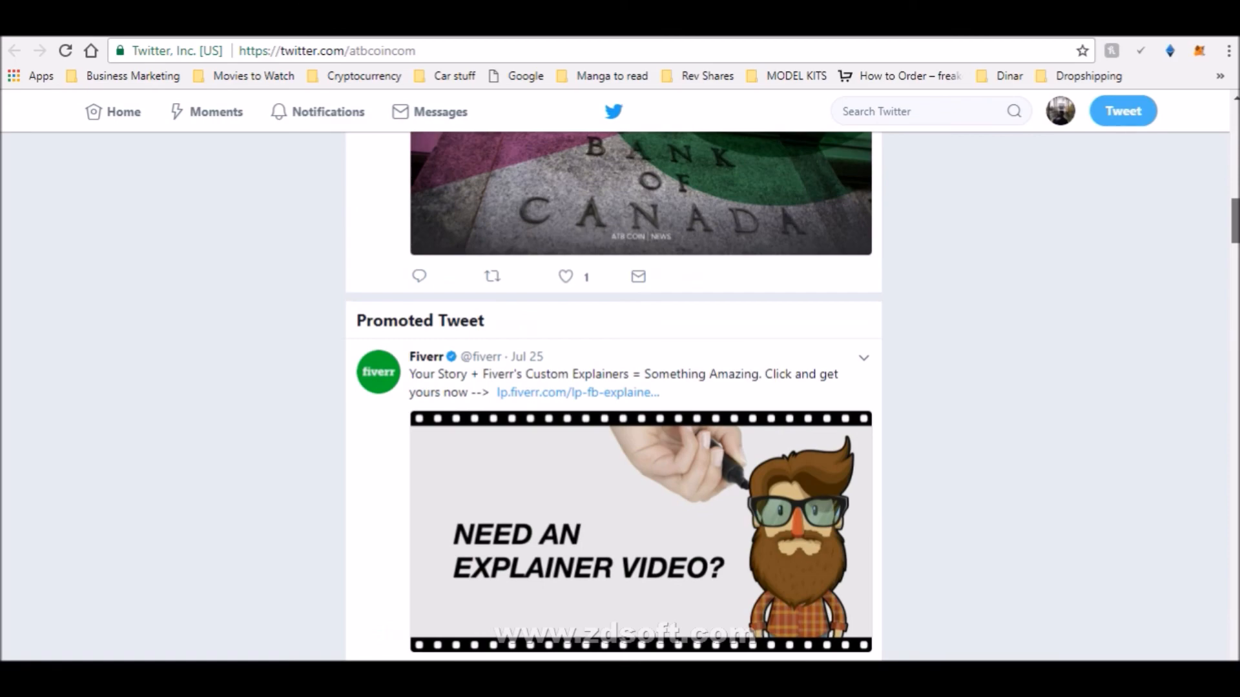
scroll(up, 3)
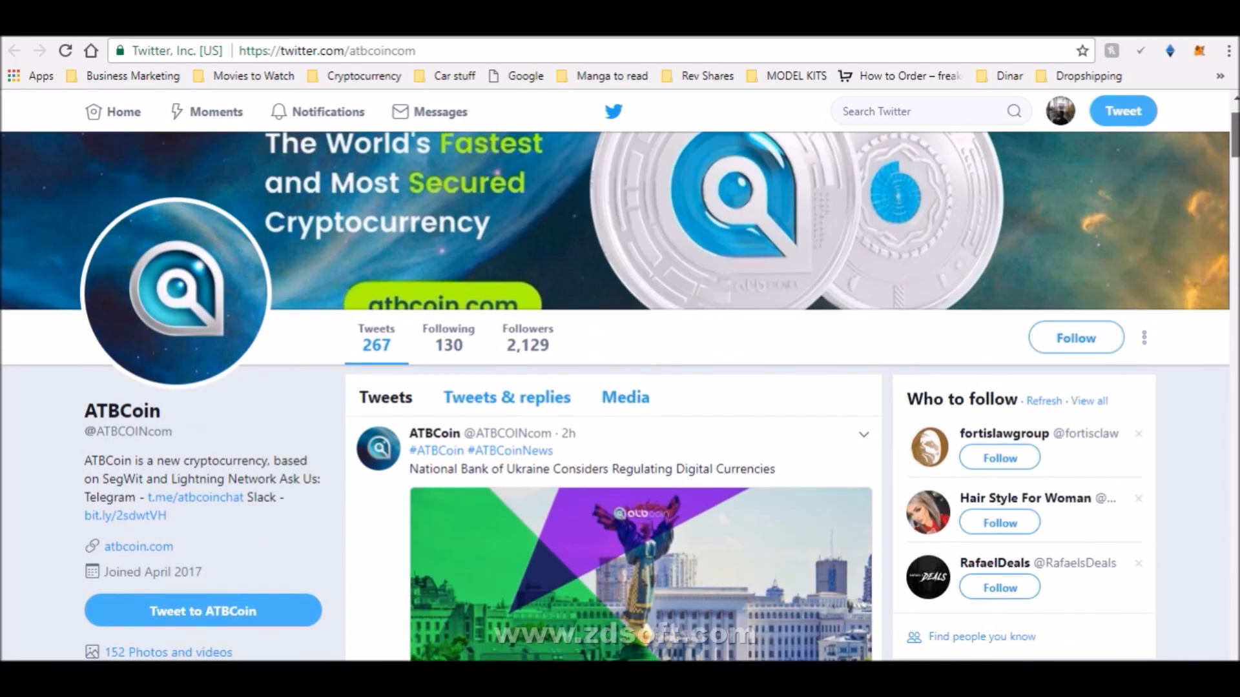
scroll(down, 3)
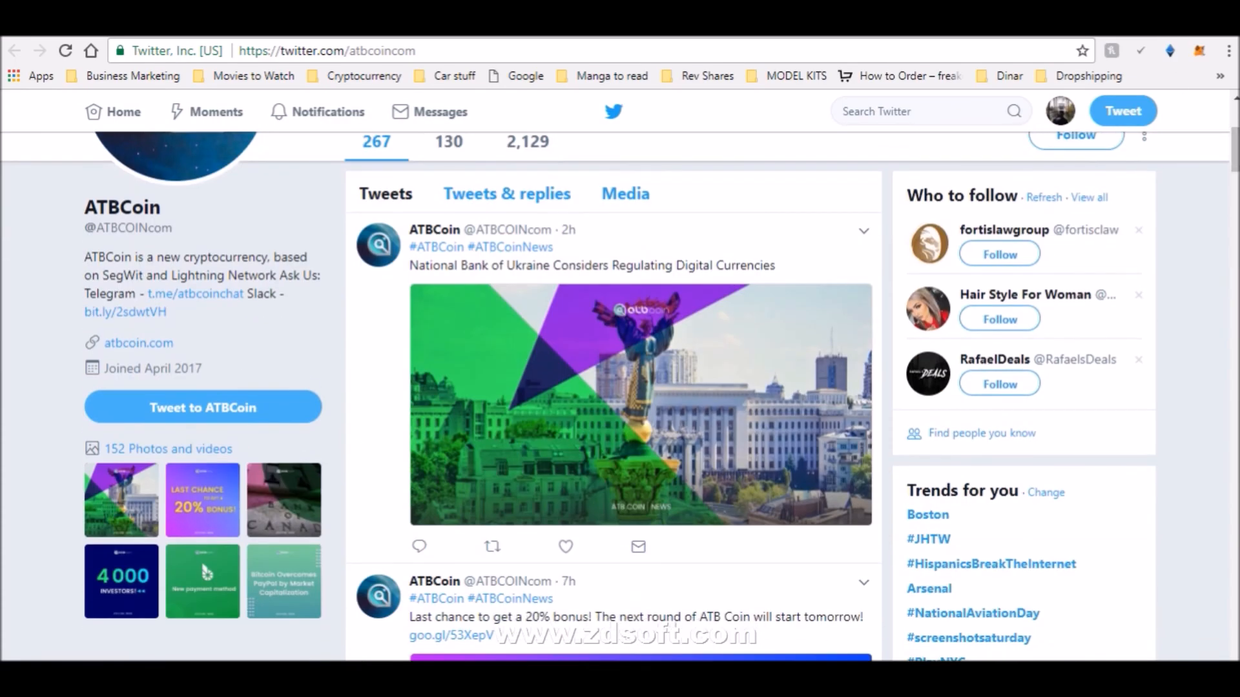
Step: Switch back to the atbcoin.com tab and move up from the footer toward the roadmap
click(140, 342)
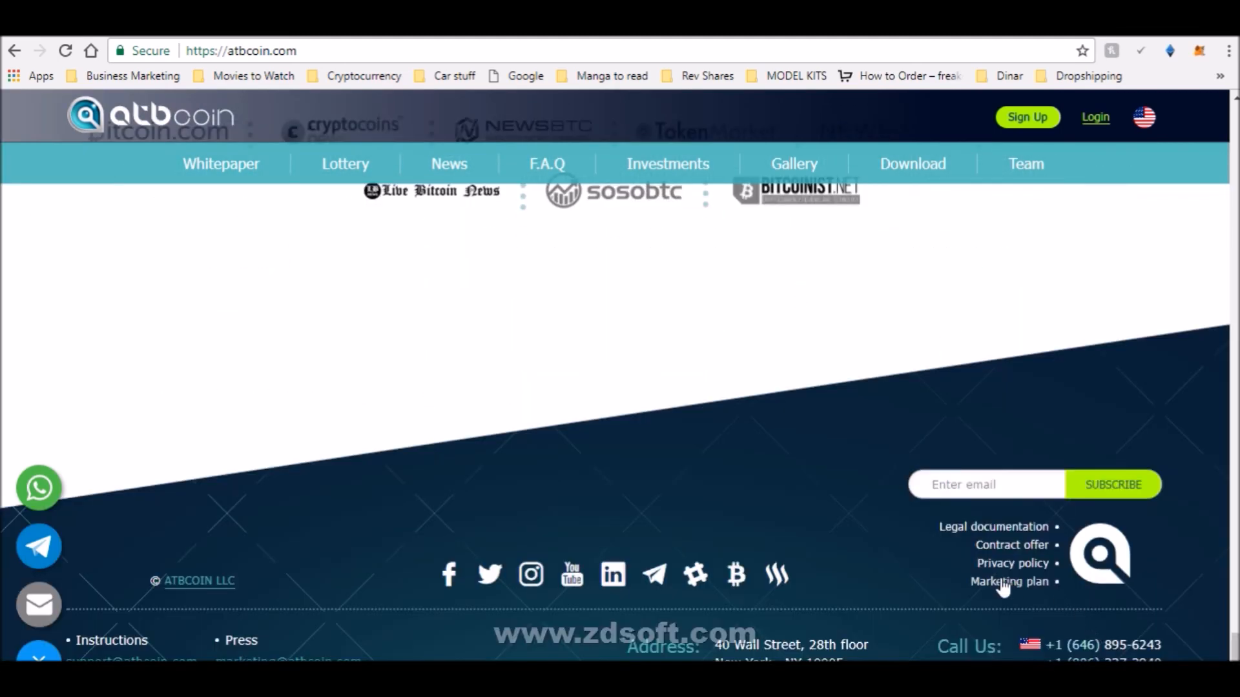
mouse_move(1015, 568)
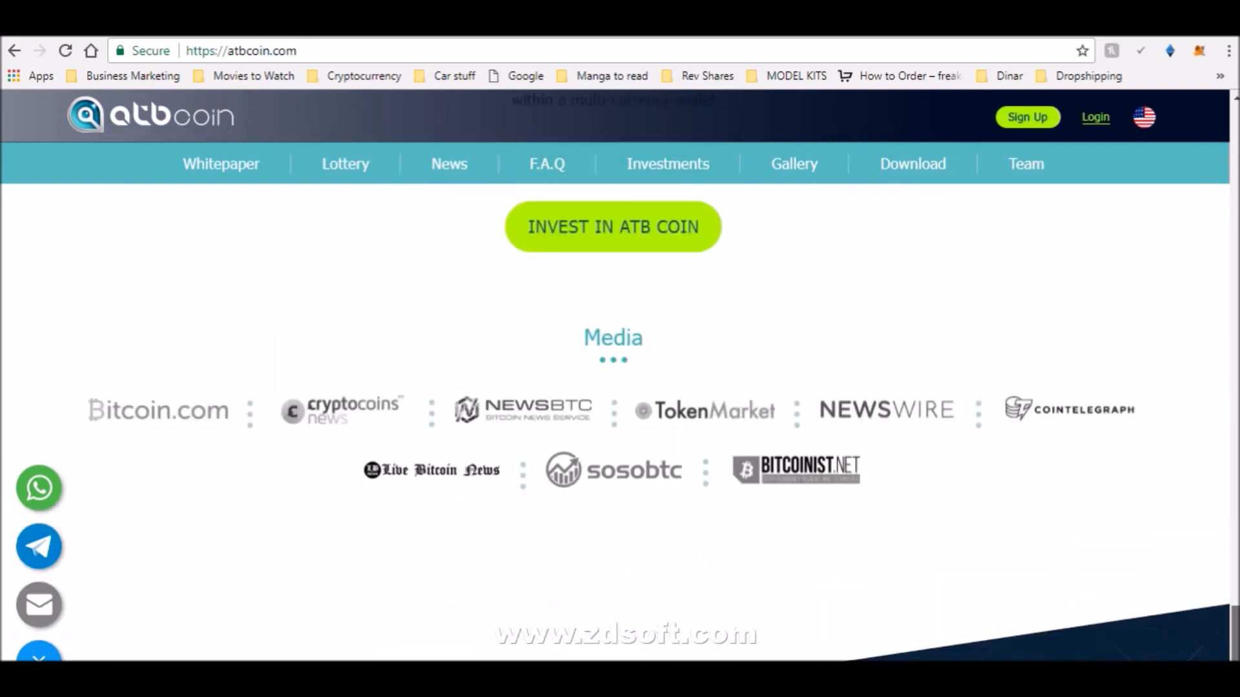
scroll(down, 3)
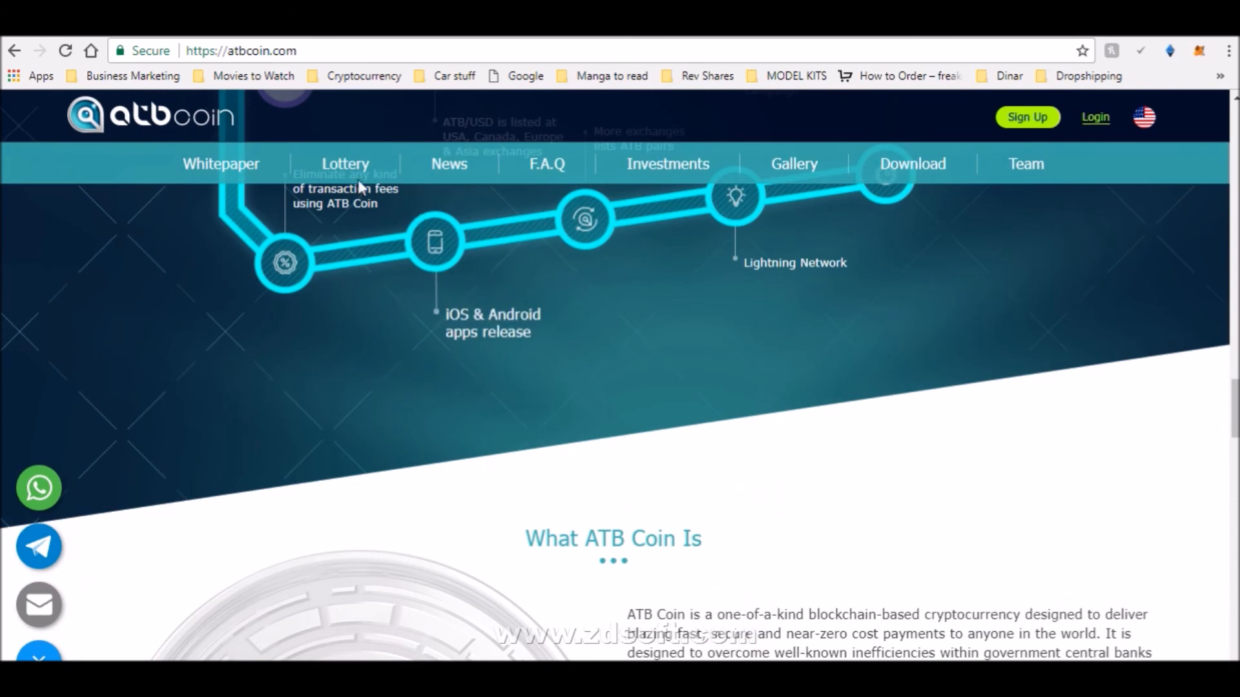
Step: Load the ATB Coin whitepaper PDF from the Whitepaper menu link and reach its Contents page
click(221, 164)
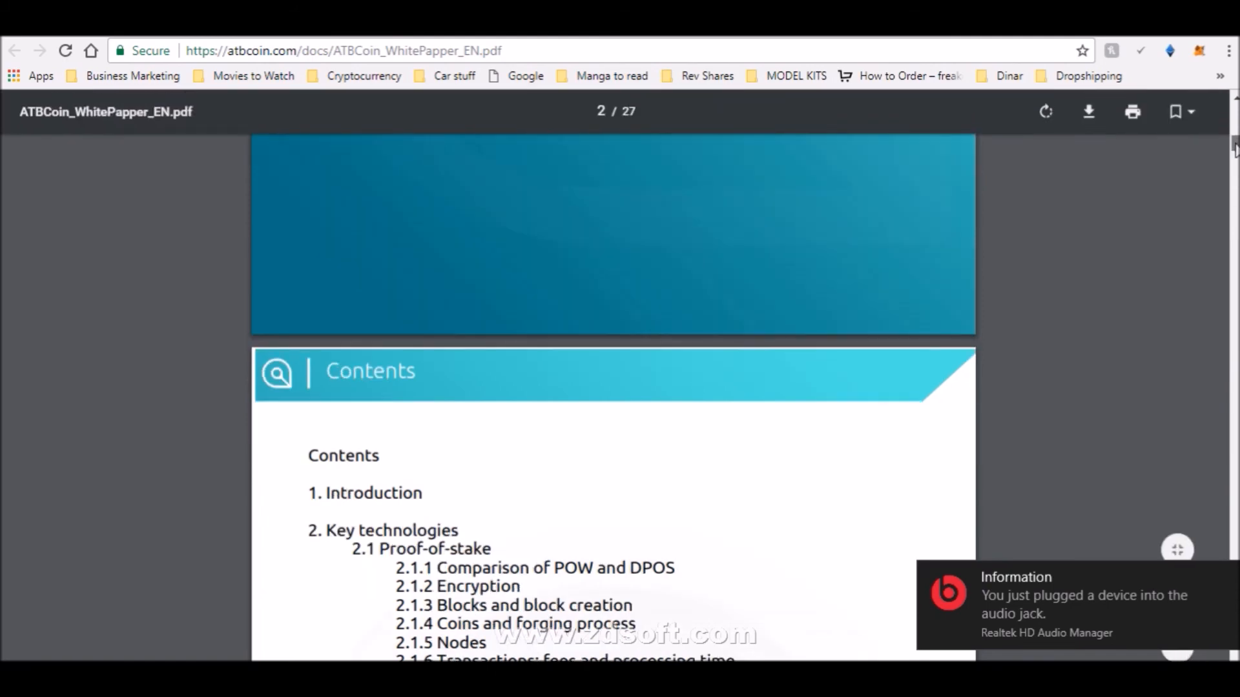
scroll(down, 3)
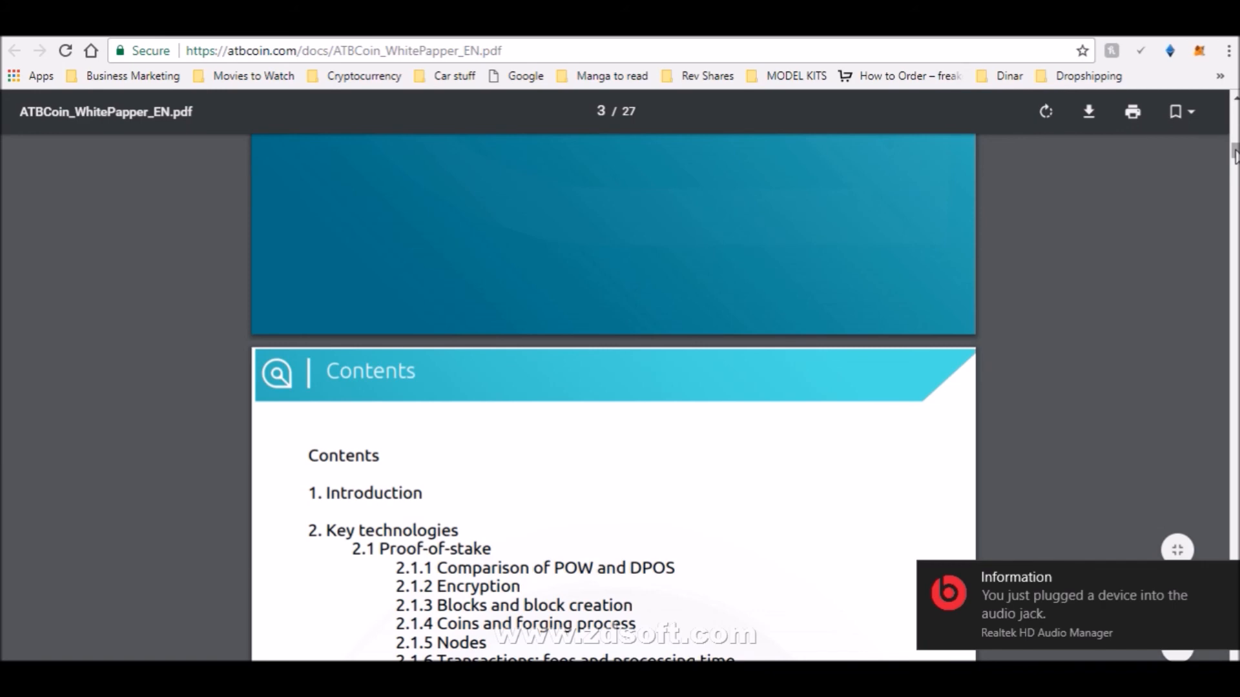
scroll(down, 3)
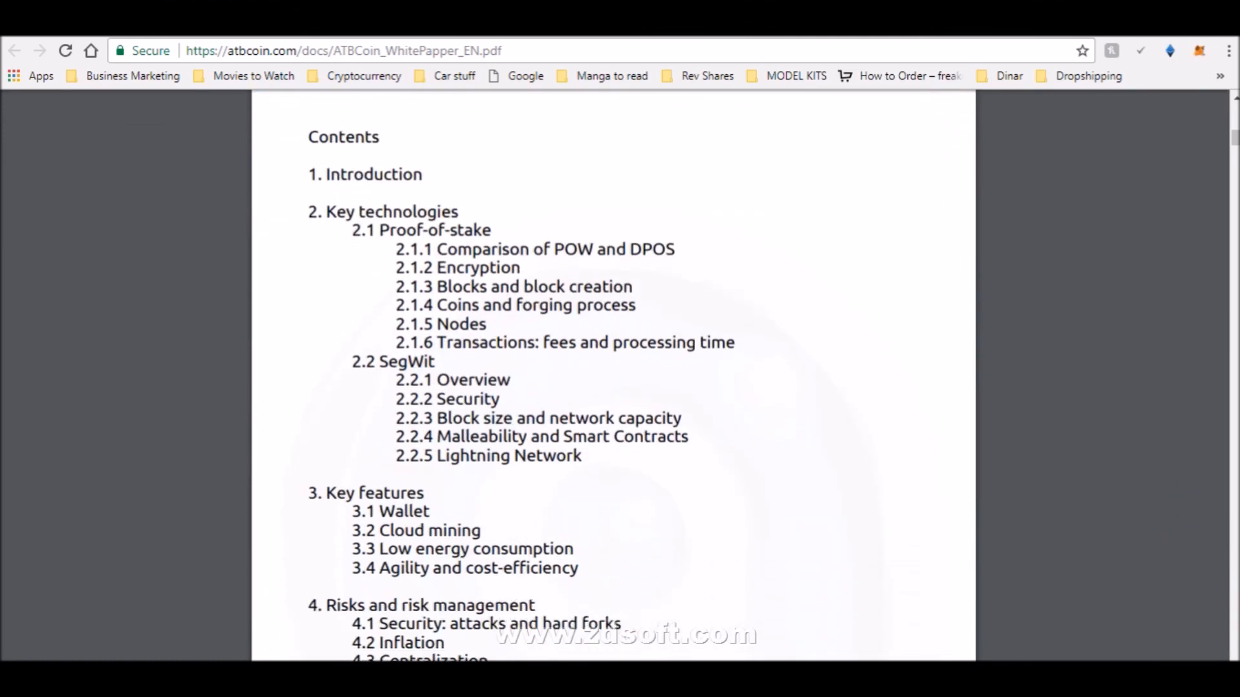
scroll(down, 3)
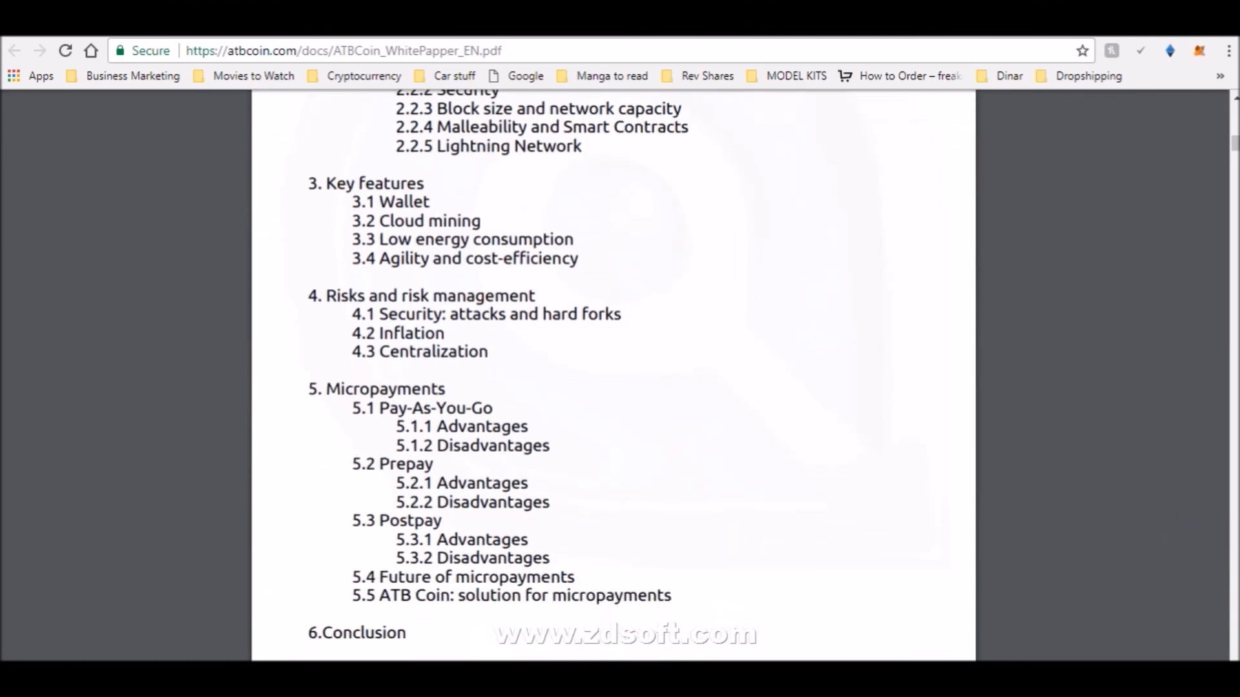
scroll(down, 3)
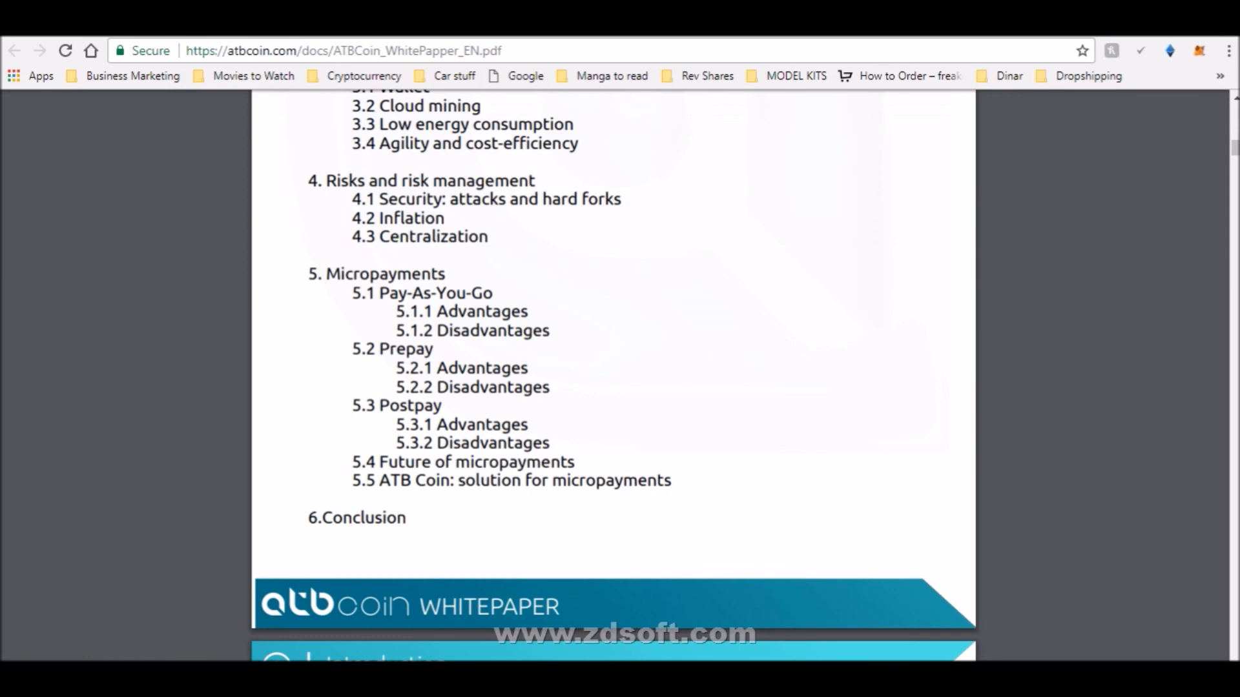
Step: Page through the whitepaper's contents list down to the Introduction page
scroll(down, 3)
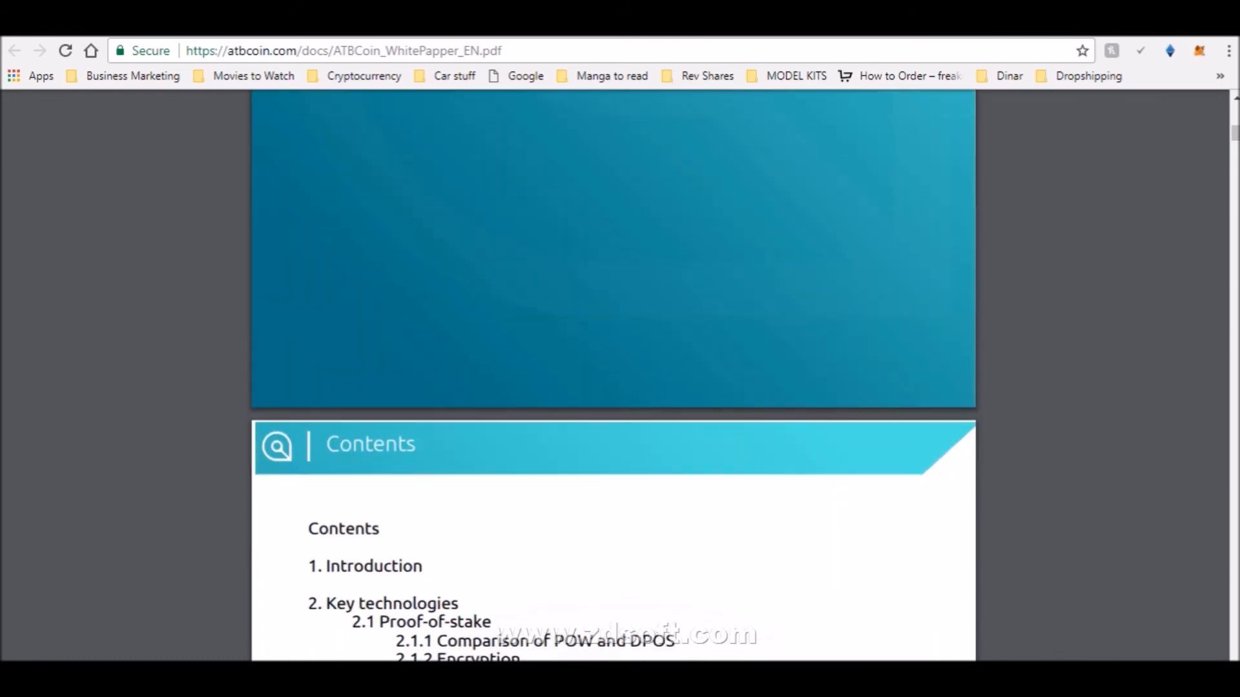
scroll(down, 3)
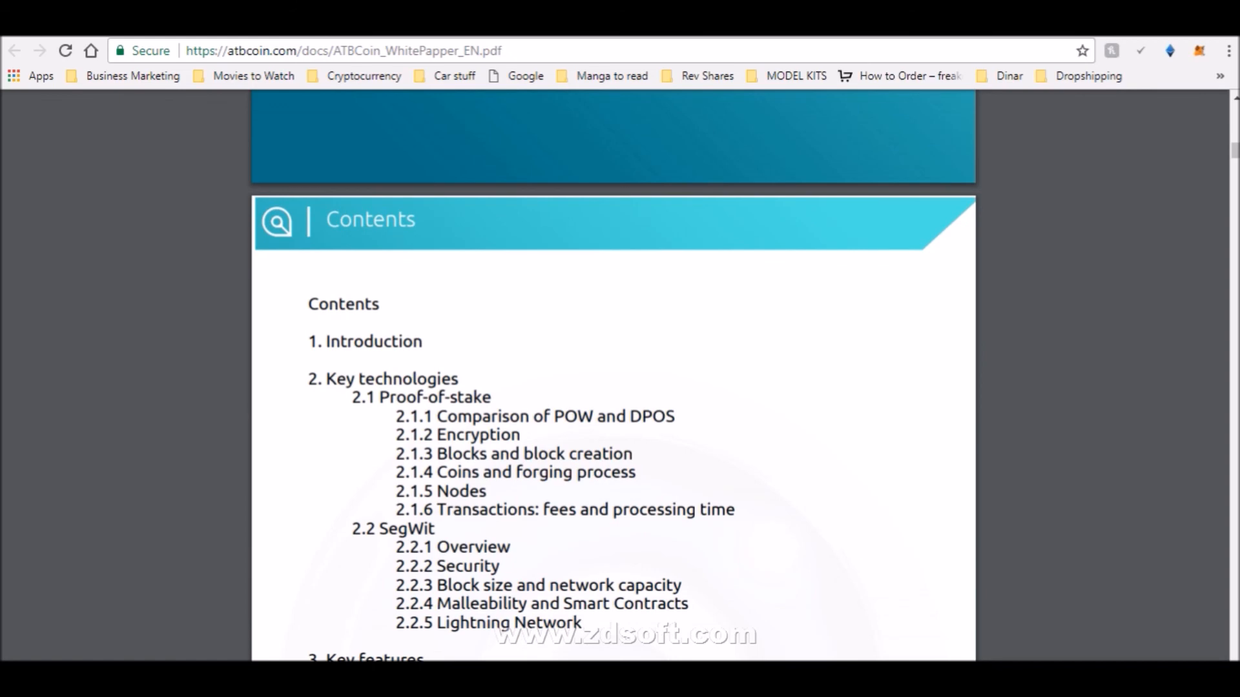
scroll(down, 3)
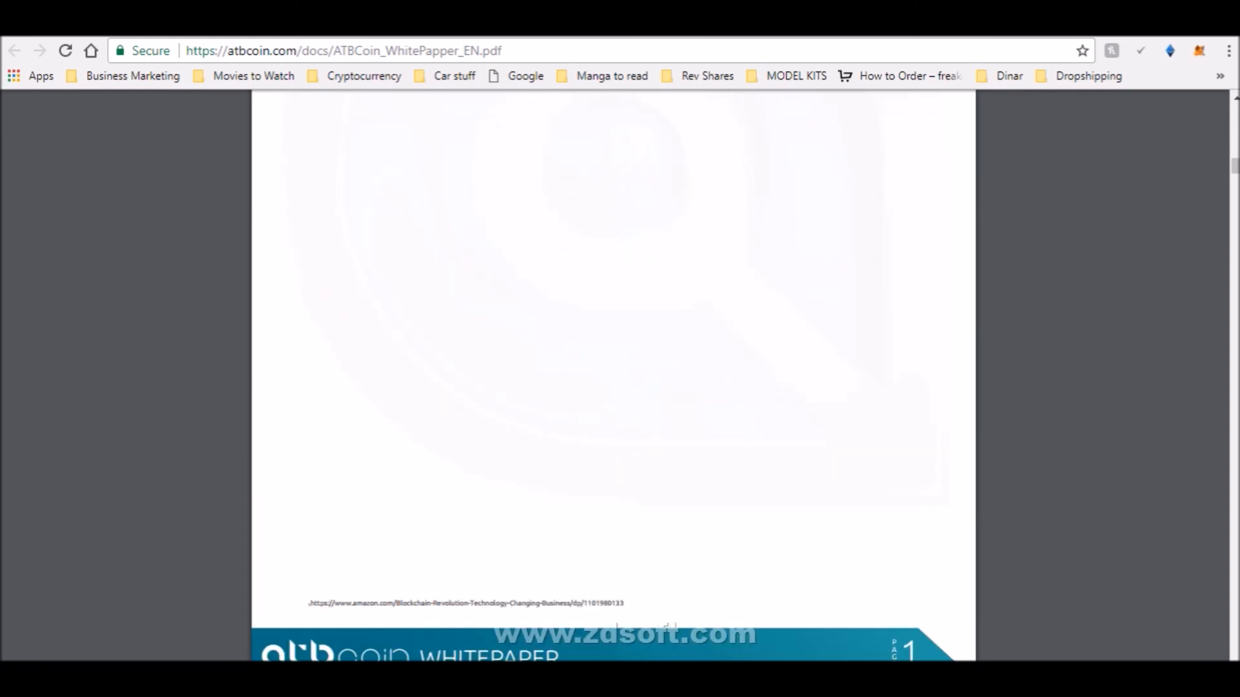
scroll(down, 3)
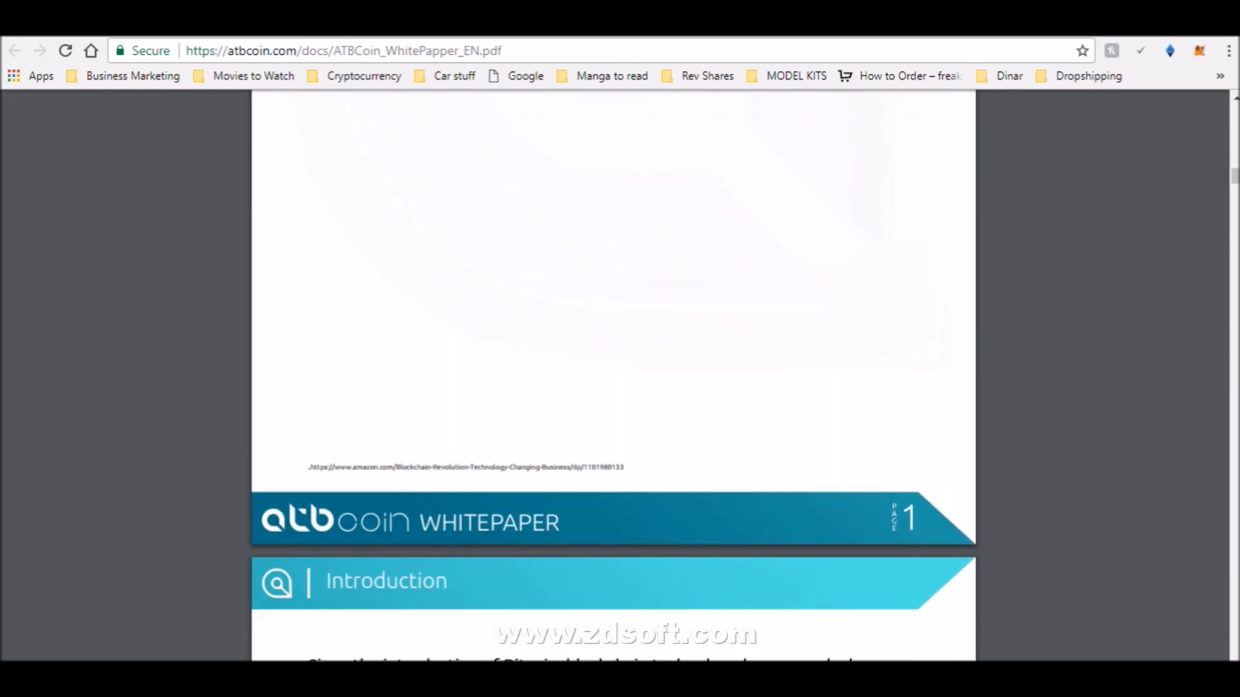
scroll(down, 3)
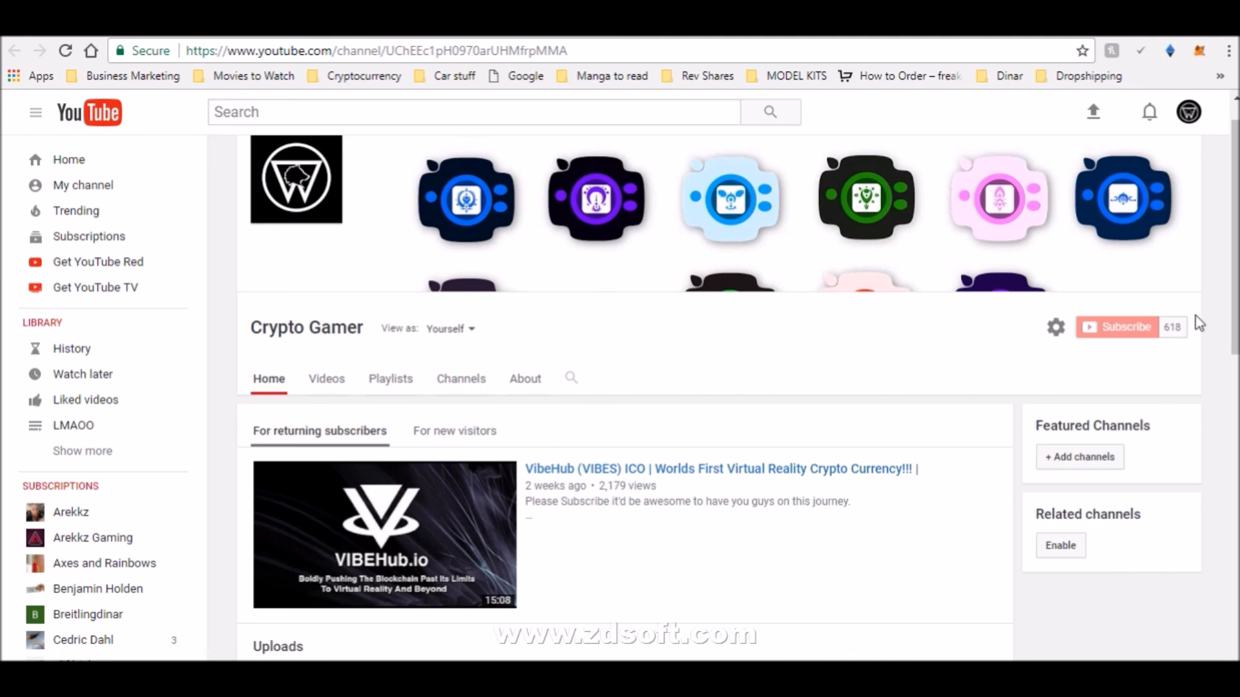
mouse_move(1121, 363)
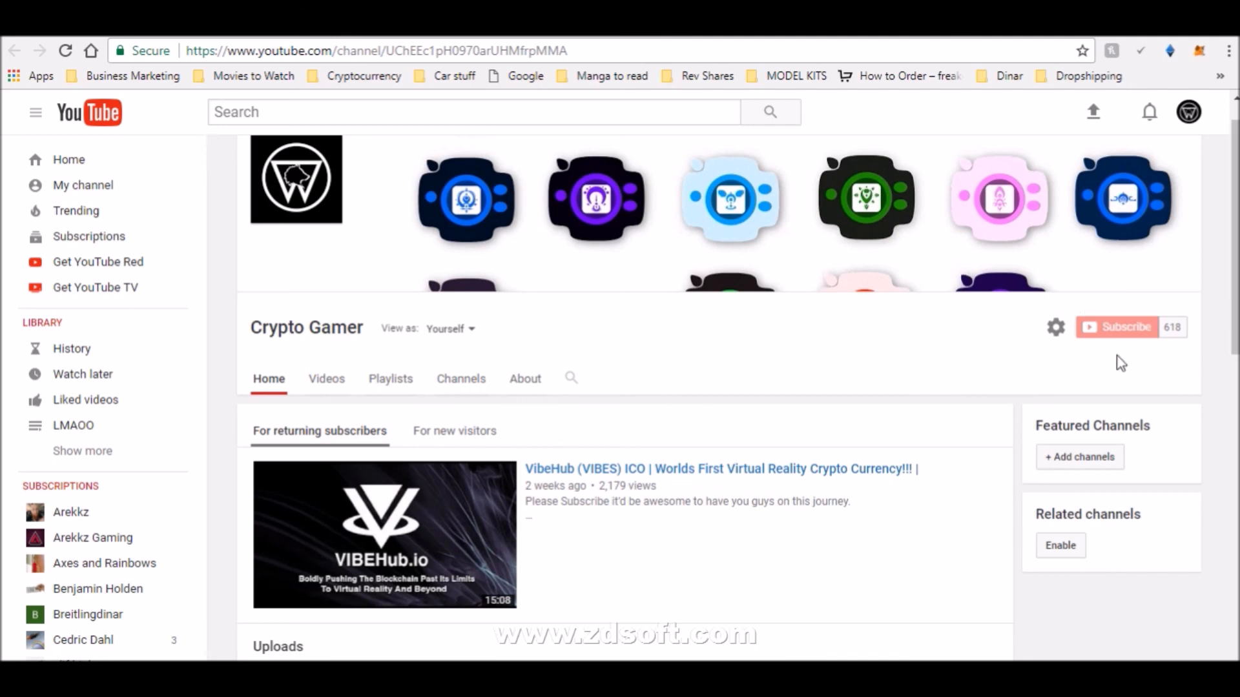